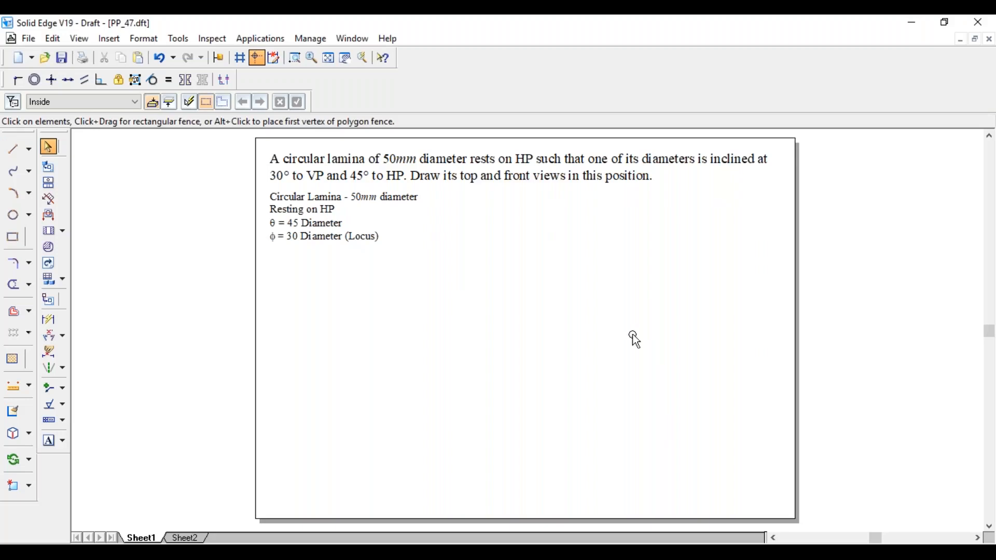
pyautogui.moveTo(396, 286)
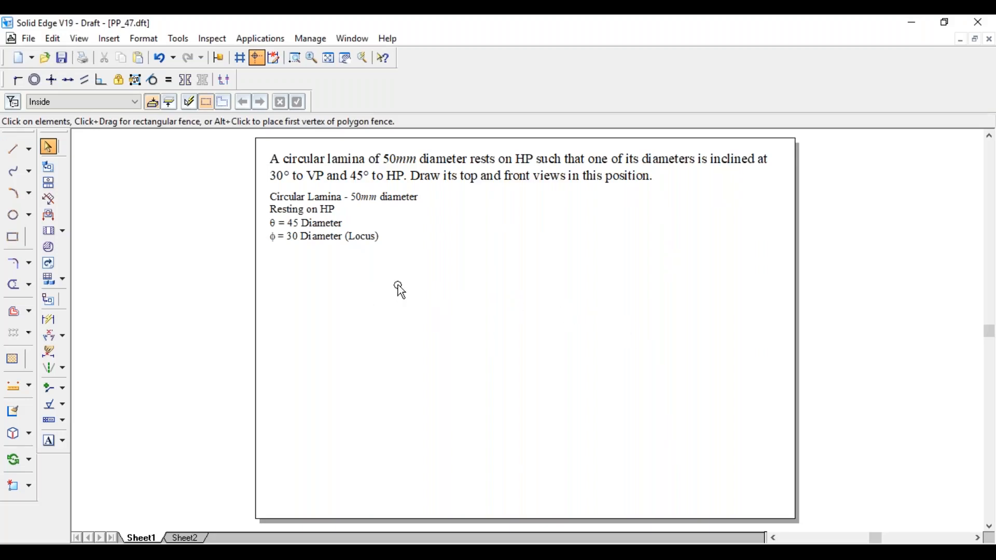
pyautogui.moveTo(336, 191)
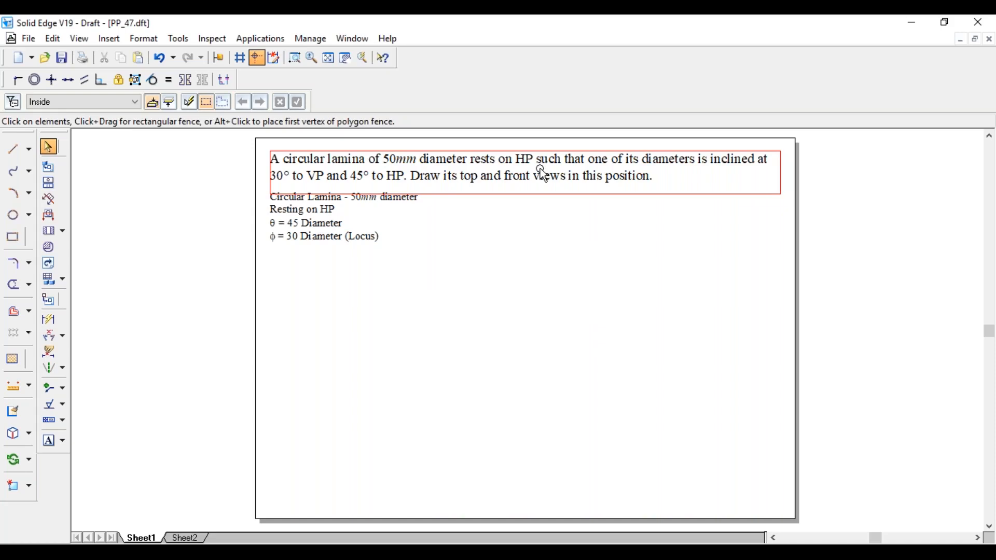
pyautogui.moveTo(667, 175)
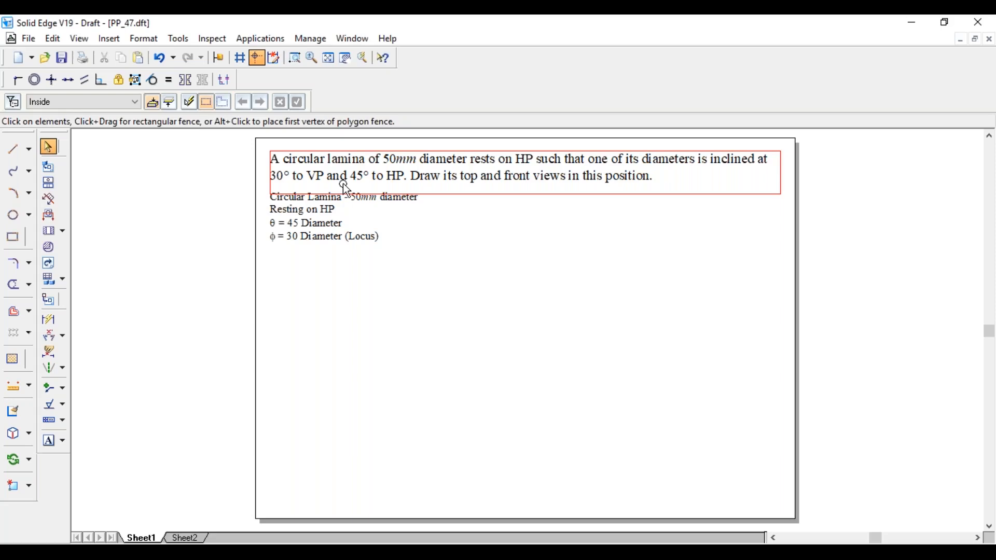
pyautogui.moveTo(376, 185)
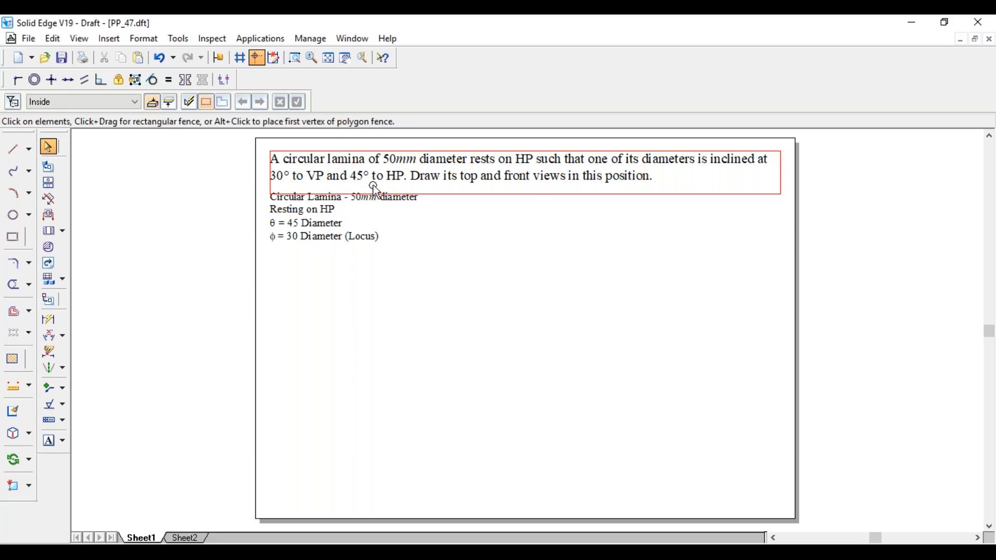
pyautogui.moveTo(416, 184)
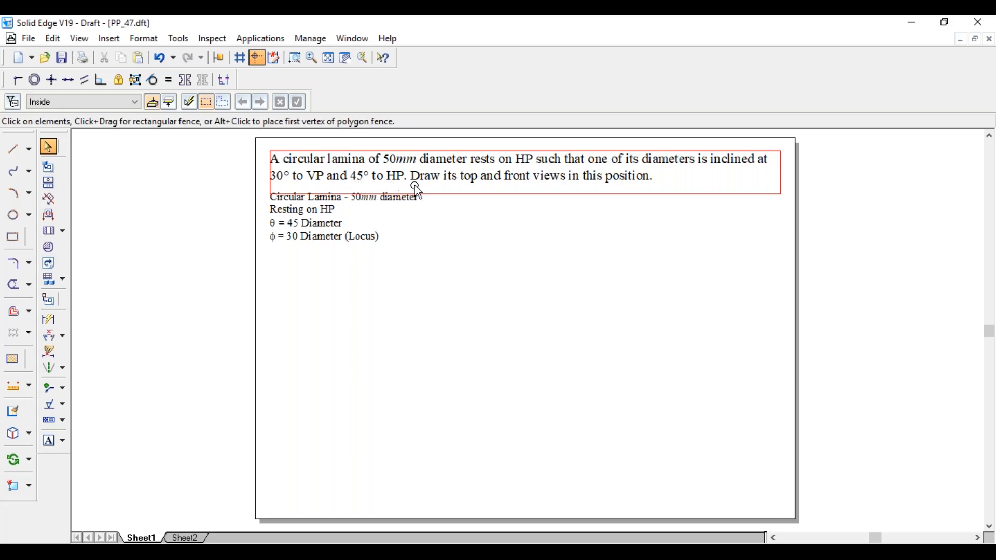
pyautogui.moveTo(552, 193)
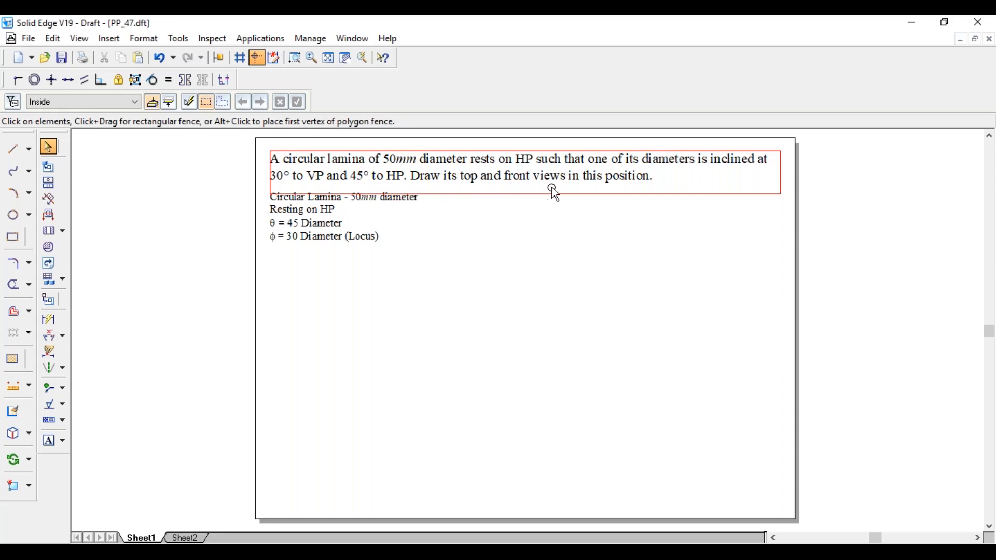
pyautogui.moveTo(515, 252)
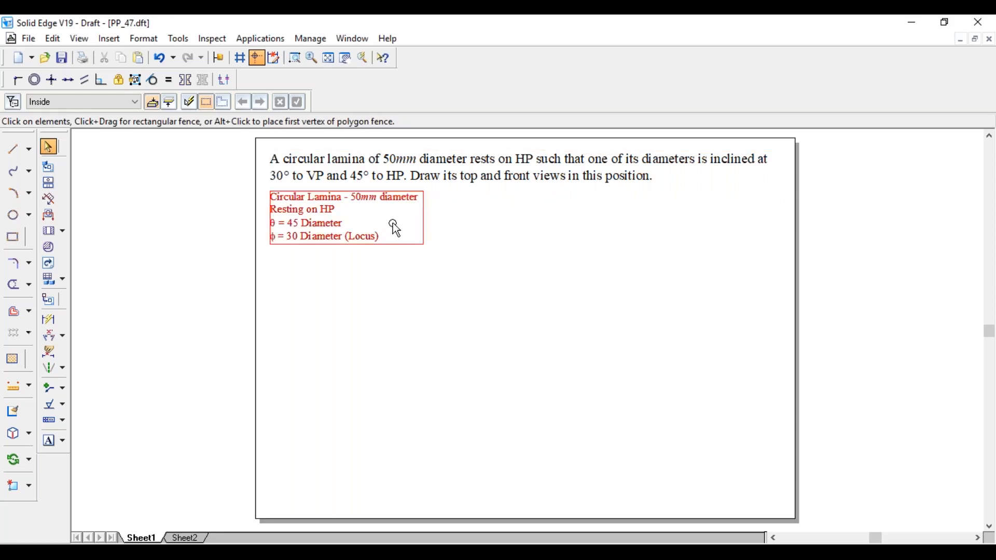
pyautogui.moveTo(399, 227)
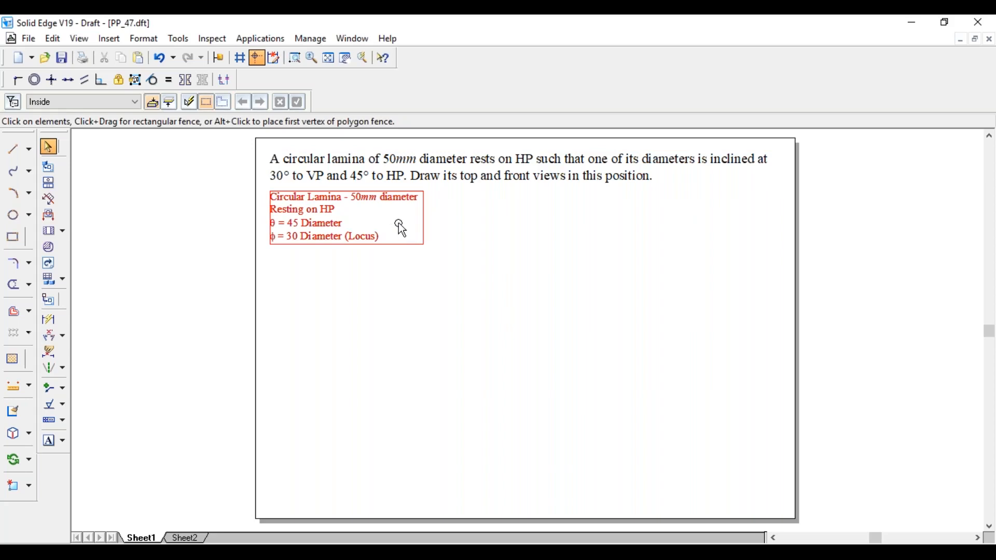
pyautogui.moveTo(403, 228)
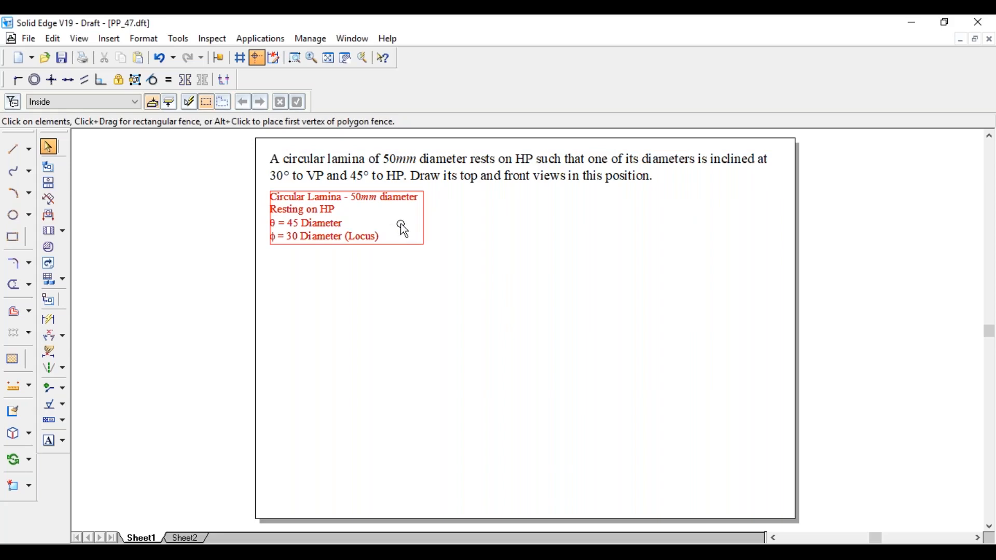
pyautogui.moveTo(395, 228)
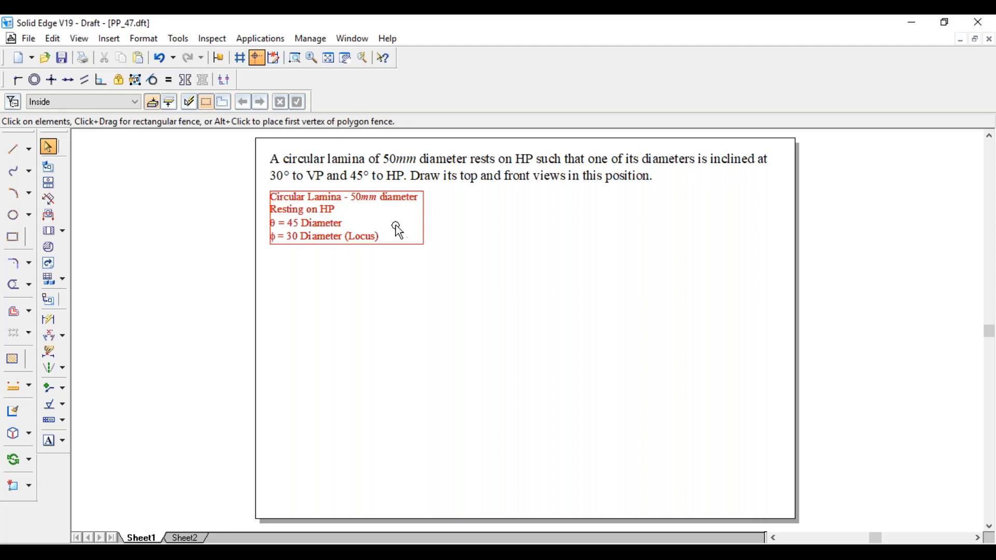
pyautogui.moveTo(363, 238)
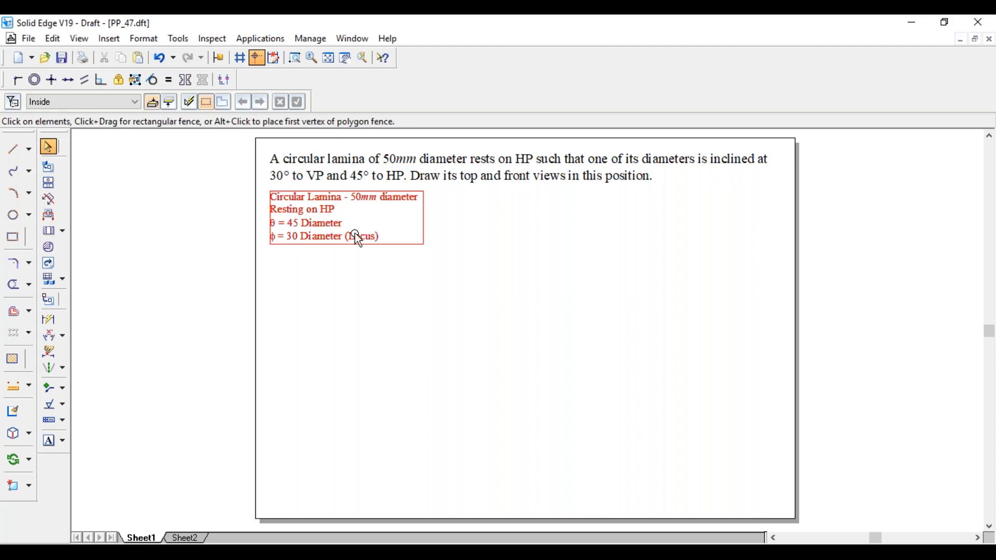
pyautogui.moveTo(353, 245)
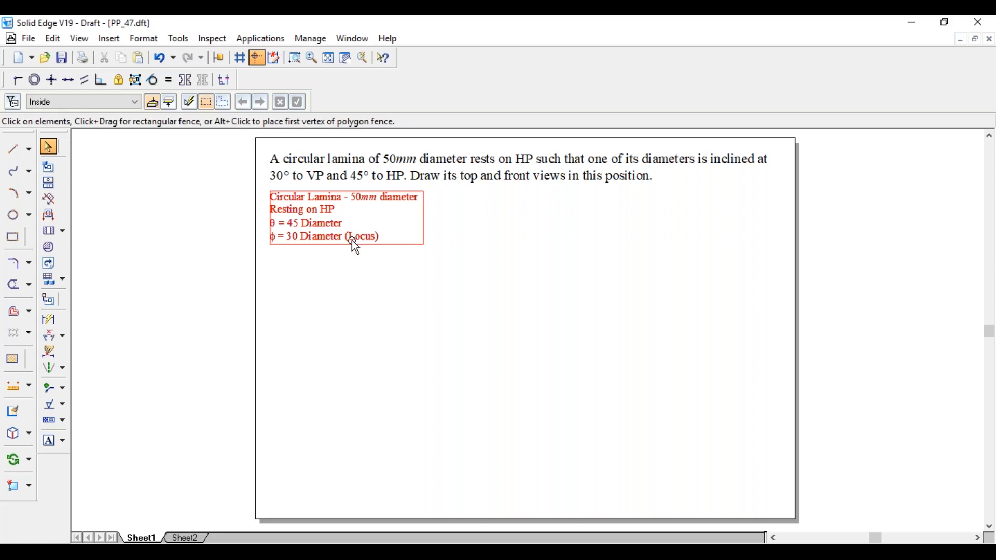
pyautogui.moveTo(319, 247)
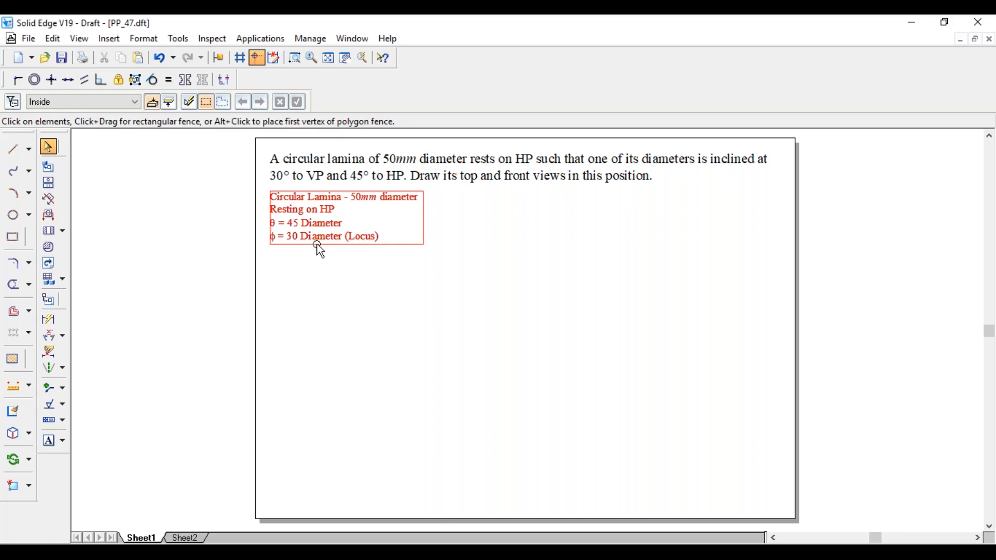
pyautogui.moveTo(320, 336)
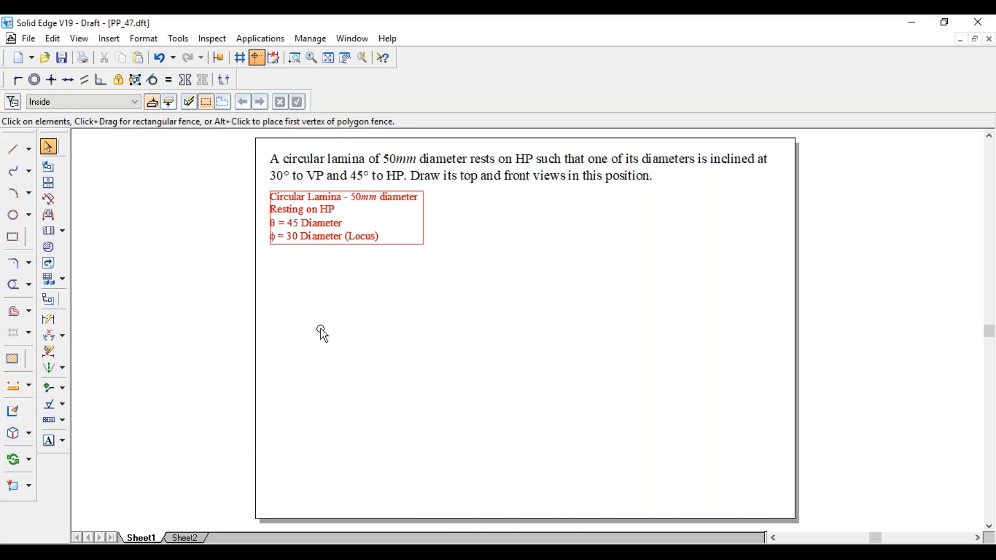
# Step: Draw the XY reference line and label its ends X and Y, with VP above and HP below
pyautogui.click(13, 150)
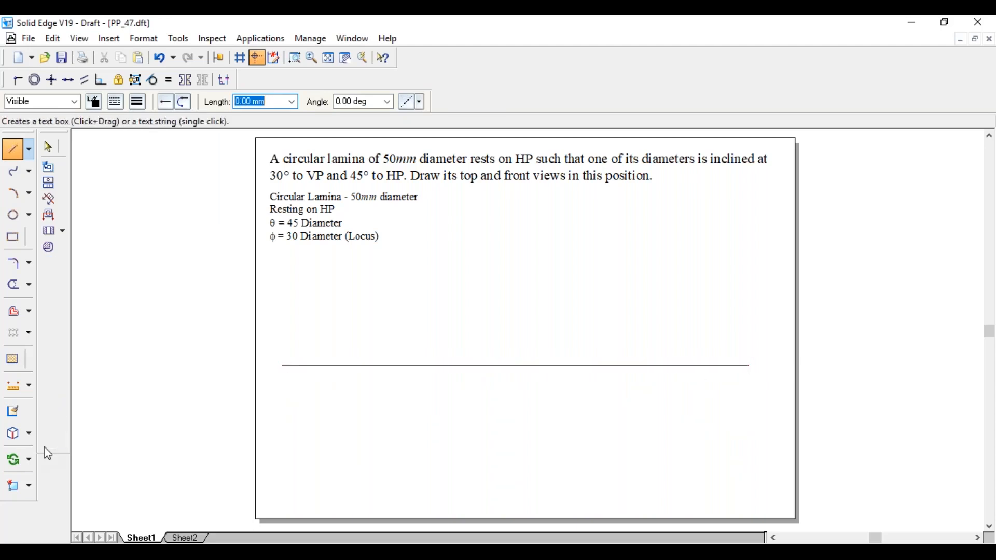
pyautogui.click(276, 366)
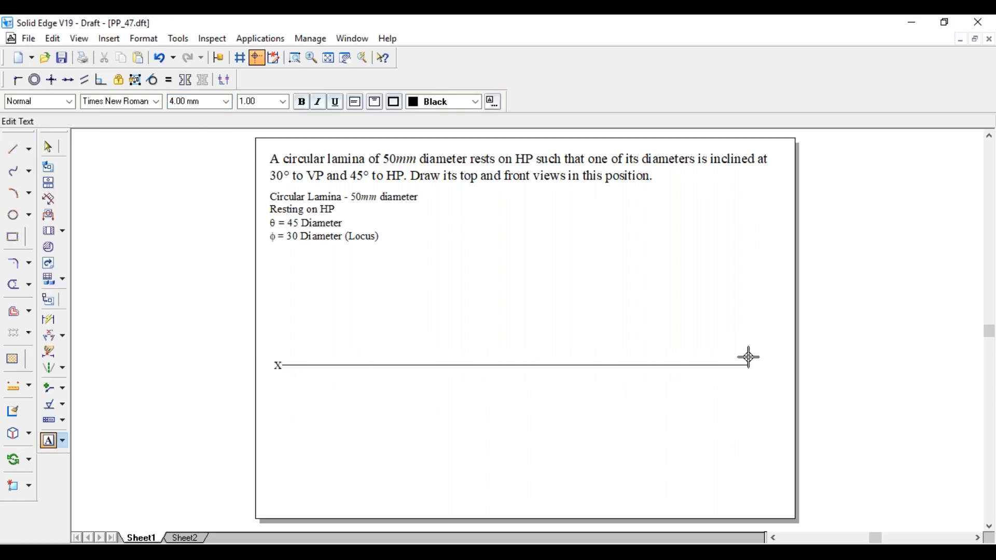
pyautogui.moveTo(755, 366)
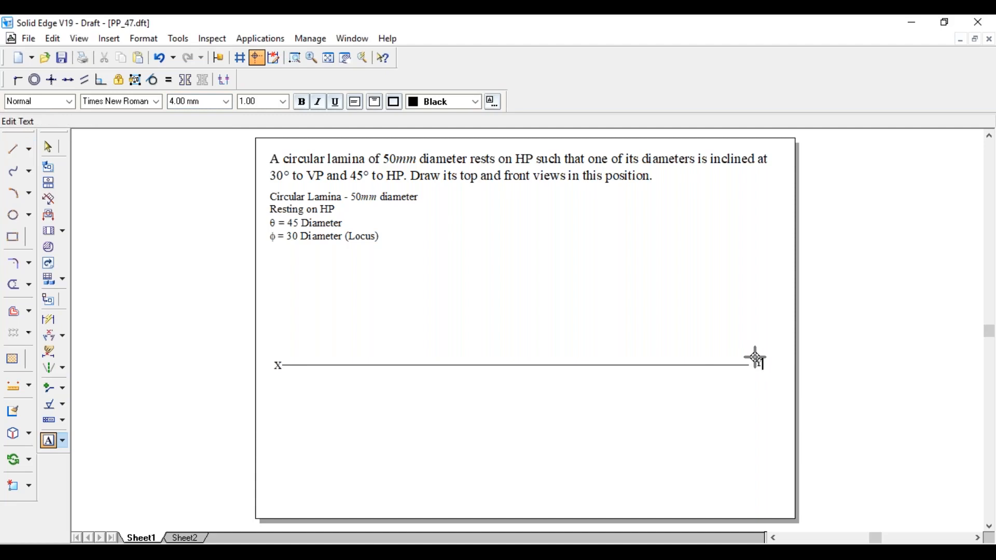
pyautogui.click(755, 361)
pyautogui.write('Y')
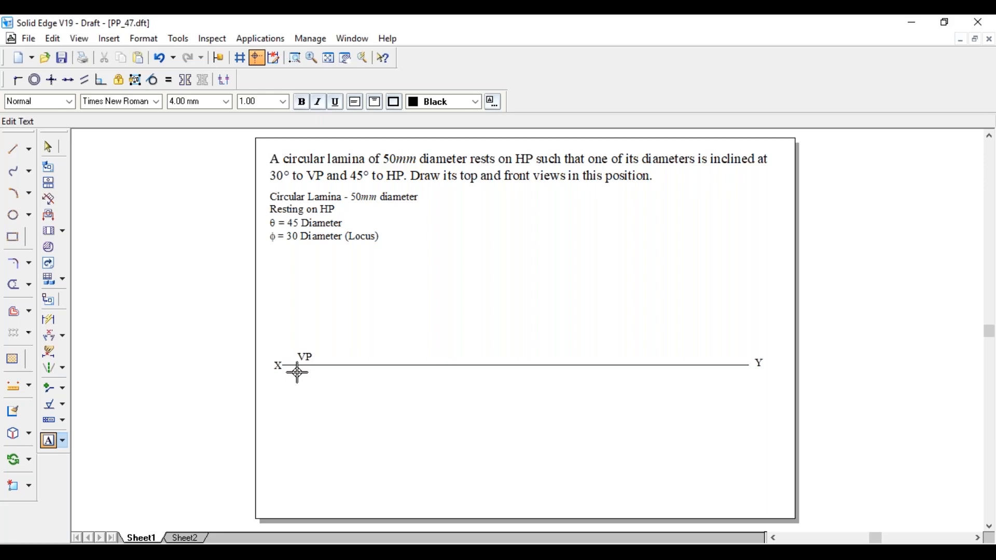
pyautogui.write('HP')
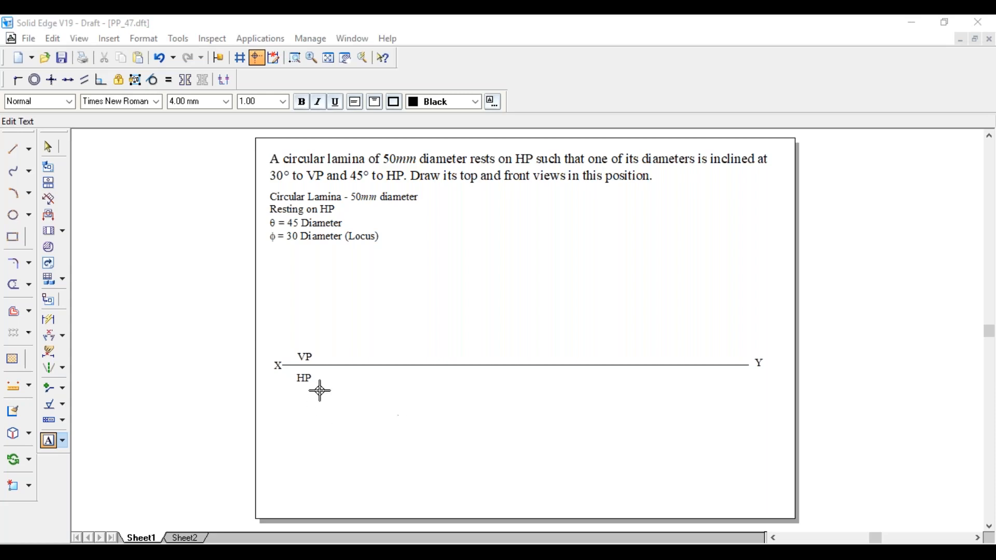
pyautogui.click(49, 148)
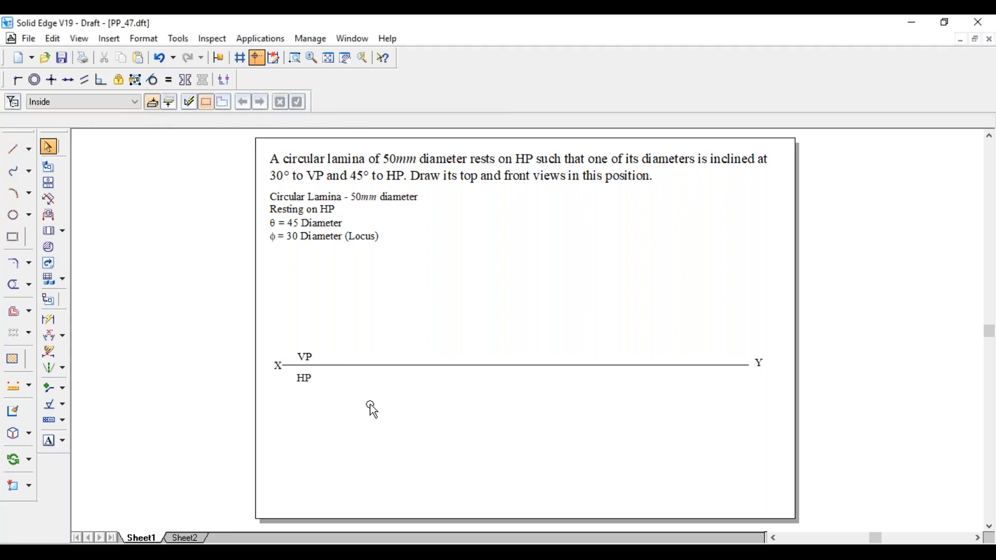
pyautogui.moveTo(357, 453)
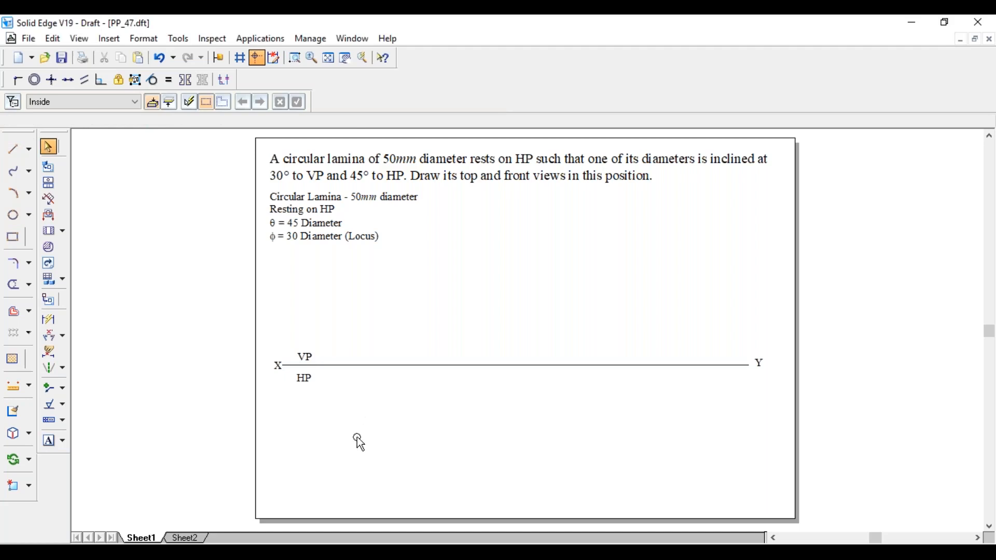
pyautogui.moveTo(403, 433)
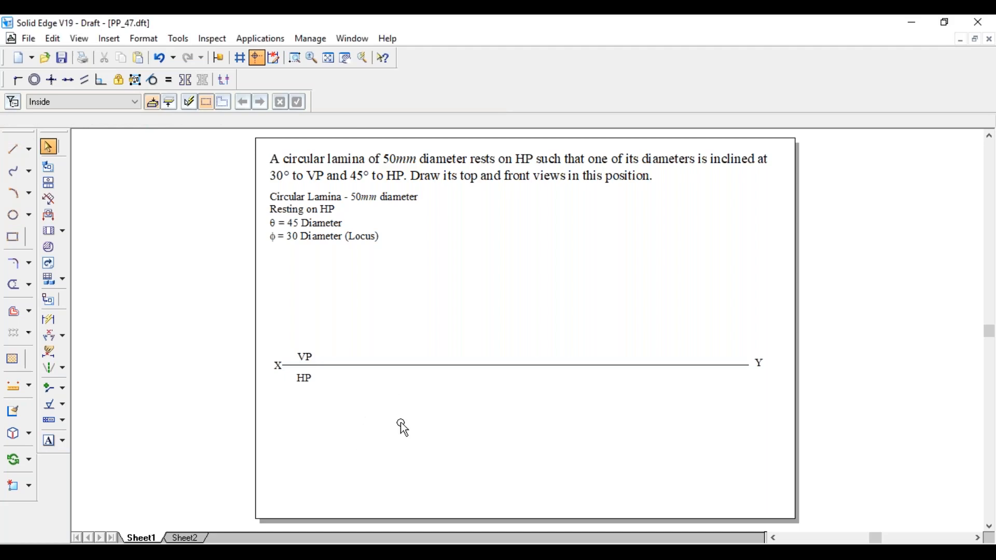
pyautogui.moveTo(388, 438)
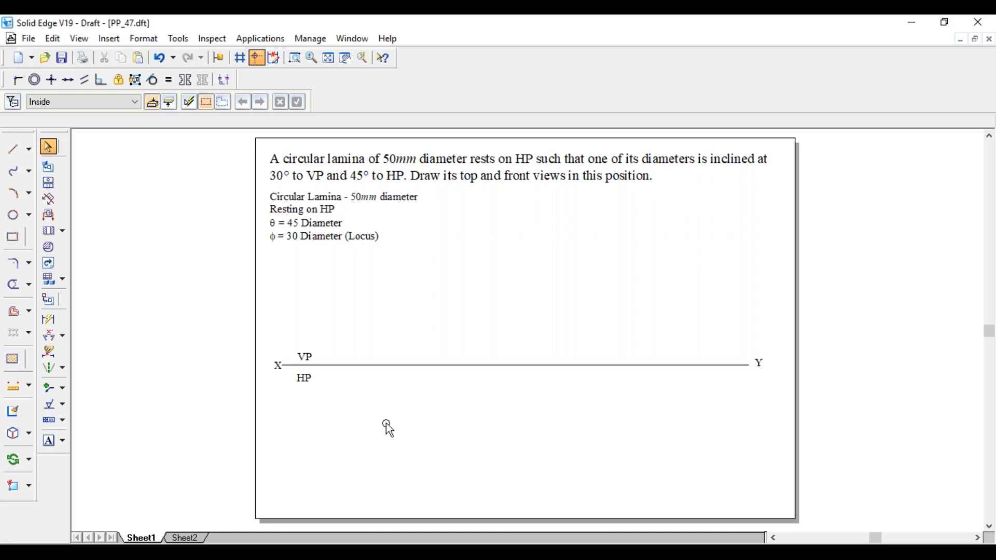
# Step: Draw a 25 mm radius circle by centre point below the XY line as the top view
pyautogui.click(28, 216)
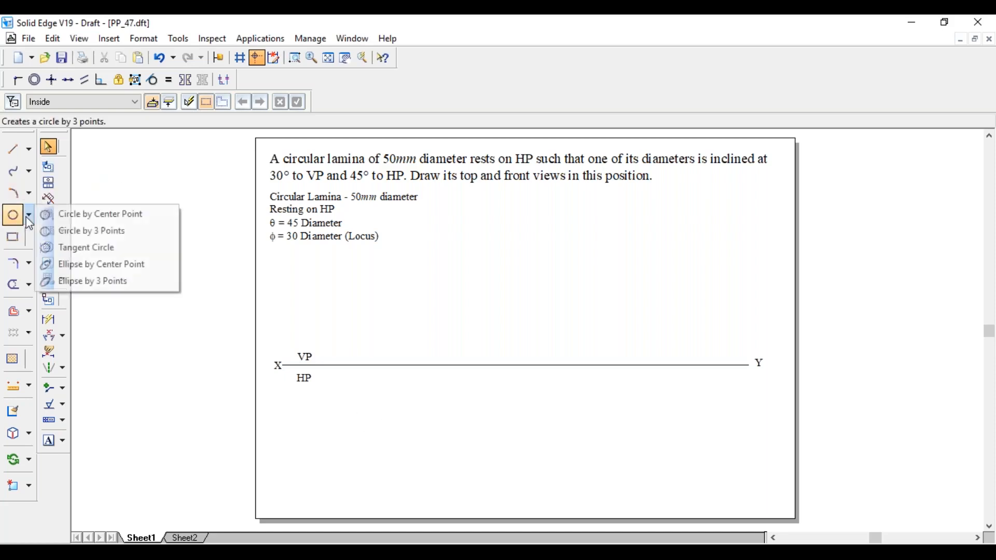
pyautogui.click(100, 214)
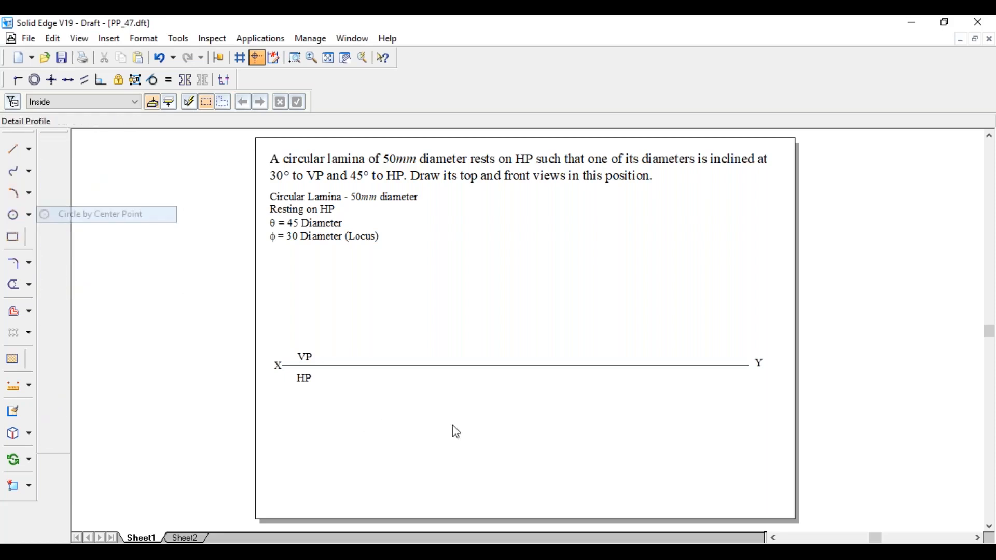
pyautogui.click(12, 213)
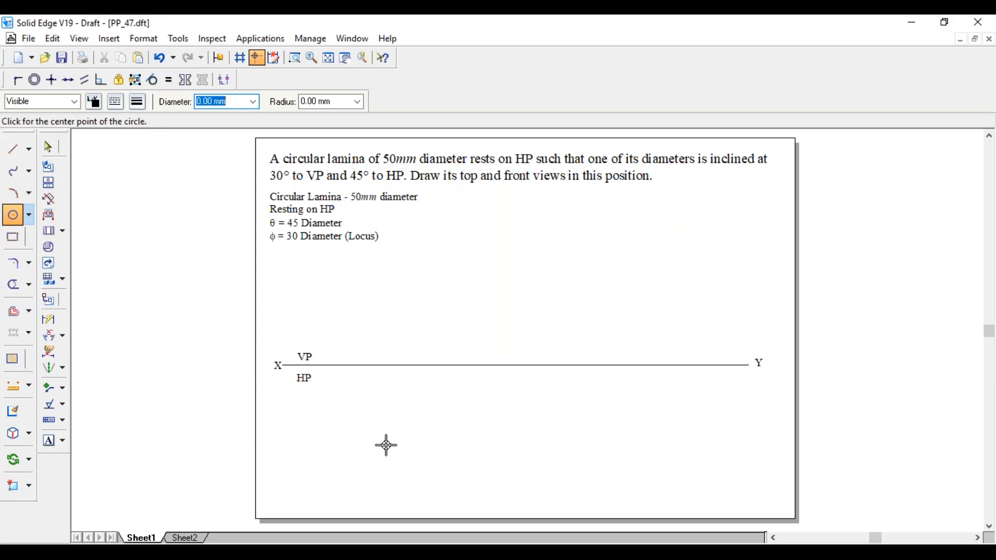
pyautogui.moveTo(386, 445); pyautogui.dragTo(427, 419)
pyautogui.write('25')
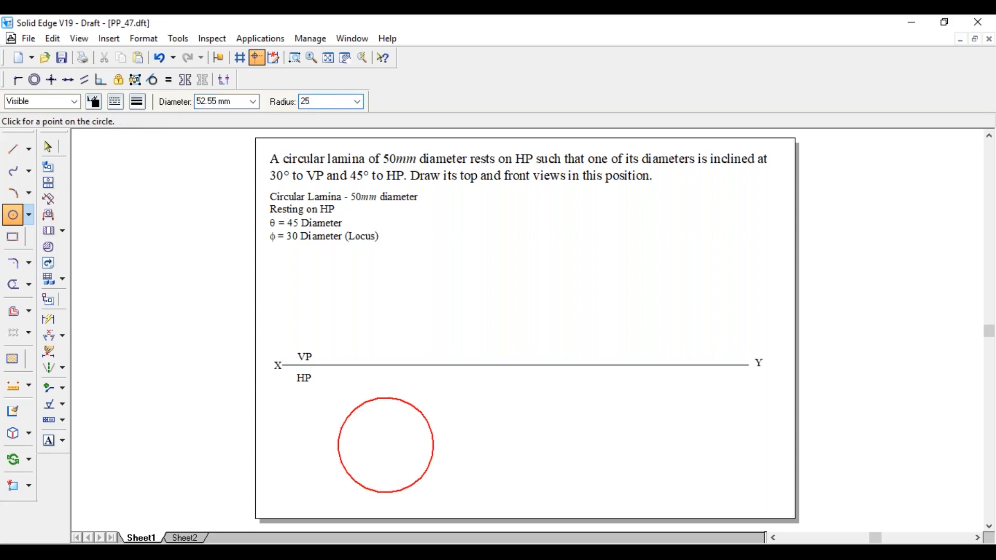
pyautogui.click(49, 147)
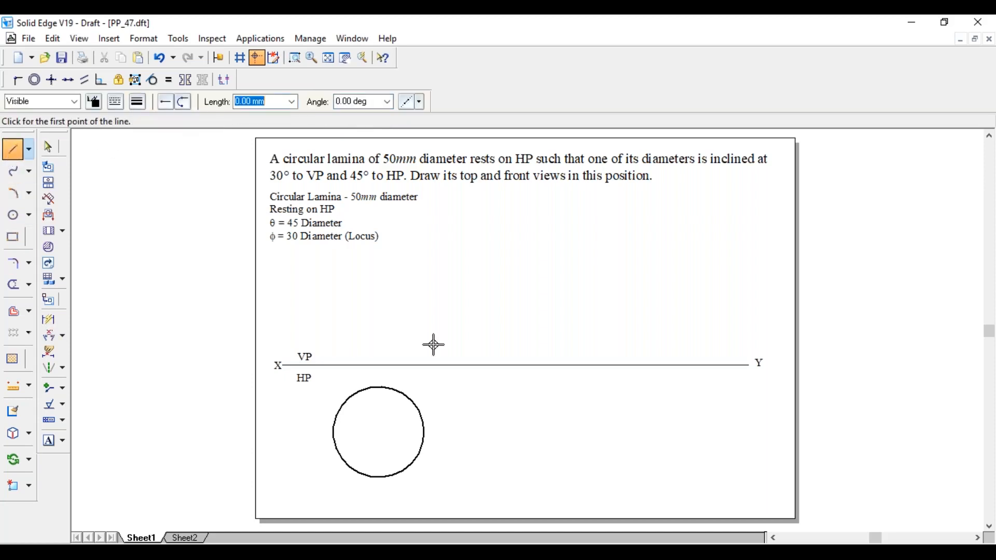
# Step: Draw radial lines at 45° steps, extend them into full diameters and dimension the circle Ø50
pyautogui.click(379, 449)
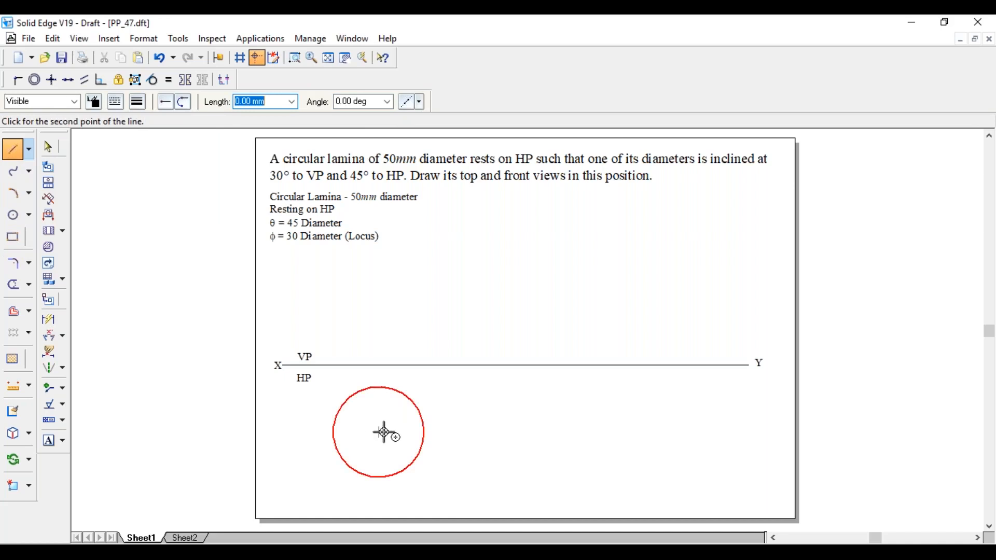
pyautogui.click(421, 446)
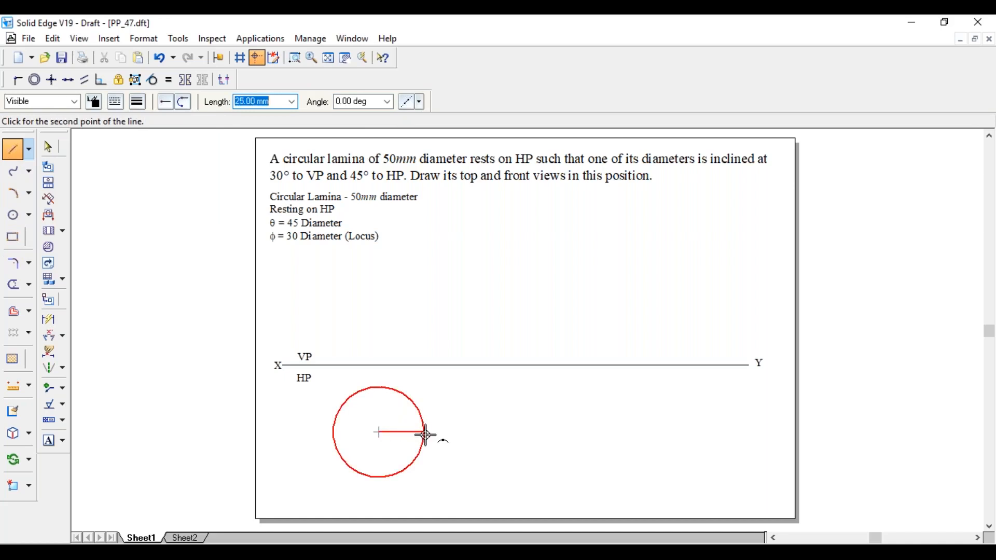
pyautogui.moveTo(378, 425)
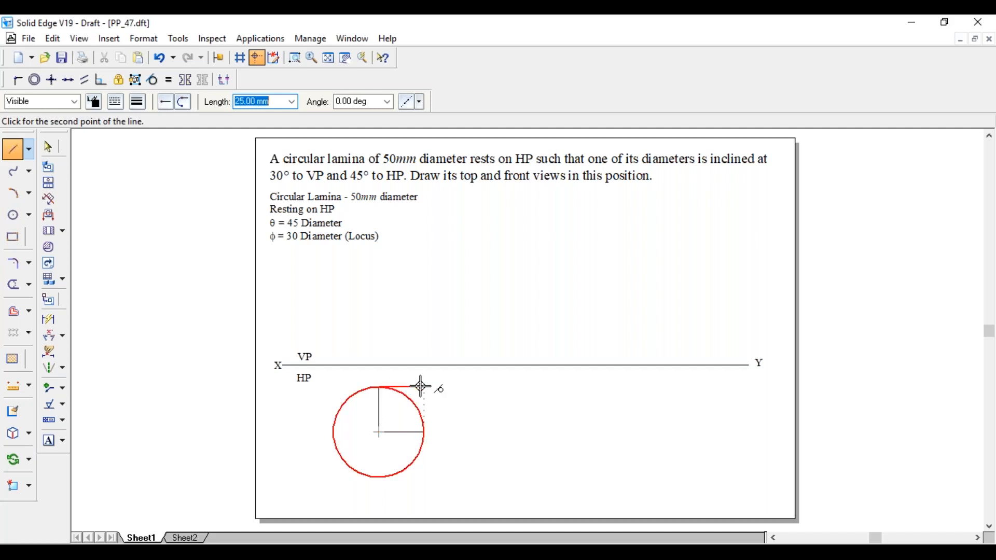
pyautogui.moveTo(411, 417)
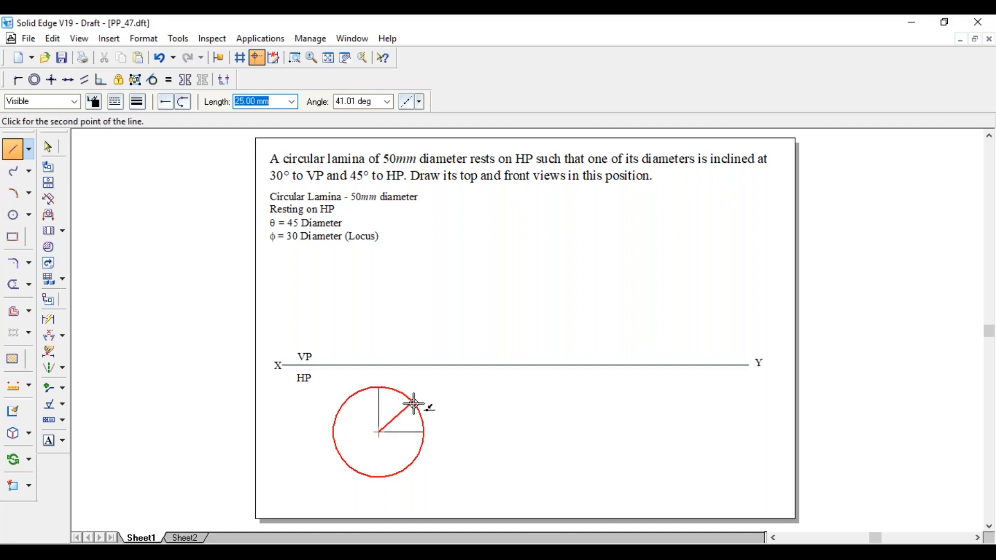
pyautogui.click(417, 432)
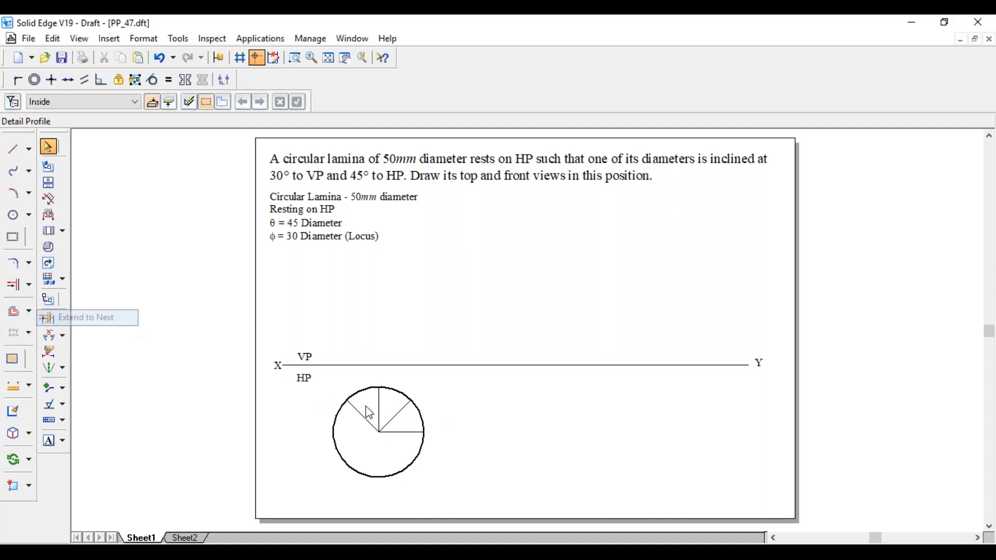
pyautogui.click(13, 282)
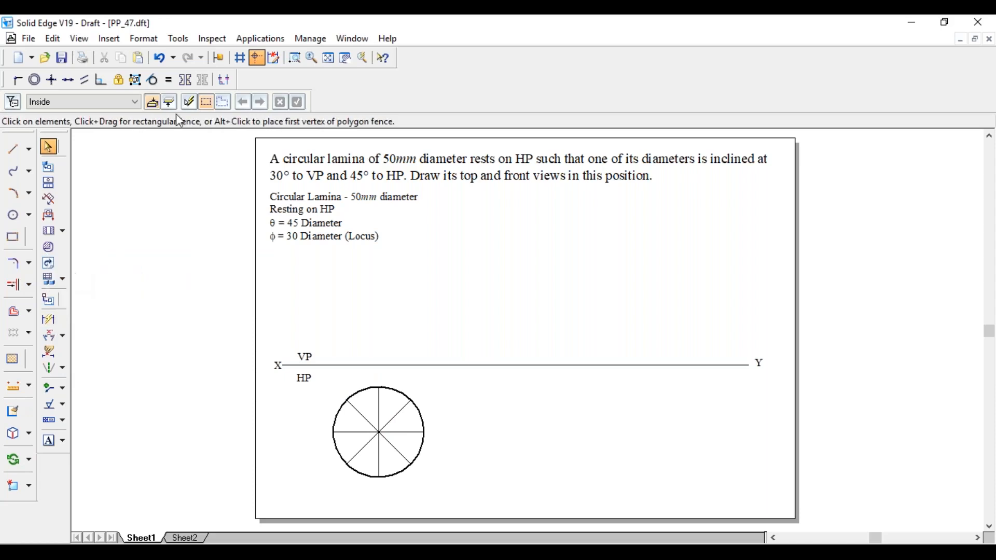
pyautogui.click(177, 38)
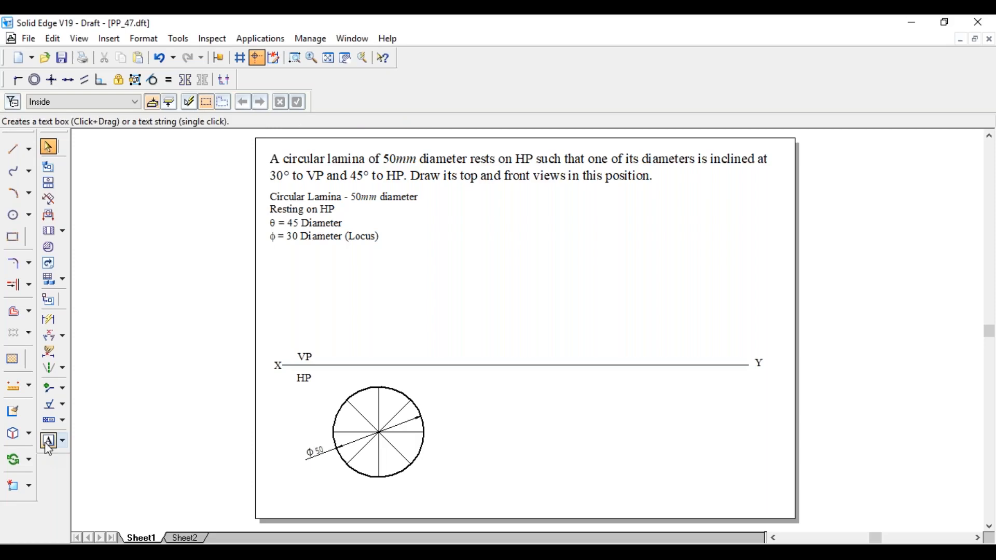
# Step: Label the eight division points around the circle with the letters a to h
pyautogui.click(50, 439)
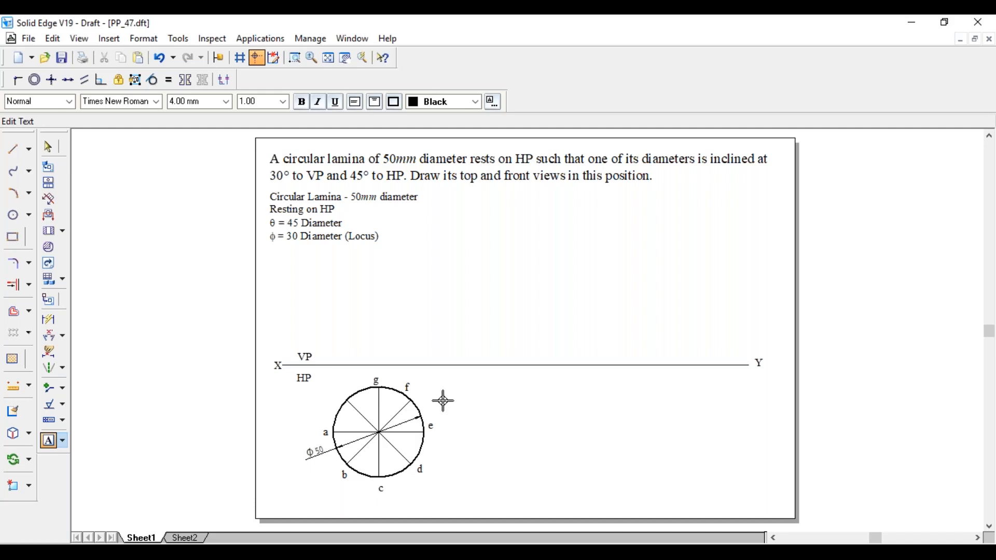
pyautogui.moveTo(335, 401)
pyautogui.write('h')
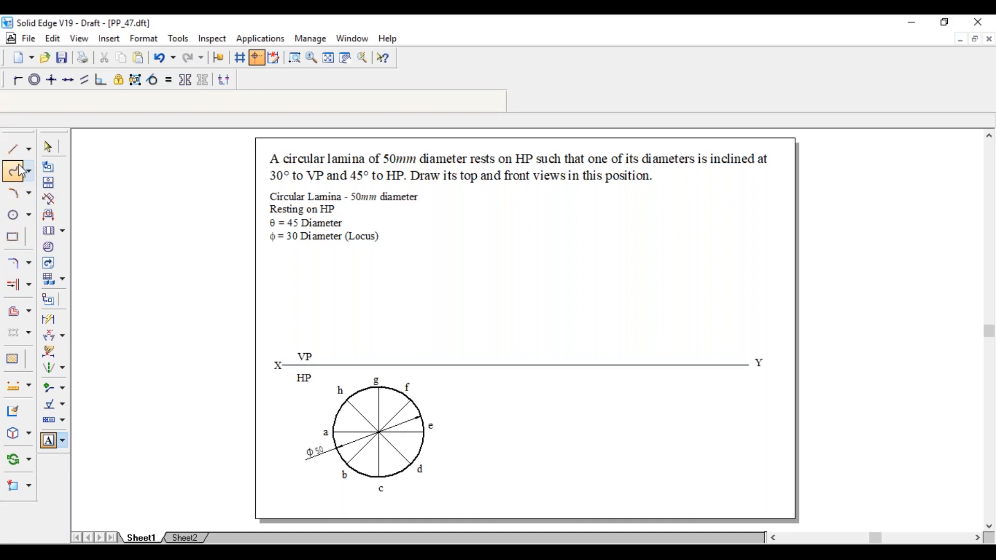
# Step: Draw vertical projectors from points a, h, g, f and e up to the XY line
pyautogui.click(12, 148)
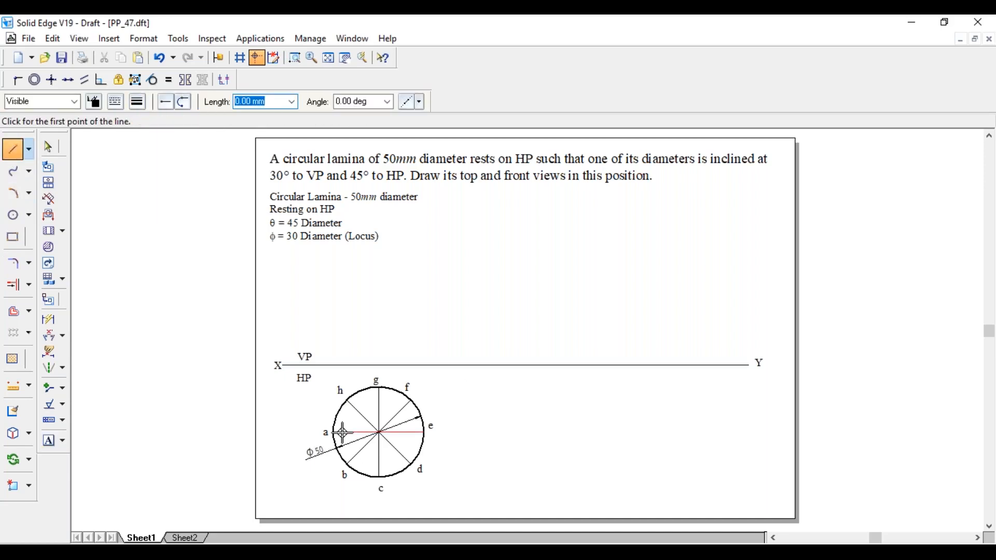
pyautogui.click(342, 431)
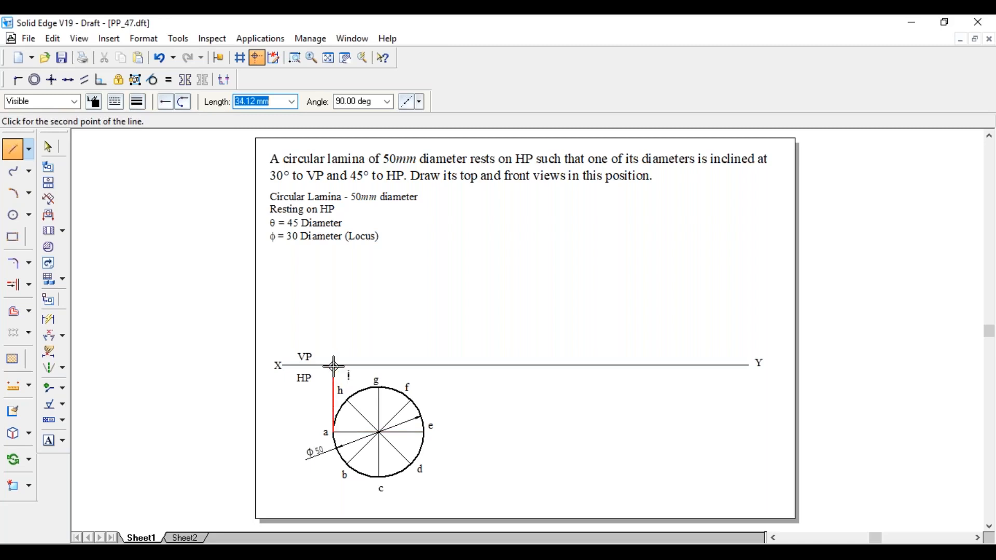
pyautogui.click(343, 479)
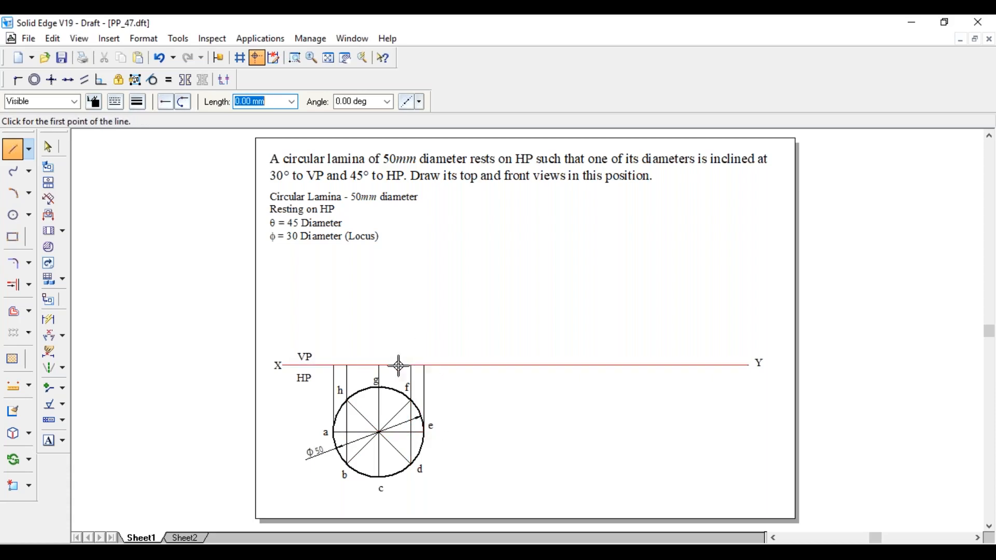
pyautogui.click(137, 102)
pyautogui.write('a')
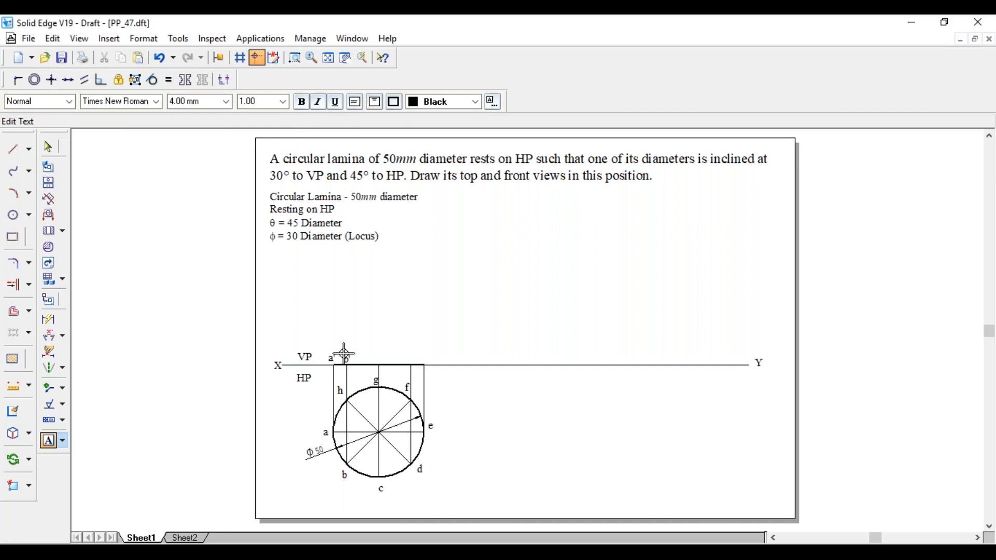
# Step: Label the projector ends on XY as a', b'(h'), c'(g'), d'(f') and e'
pyautogui.write("(h') c")
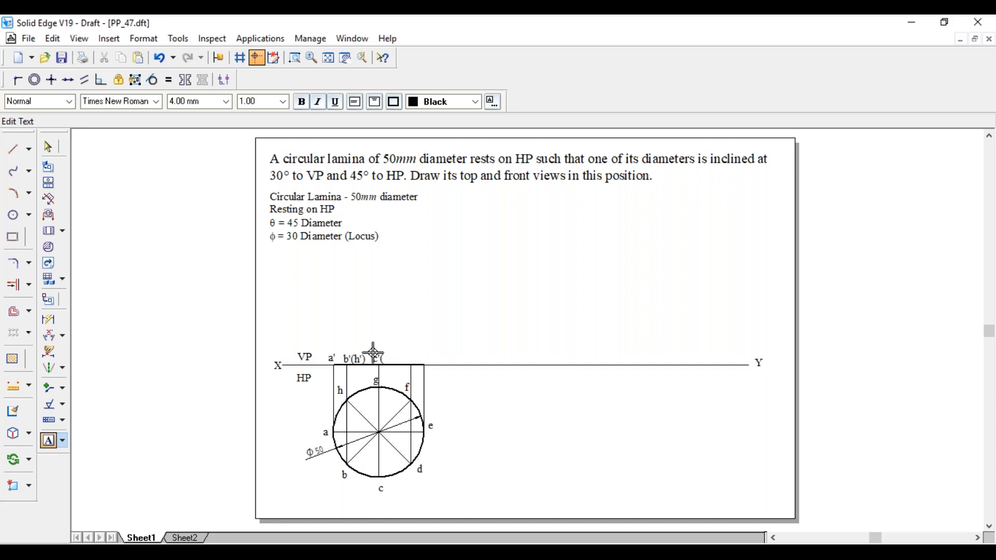
pyautogui.write("(g')")
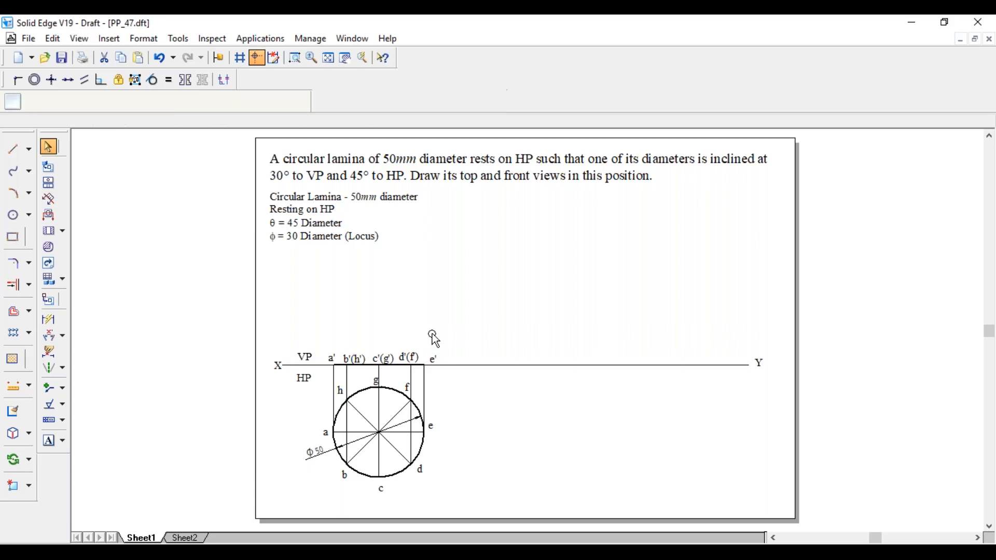
pyautogui.click(430, 357)
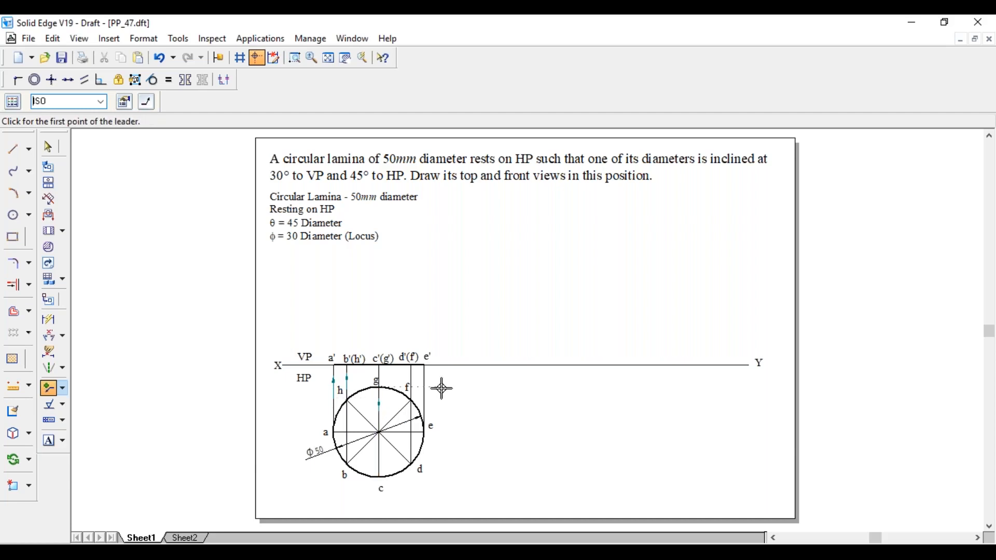
# Step: Place upward arrowheads on each vertical projector with the Leader tool
pyautogui.click(411, 396)
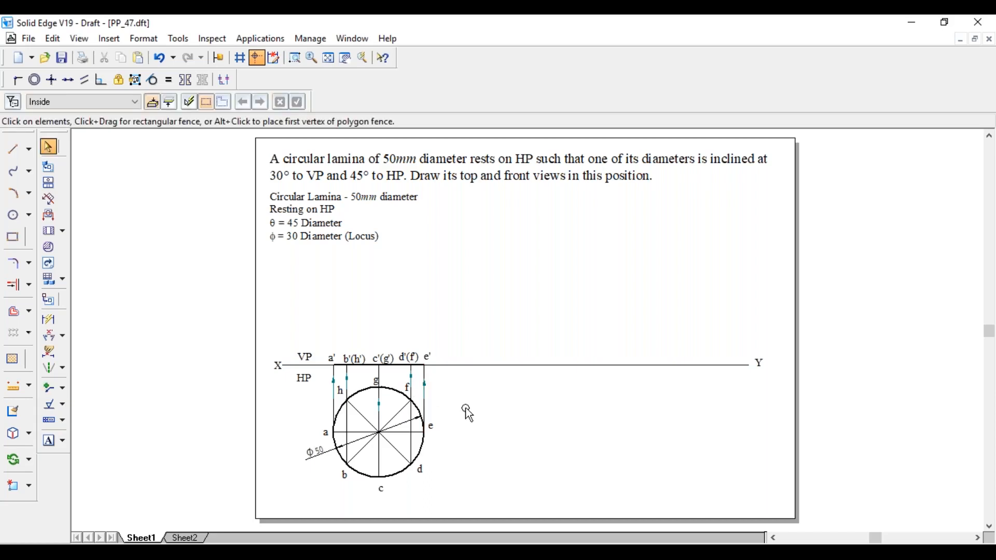
pyautogui.moveTo(465, 413)
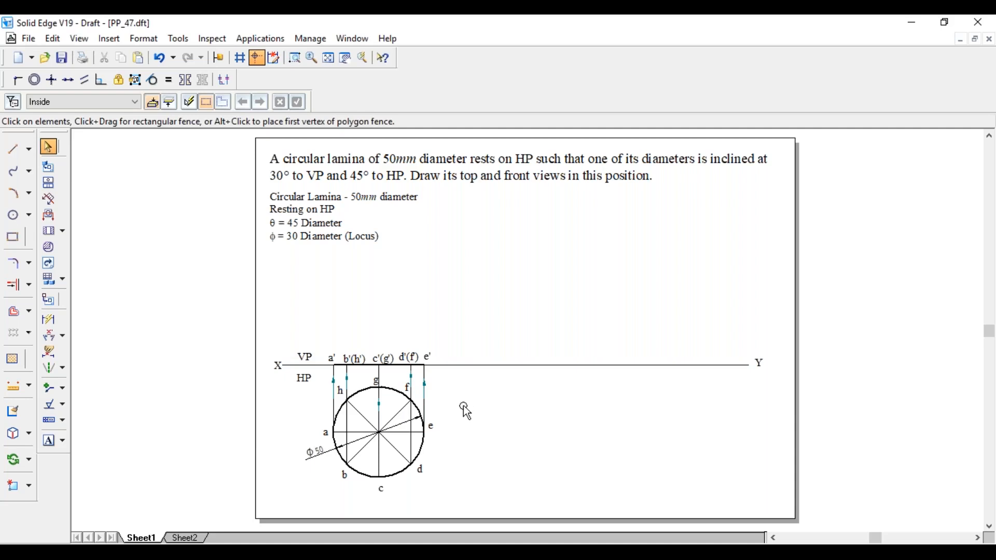
pyautogui.moveTo(434, 378)
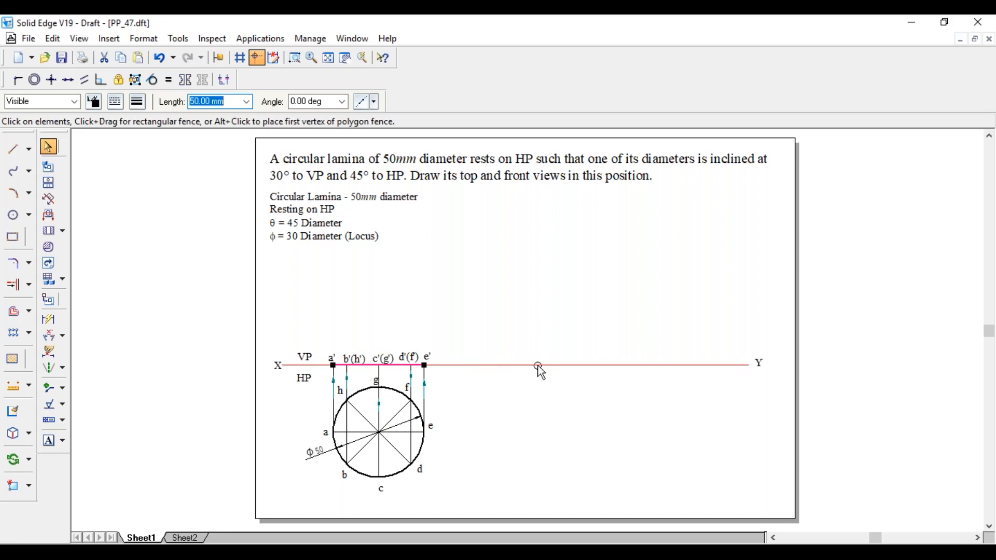
# Step: Copy line a'–e' along XY, rotate it 45° about its end and label its ends a' and e'
pyautogui.click(29, 457)
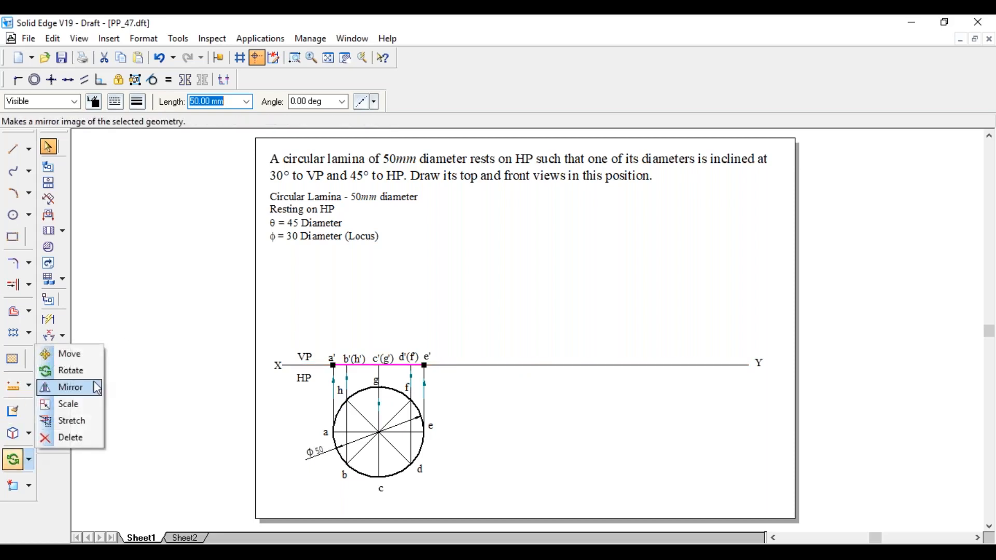
pyautogui.click(68, 354)
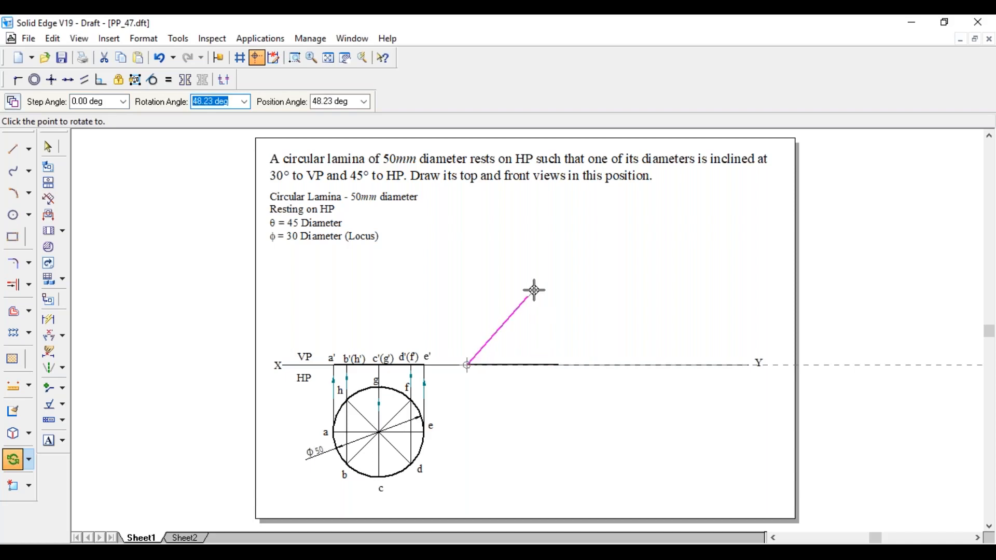
pyautogui.moveTo(550, 283)
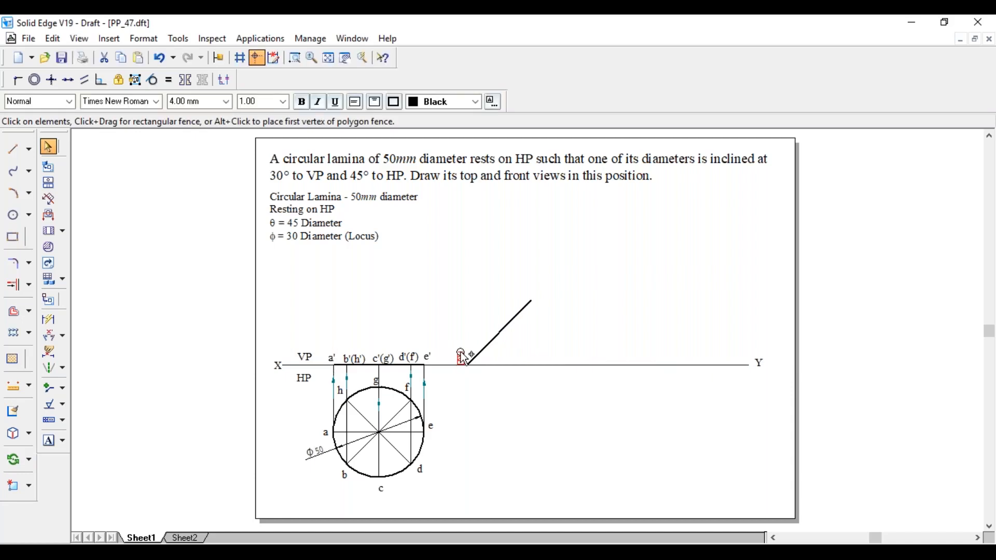
pyautogui.click(461, 359)
pyautogui.write("a'")
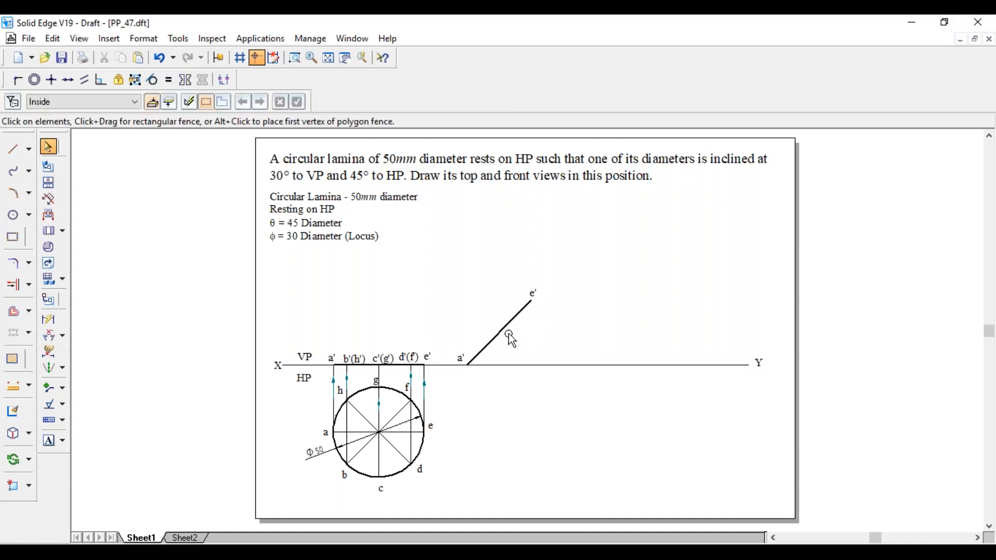
pyautogui.click(382, 358)
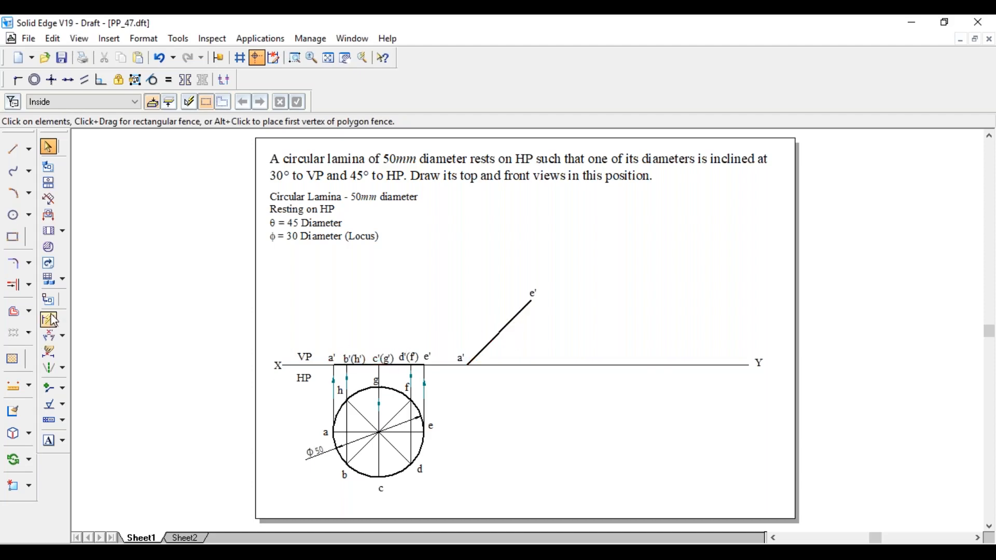
# Step: Dimension the 7.32 mm offset, mark b'(h') and d'(f') on the inclined line with 7.32 arcs and trim them
pyautogui.click(48, 319)
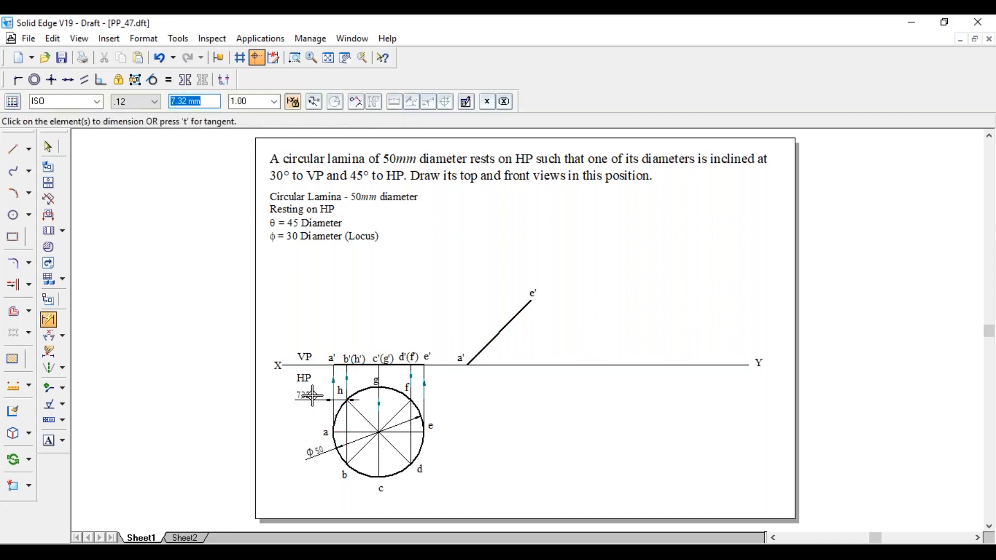
pyautogui.click(27, 193)
pyautogui.write('7')
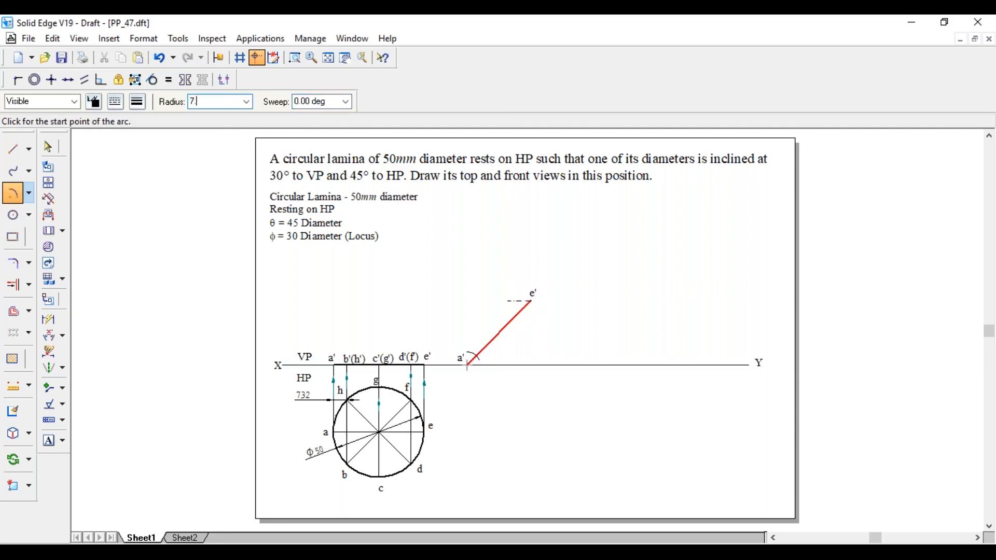
pyautogui.write('.32 mm')
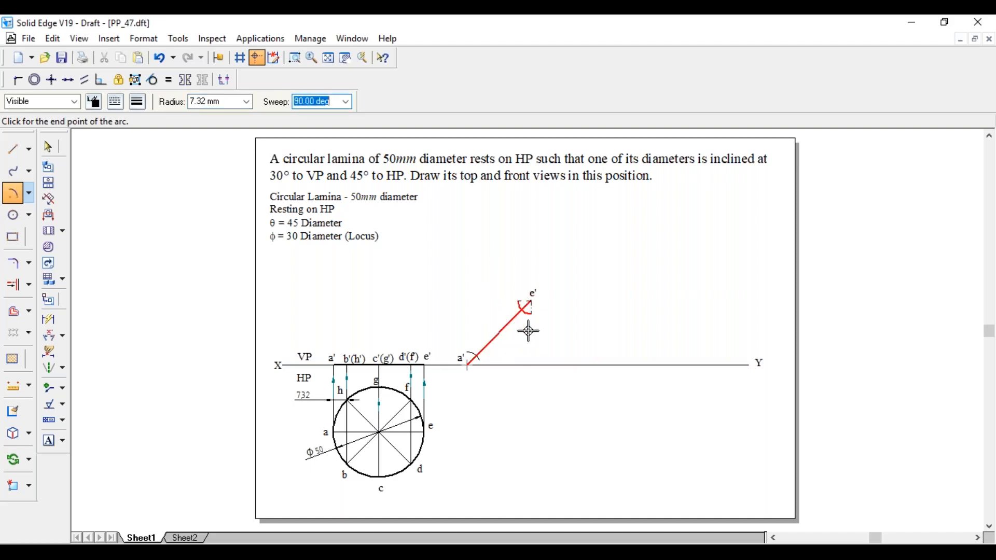
pyautogui.click(29, 284)
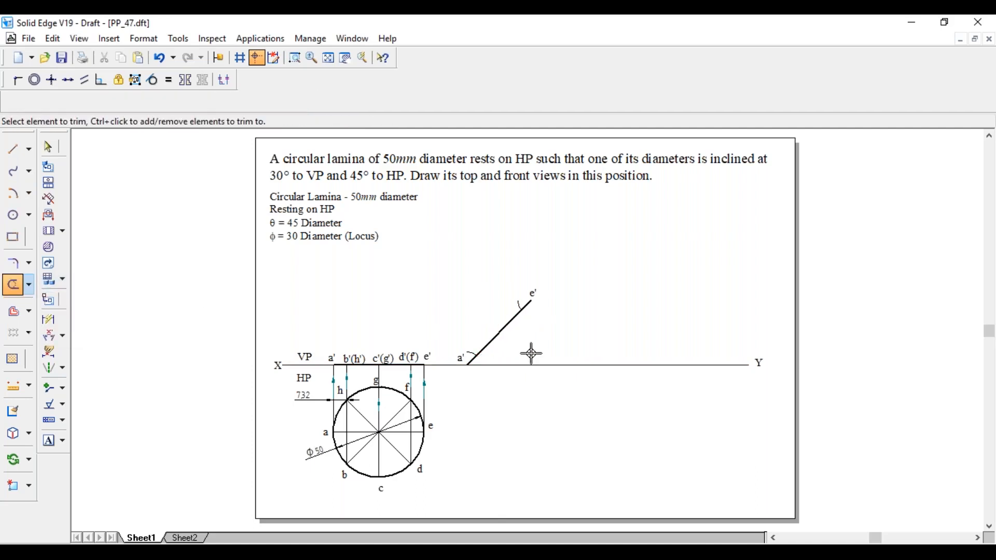
pyautogui.click(48, 147)
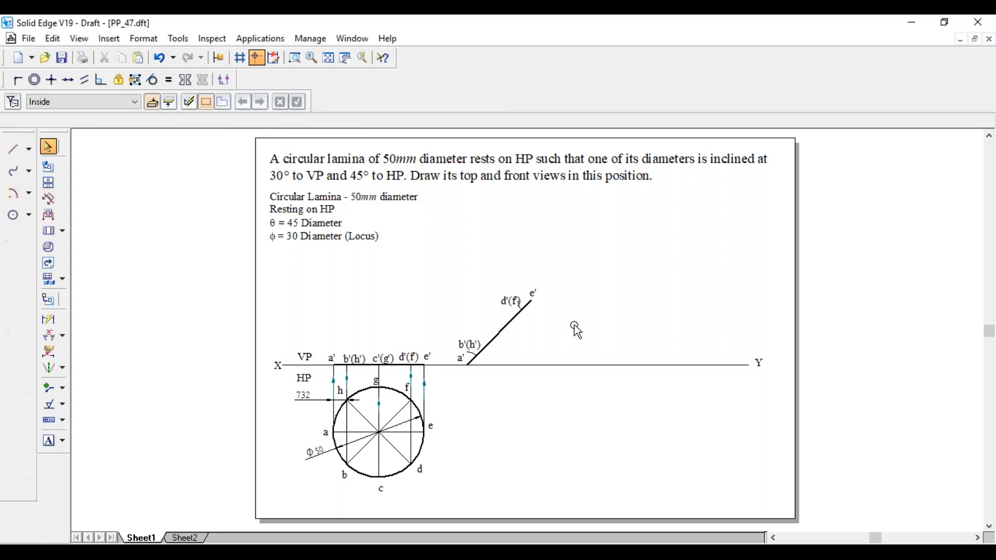
# Step: Drop vertical projectors from a', b'(h') and d'(f') on the inclined line into the top view
pyautogui.click(13, 148)
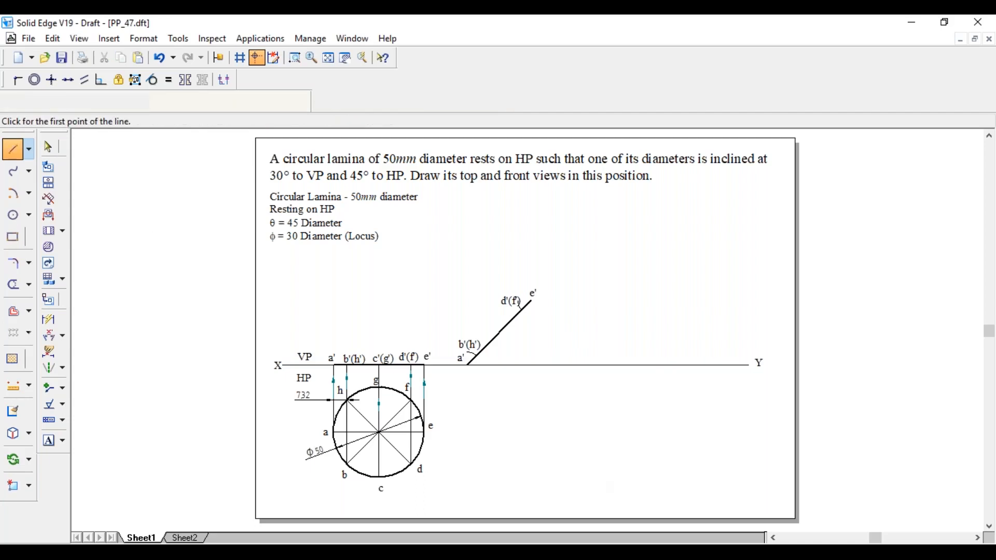
pyautogui.click(465, 369)
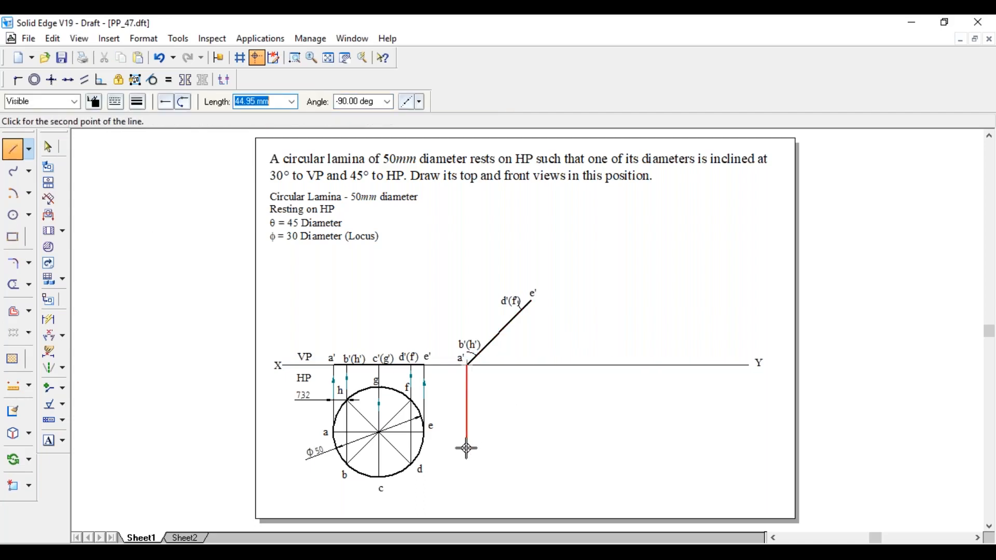
pyautogui.click(531, 307)
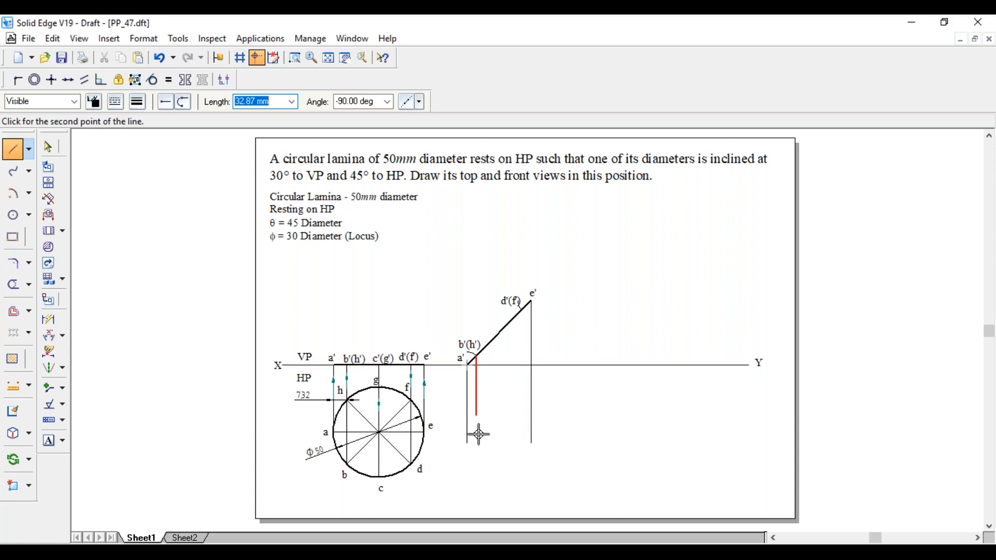
pyautogui.click(517, 312)
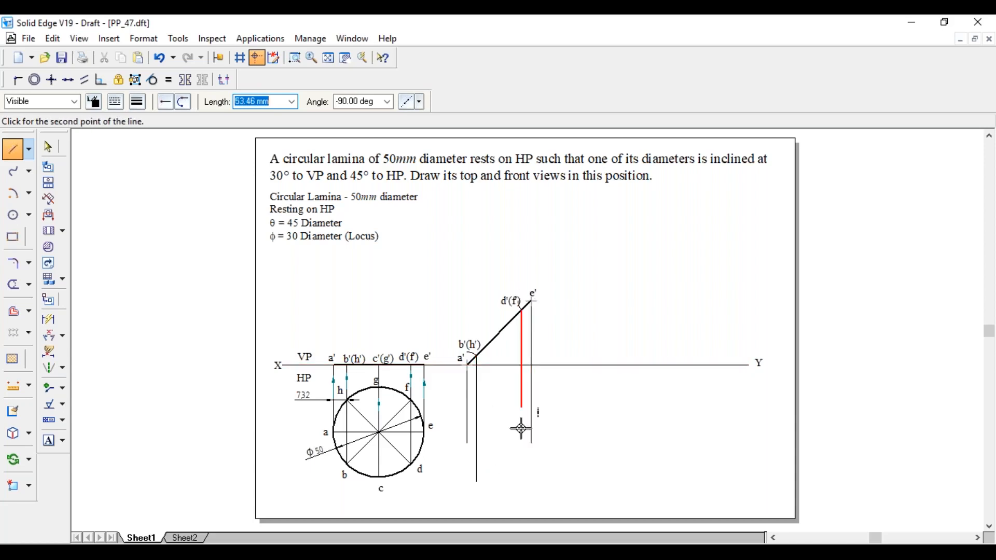
pyautogui.click(494, 361)
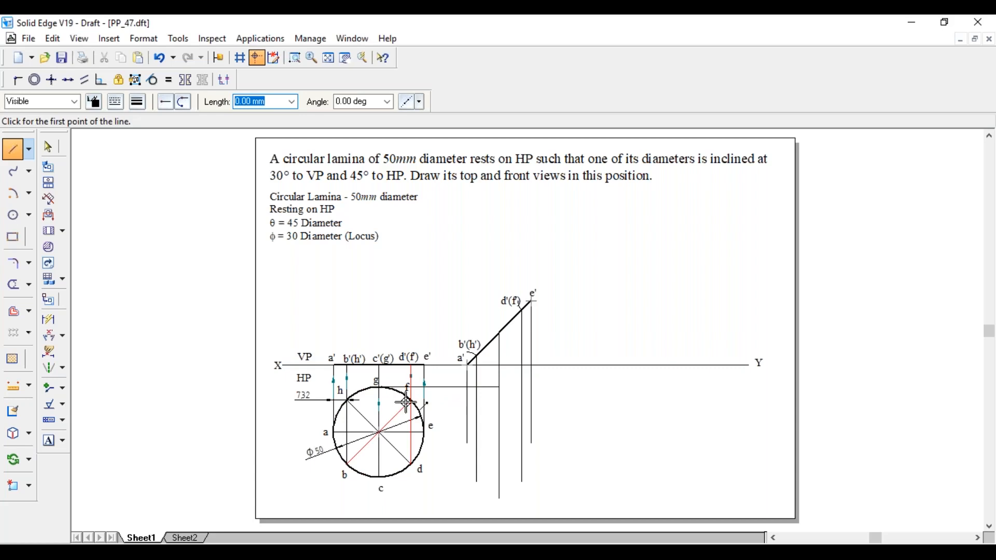
# Step: Draw horizontal projectors from the circle's points f, e and c across the vertical lines
pyautogui.click(407, 402)
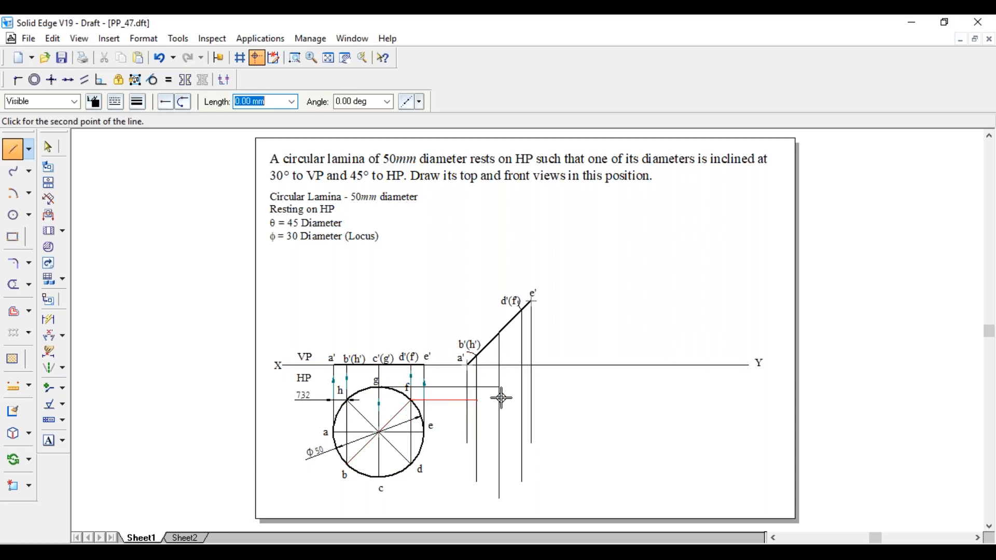
pyautogui.moveTo(524, 417)
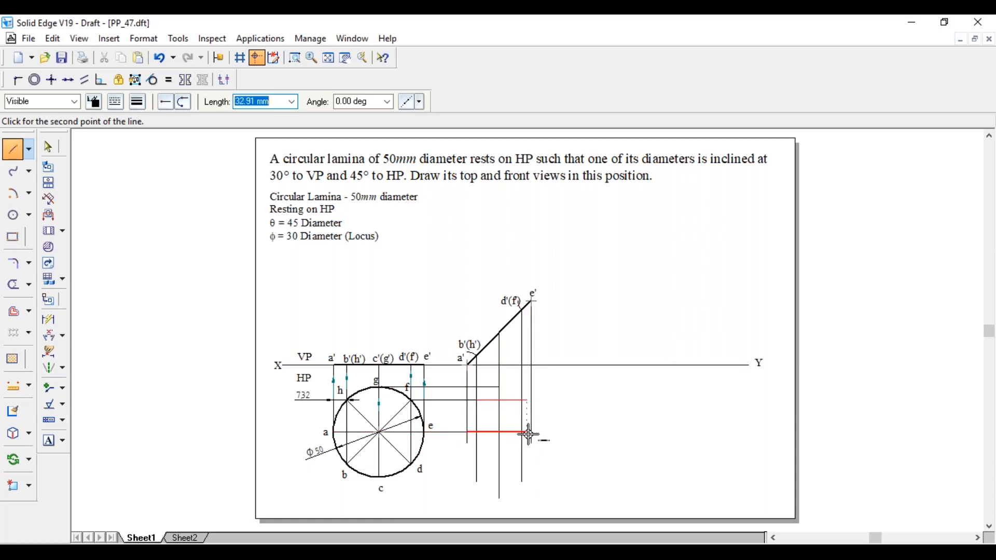
pyautogui.click(527, 435)
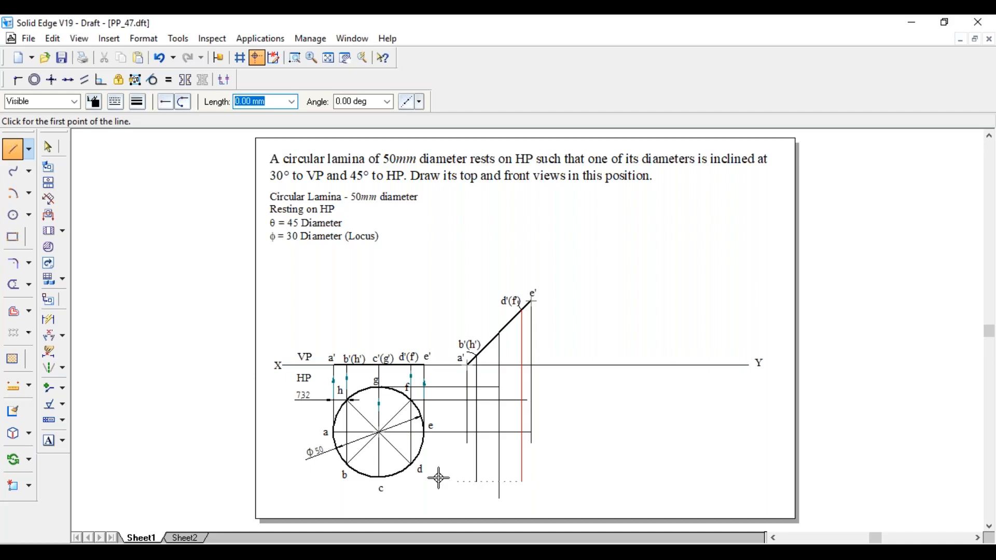
pyautogui.click(421, 480)
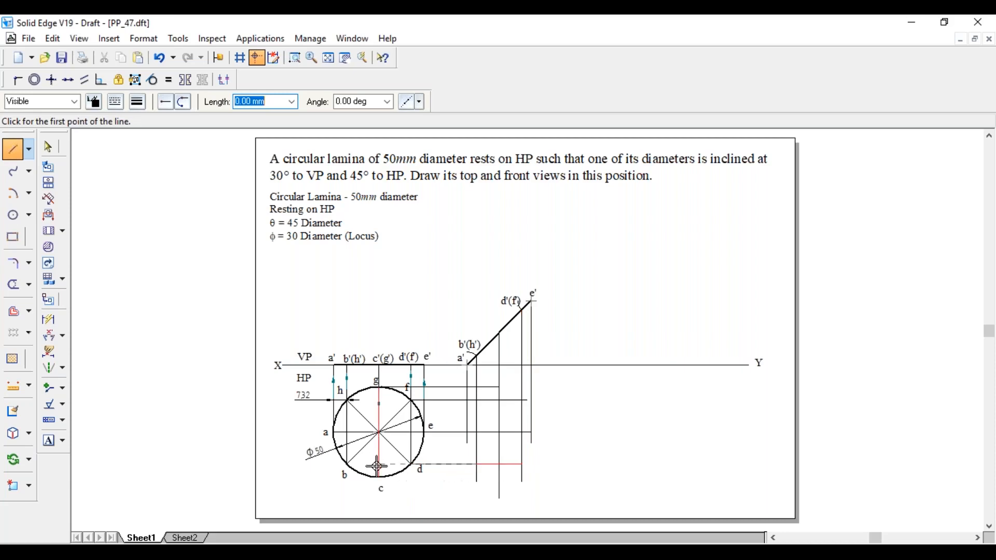
pyautogui.click(377, 465)
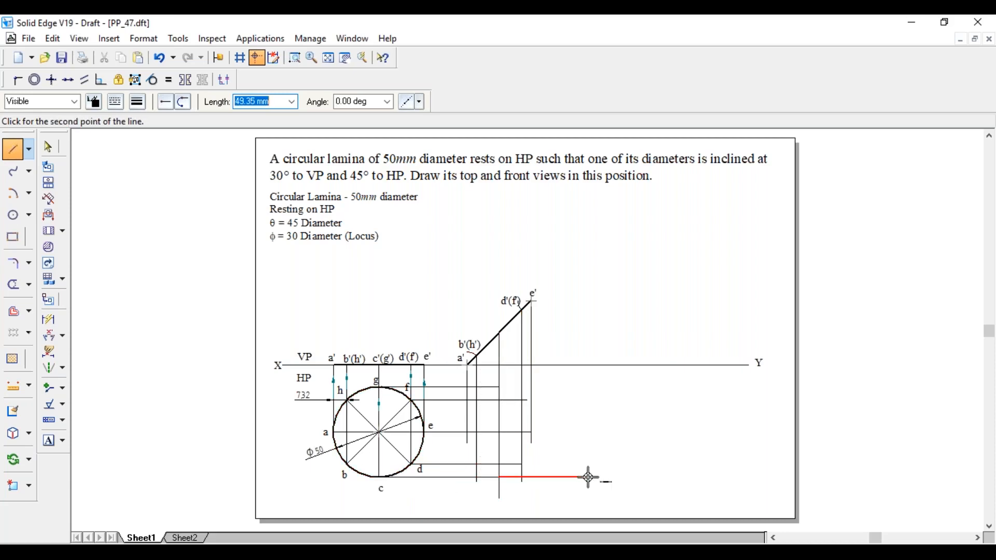
pyautogui.click(12, 284)
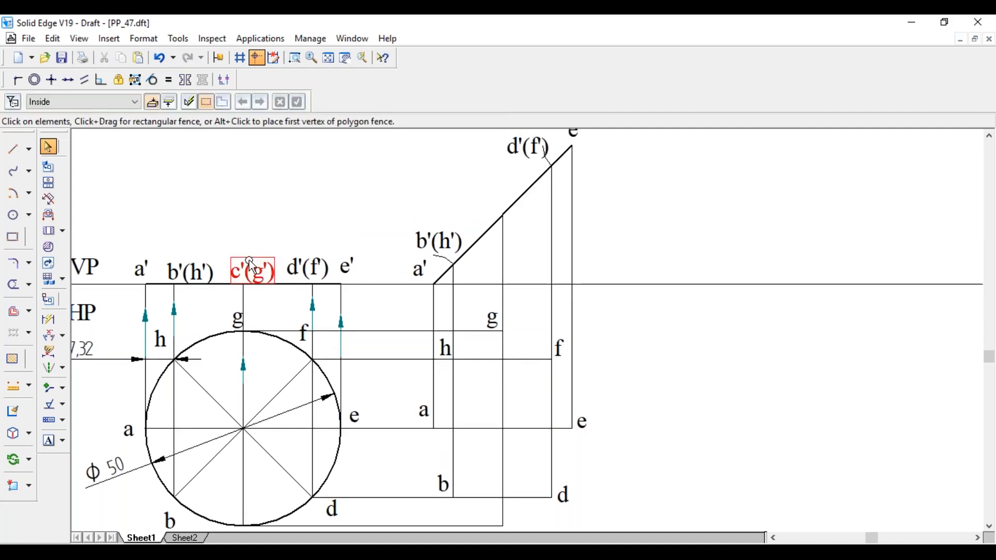
# Step: Reuse the c'(g') label to mark its point on the inclined front-view line
pyautogui.click(252, 270)
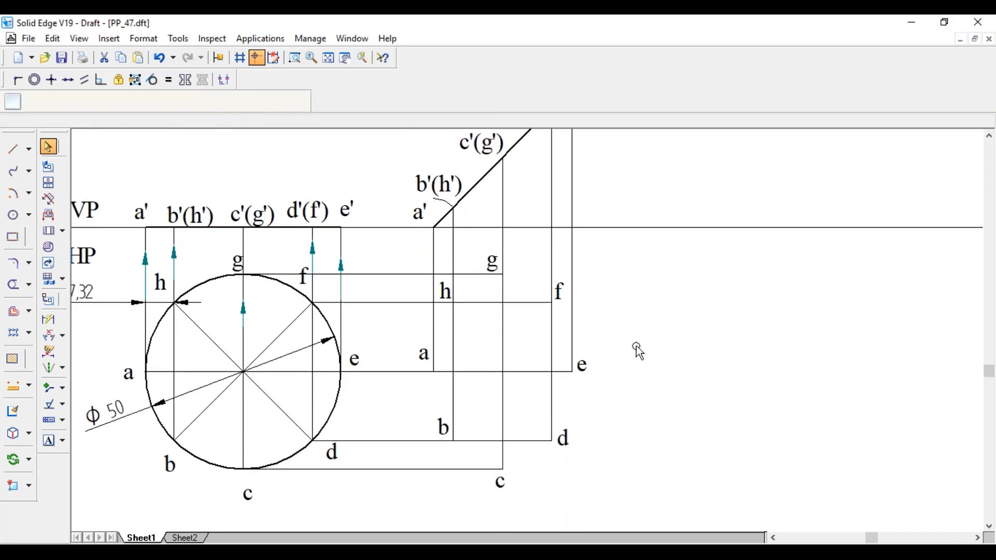
# Step: Draw a closed curve through points a to h and give the ellipse a thicker line width
pyautogui.click(14, 170)
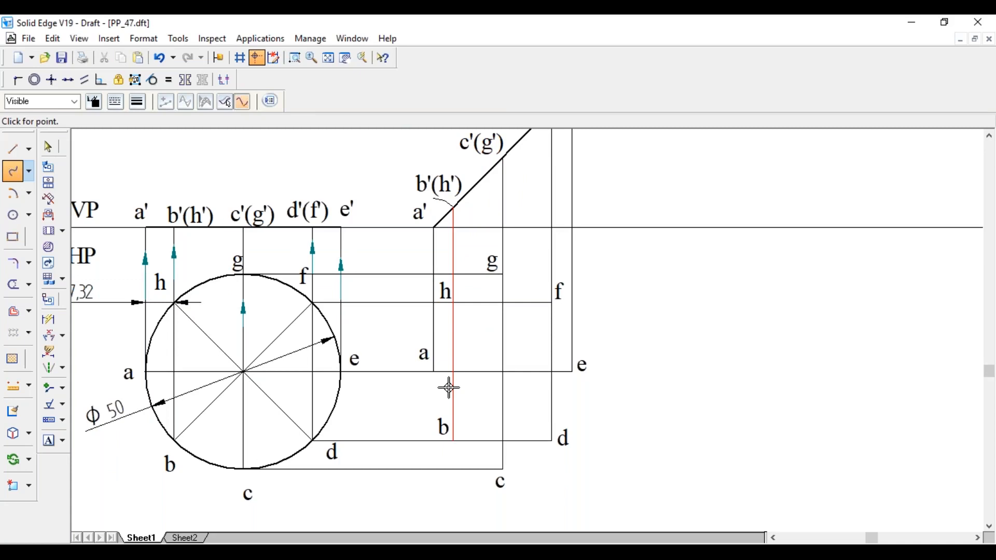
pyautogui.moveTo(424, 369)
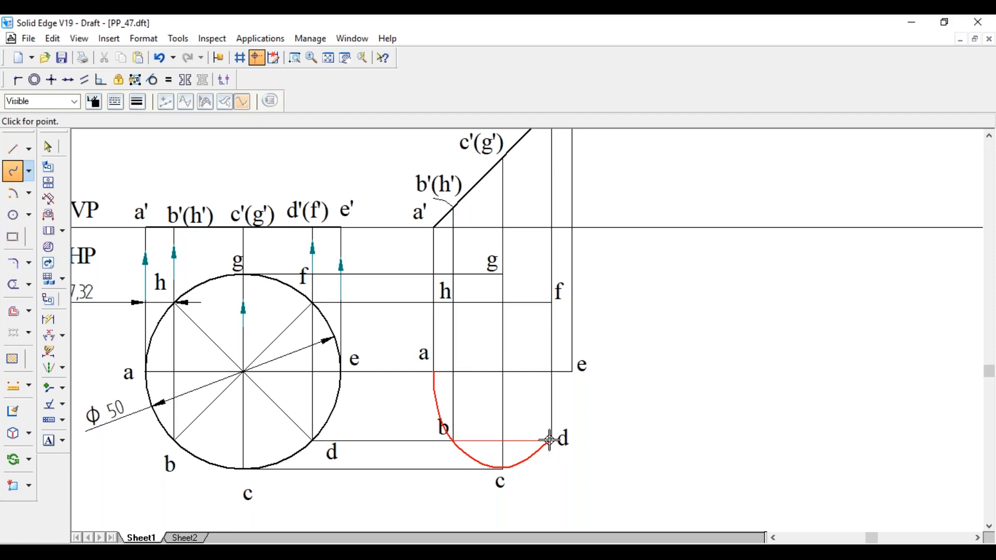
pyautogui.click(532, 318)
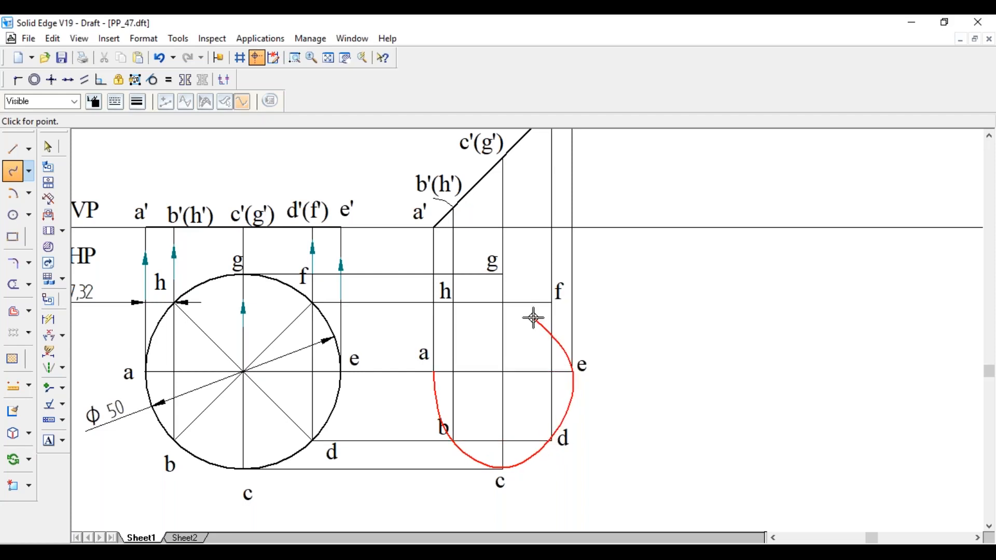
pyautogui.click(547, 303)
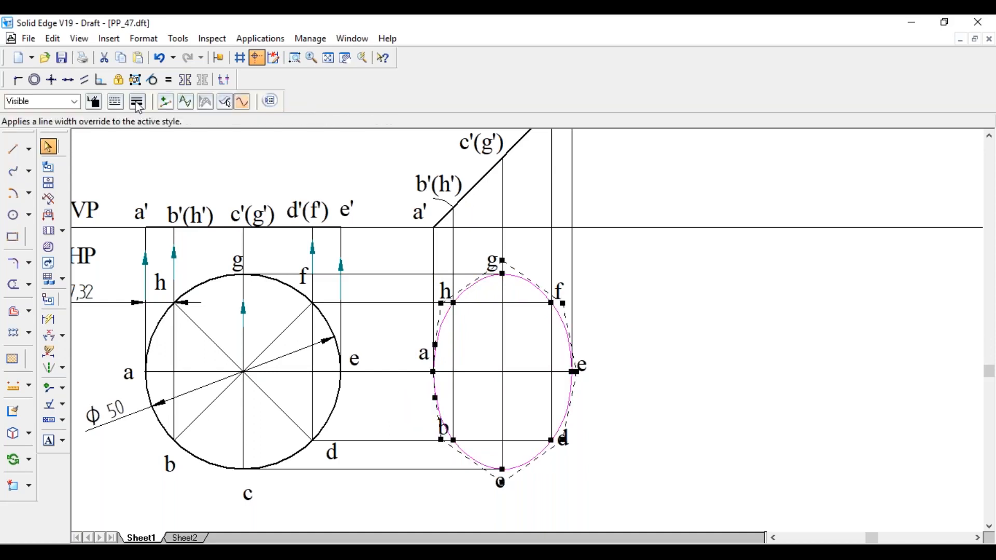
pyautogui.click(137, 101)
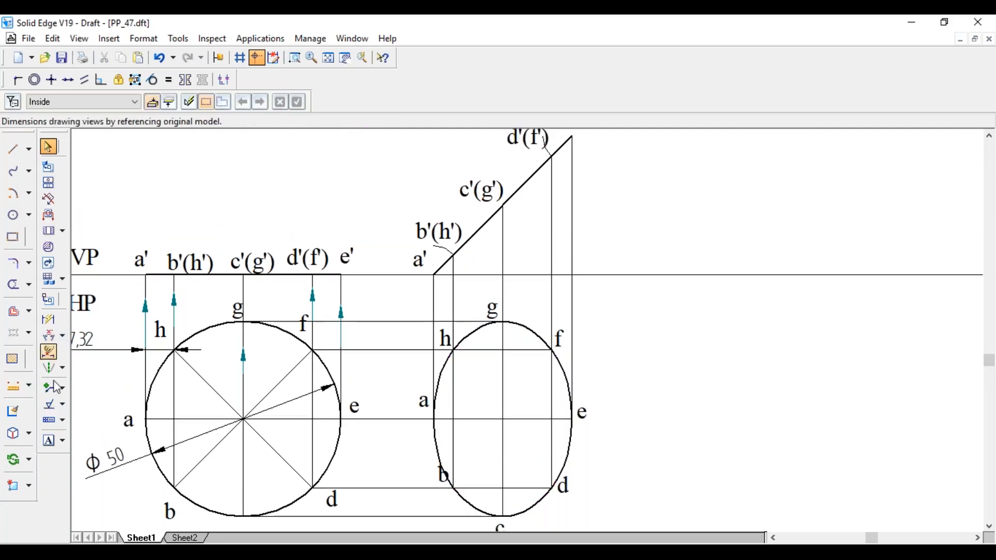
# Step: Place arrowheads on the projectors from e' and a' and mark the 45° angle of the edge view
pyautogui.click(47, 387)
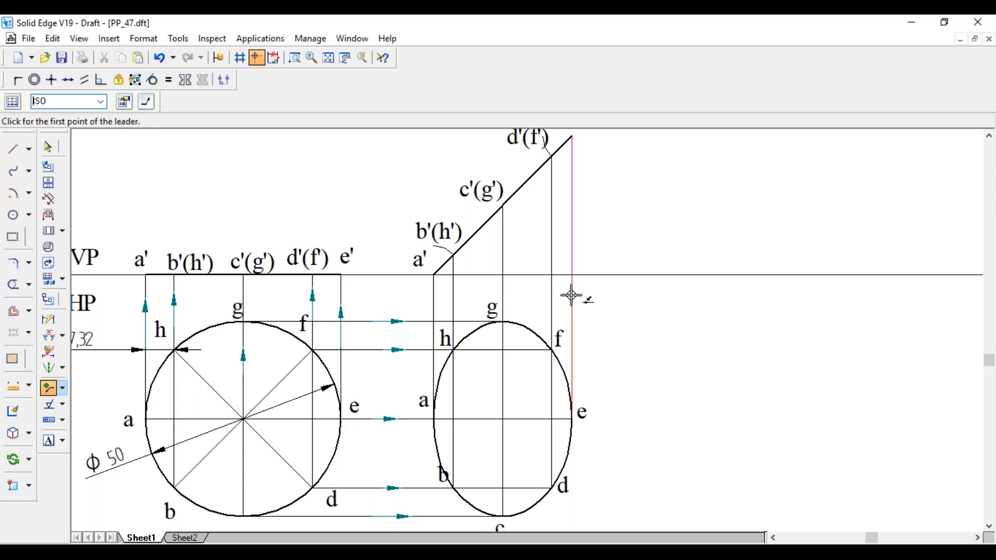
pyautogui.click(550, 291)
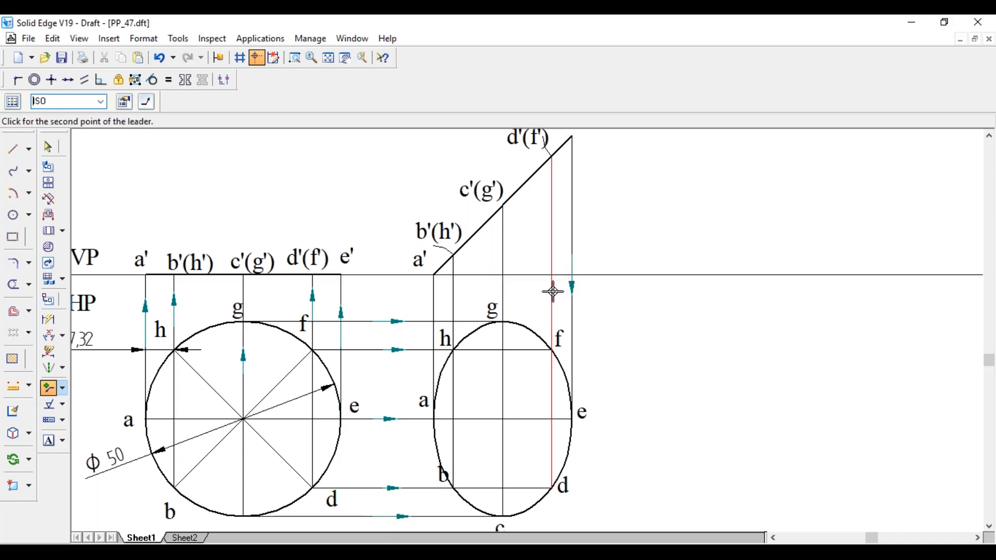
pyautogui.click(552, 291)
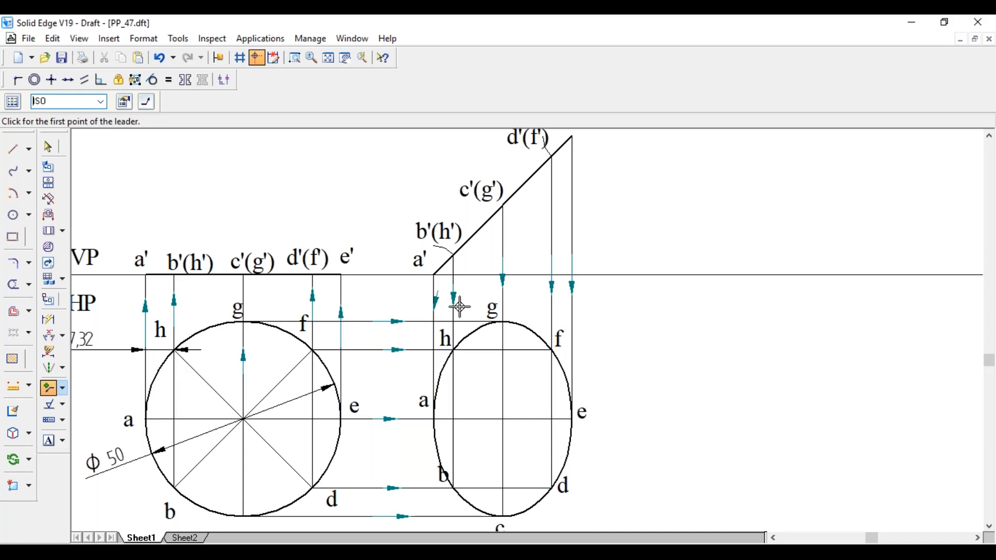
pyautogui.moveTo(407, 297)
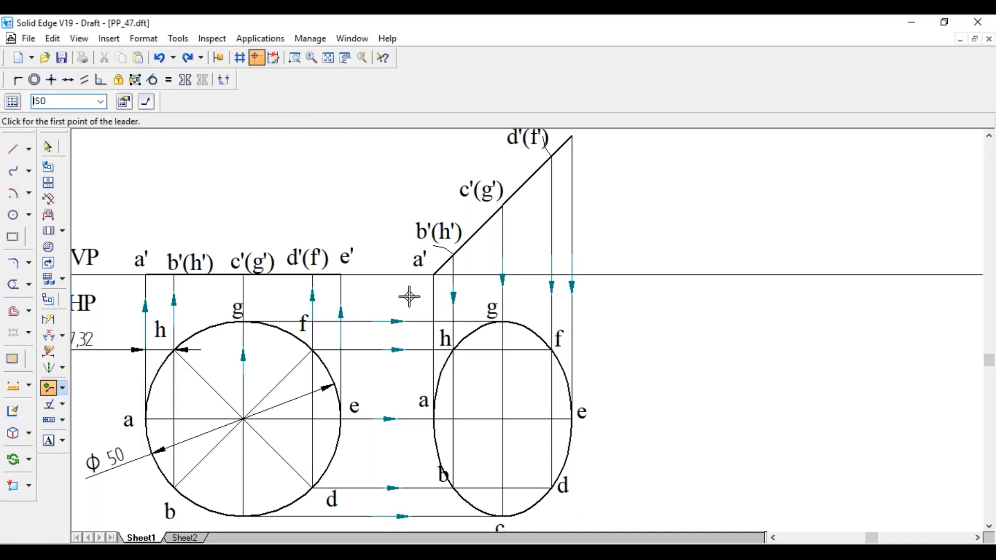
pyautogui.click(48, 147)
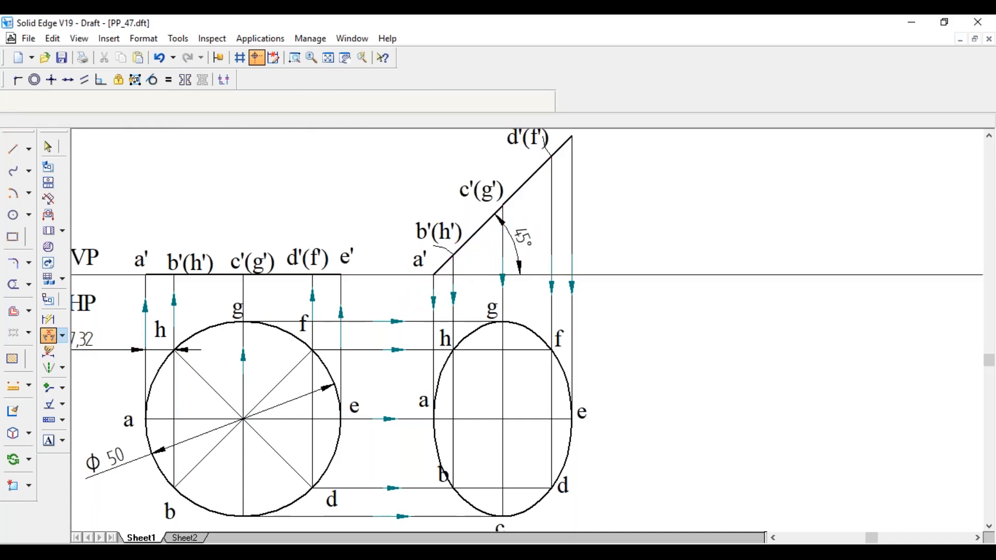
pyautogui.click(47, 146)
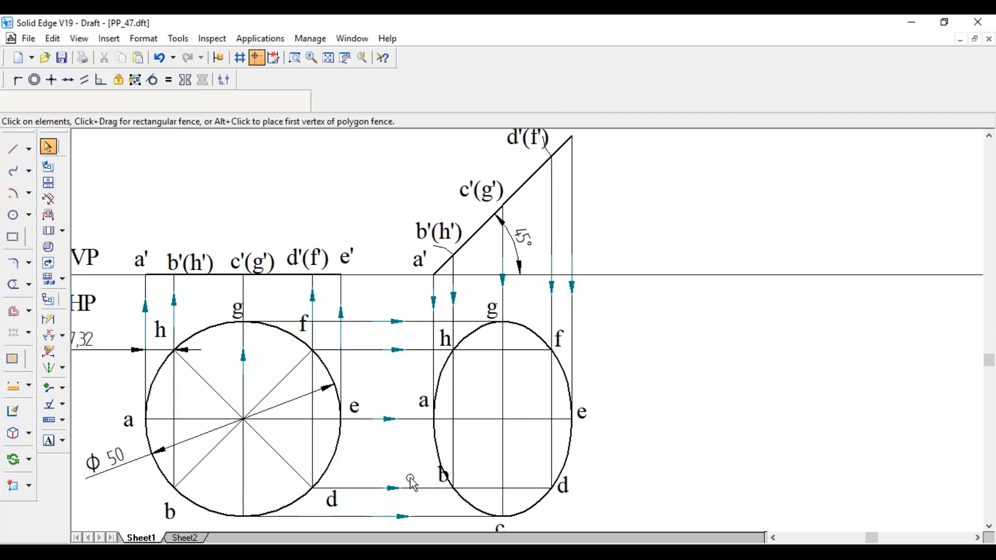
# Step: Move label b clear, fit the sheet, and place the 35.36 width dimension below the ellipse
pyautogui.click(430, 489)
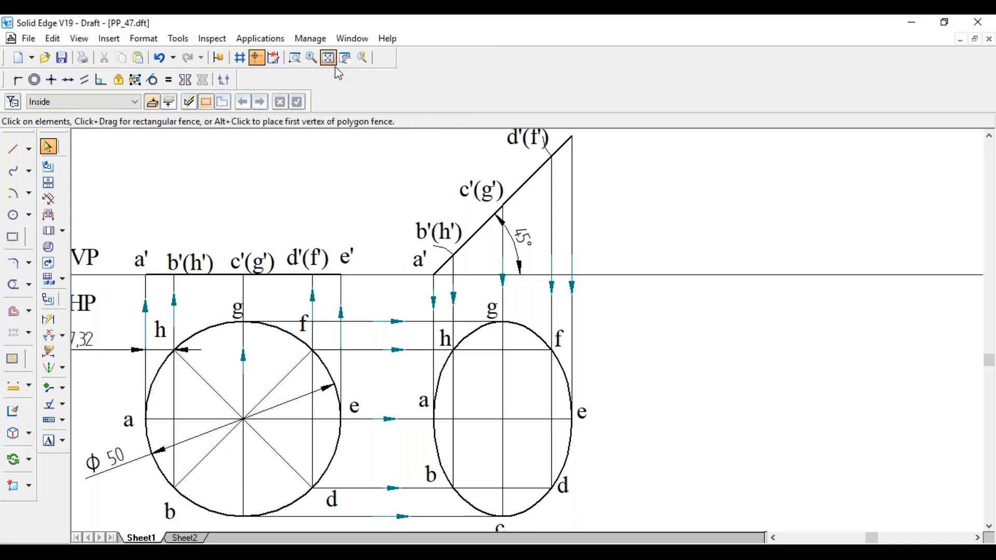
pyautogui.click(328, 57)
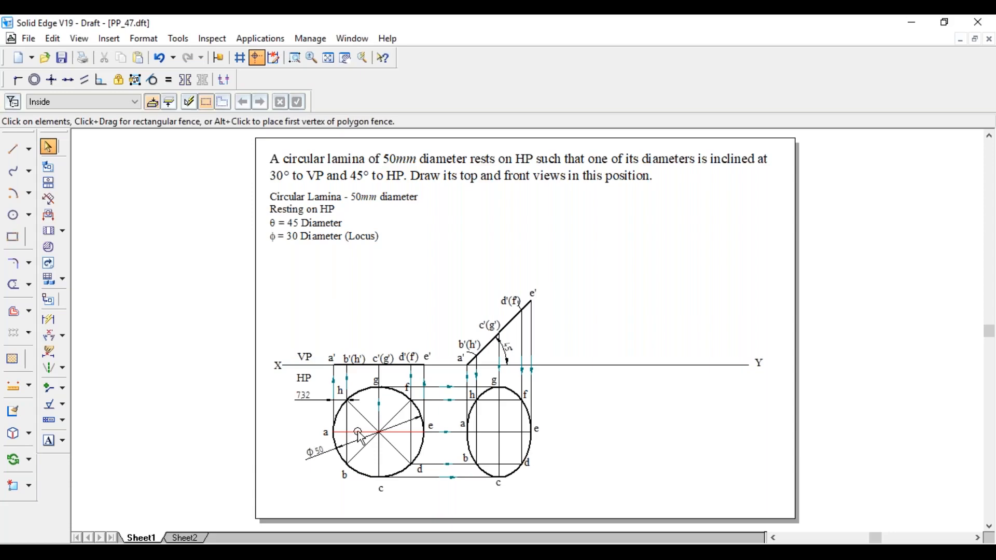
pyautogui.click(377, 430)
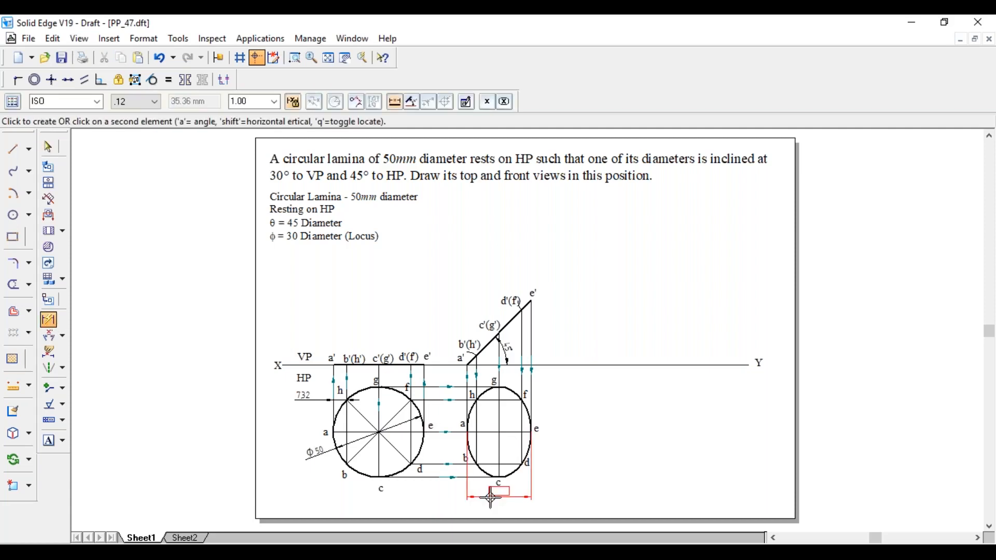
pyautogui.click(496, 496)
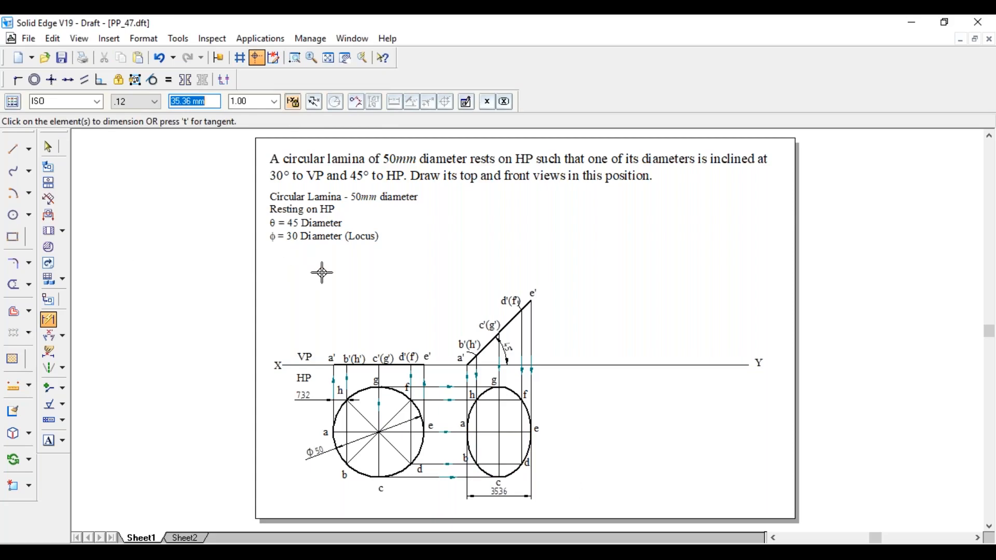
pyautogui.moveTo(250, 102)
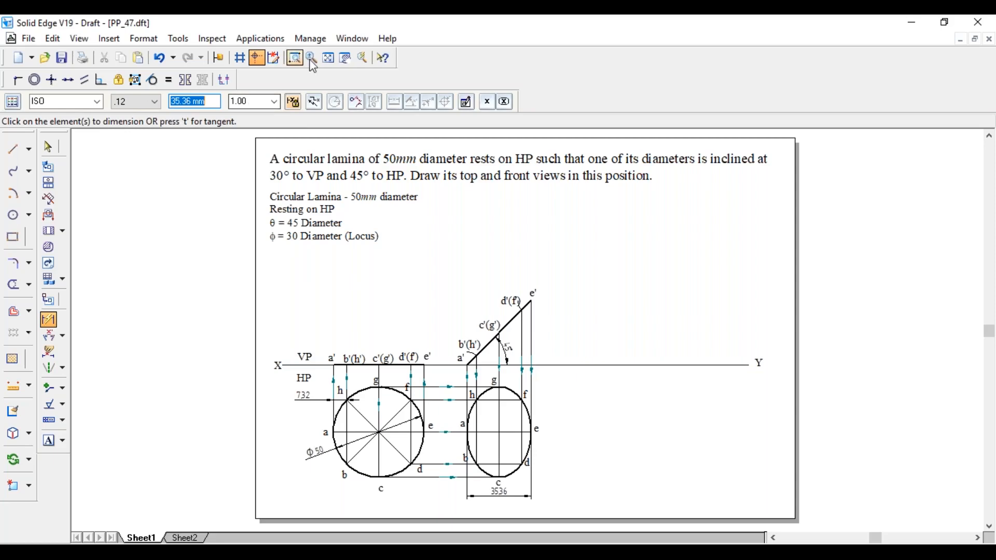
# Step: Zoom to the right of the views, draw the 30° line from XY and mark a length with an arc
pyautogui.click(293, 58)
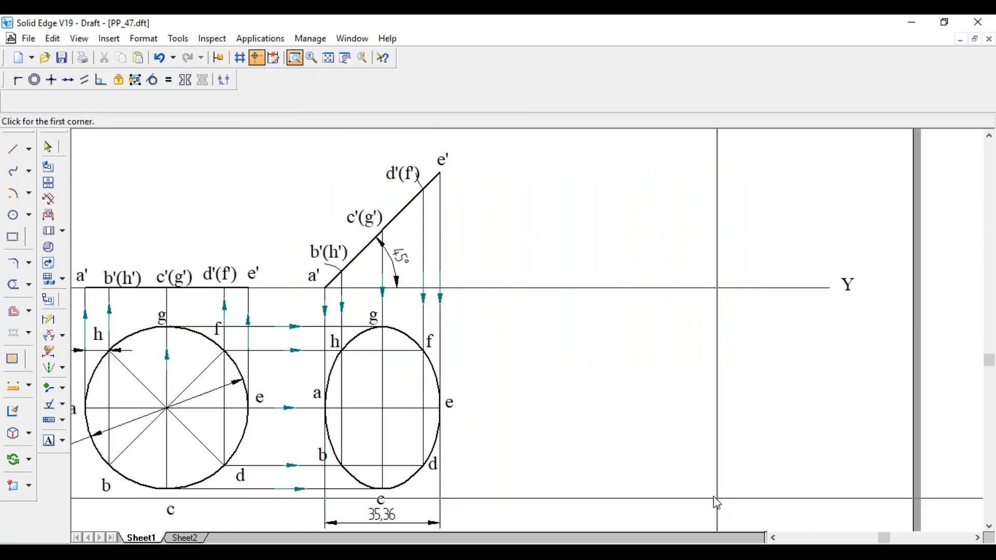
pyautogui.click(12, 148)
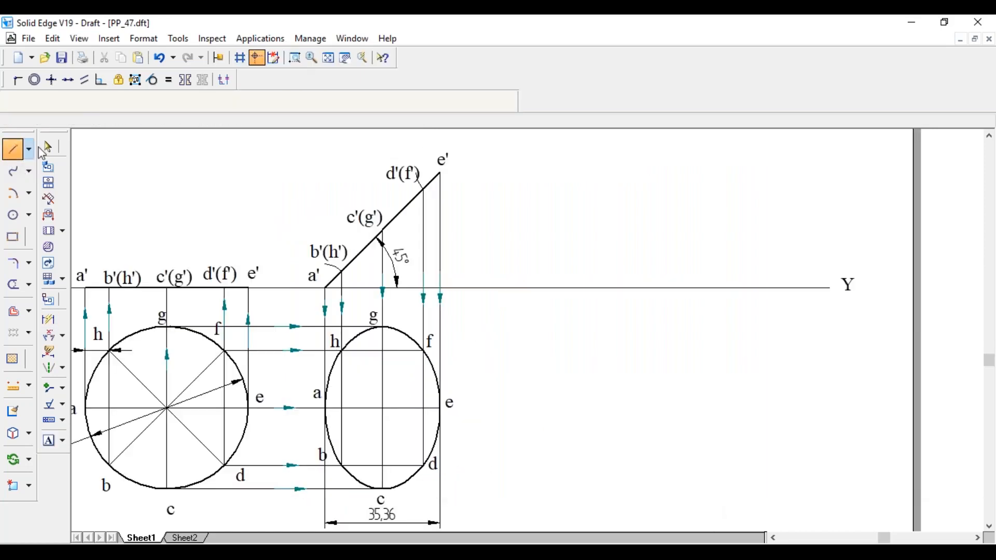
pyautogui.click(12, 150)
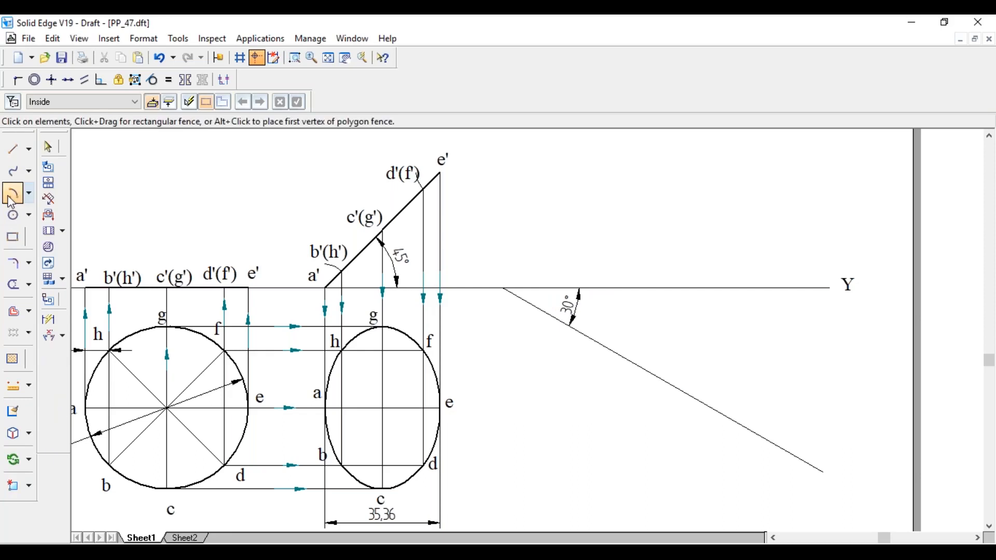
pyautogui.click(11, 193)
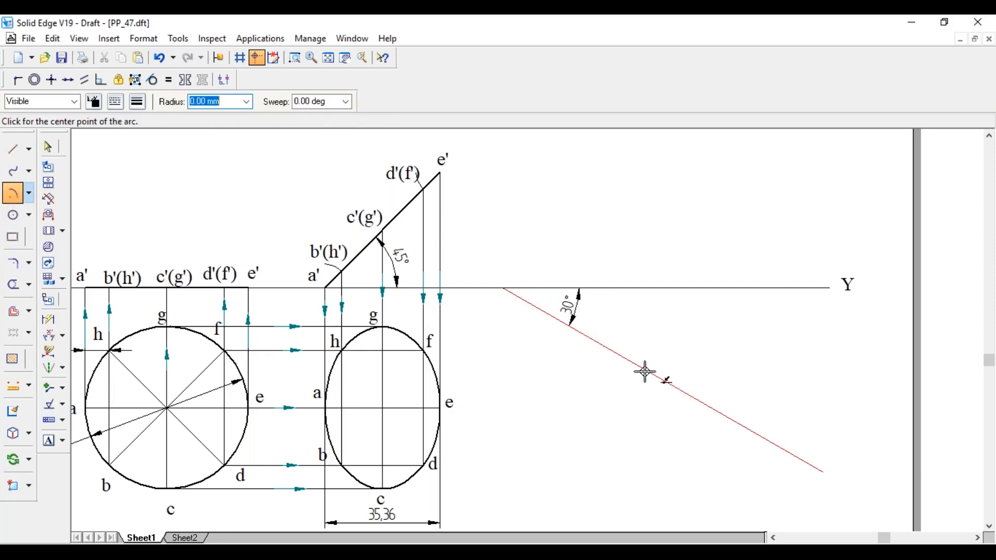
pyautogui.moveTo(616, 355)
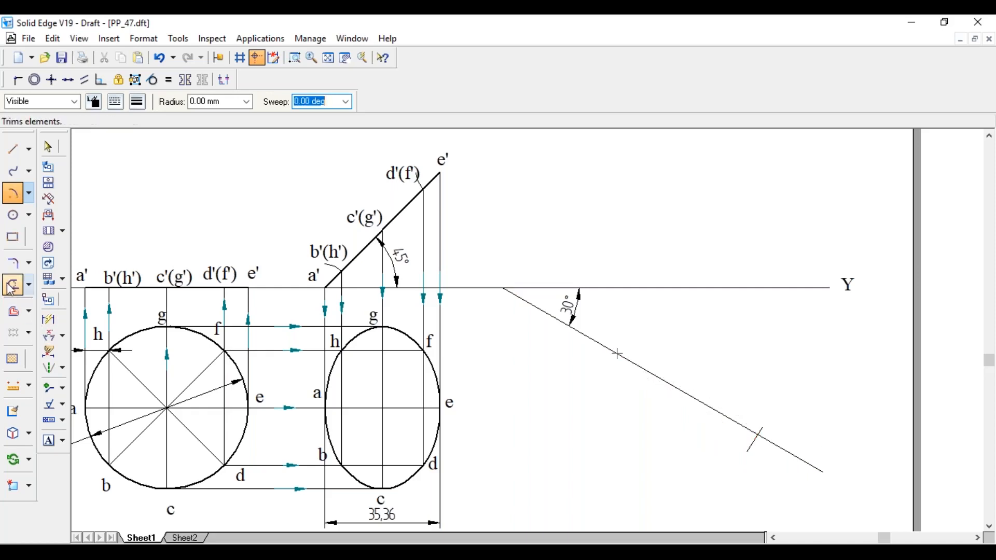
# Step: Draw a horizontal line leftward from the mark and strike an arc centred on the 30° line
pyautogui.click(10, 150)
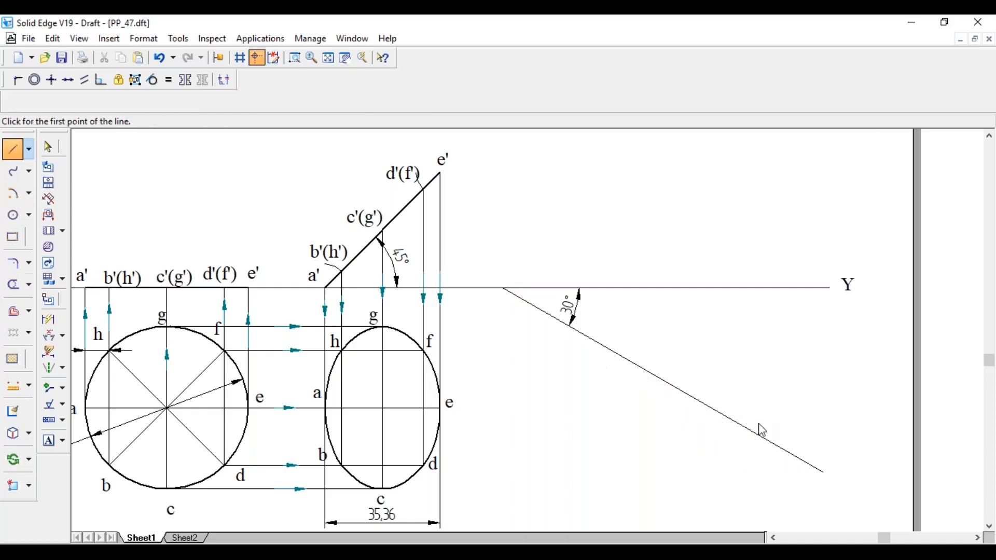
pyautogui.click(755, 449)
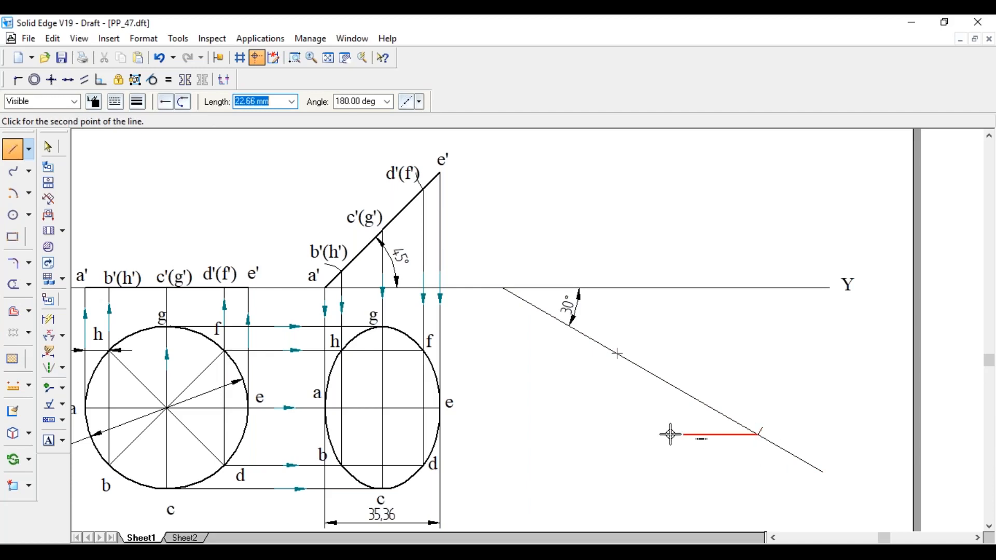
pyautogui.click(12, 193)
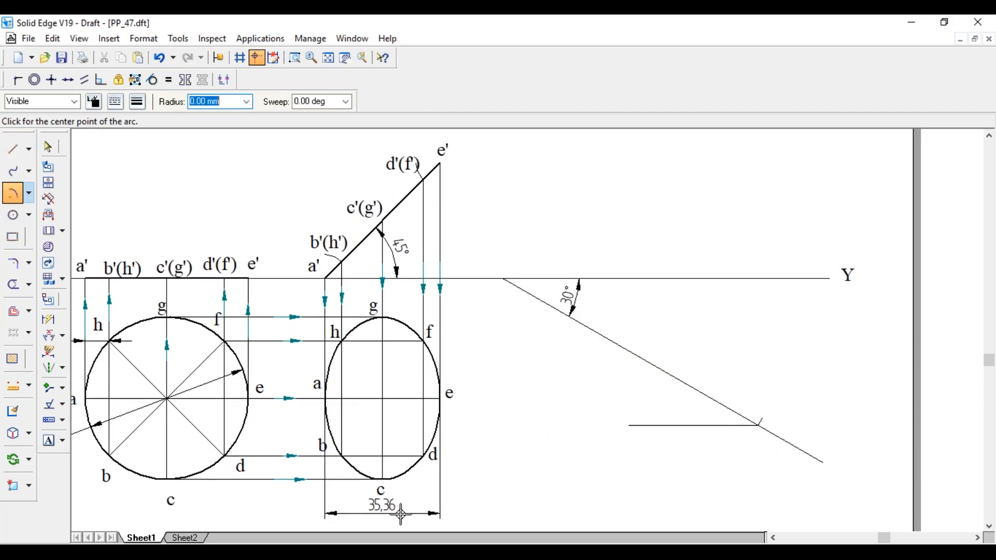
pyautogui.moveTo(618, 343)
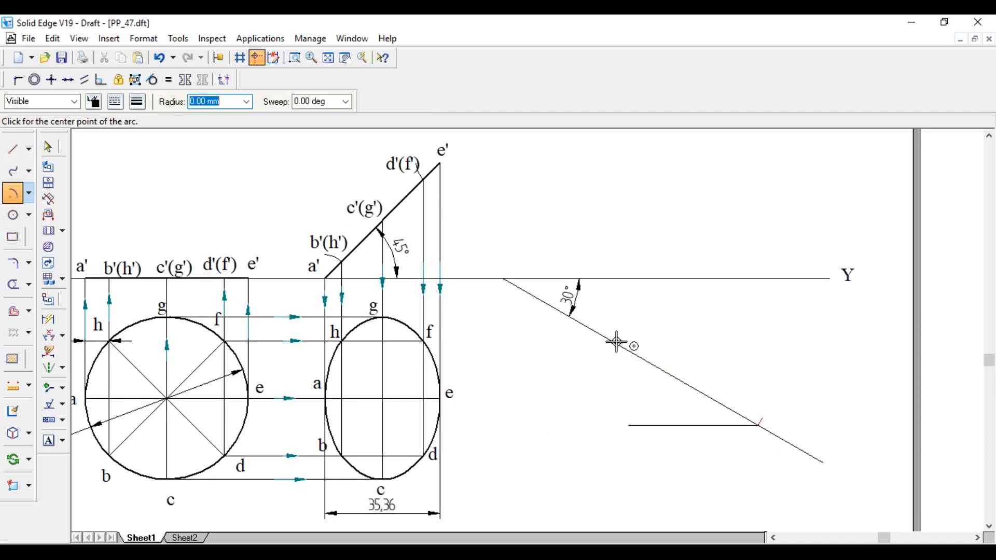
pyautogui.click(616, 342)
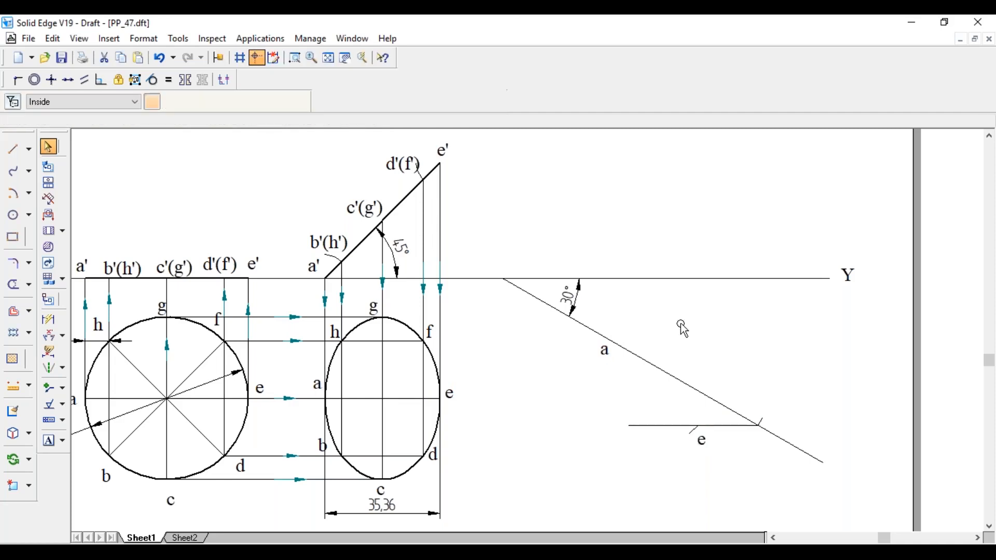
# Step: Finish labels a and e, then draw line ae and the 25 mm perpendicular line
pyautogui.click(12, 150)
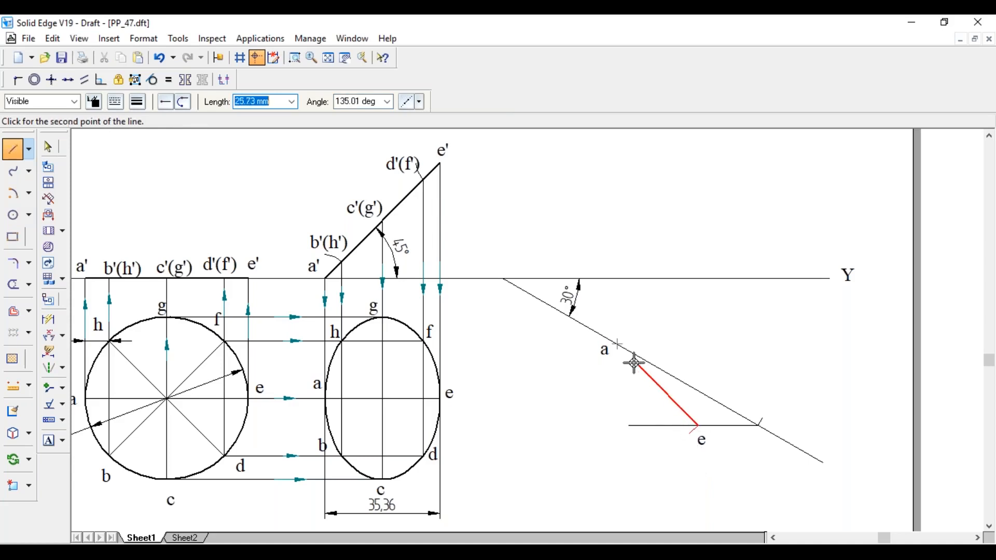
pyautogui.moveTo(621, 344)
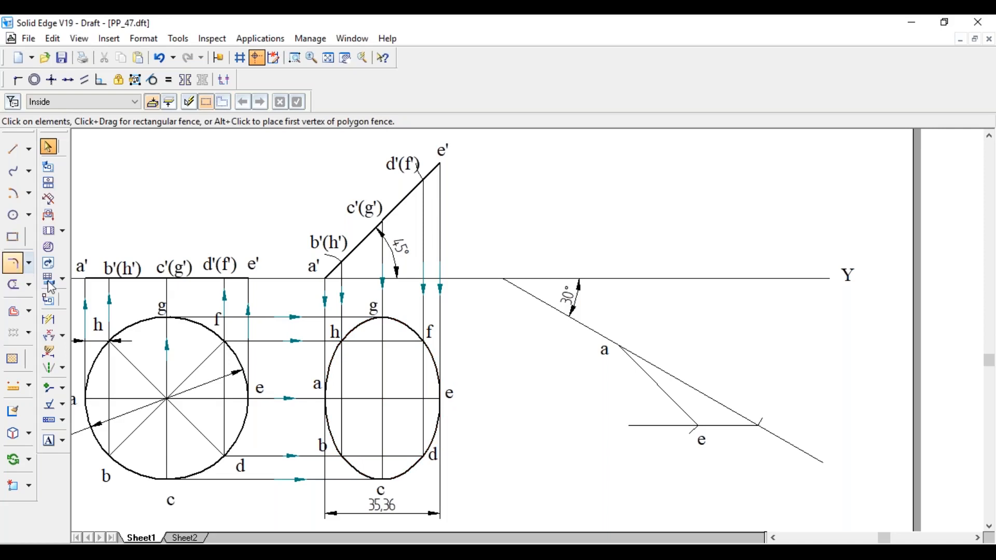
pyautogui.click(47, 320)
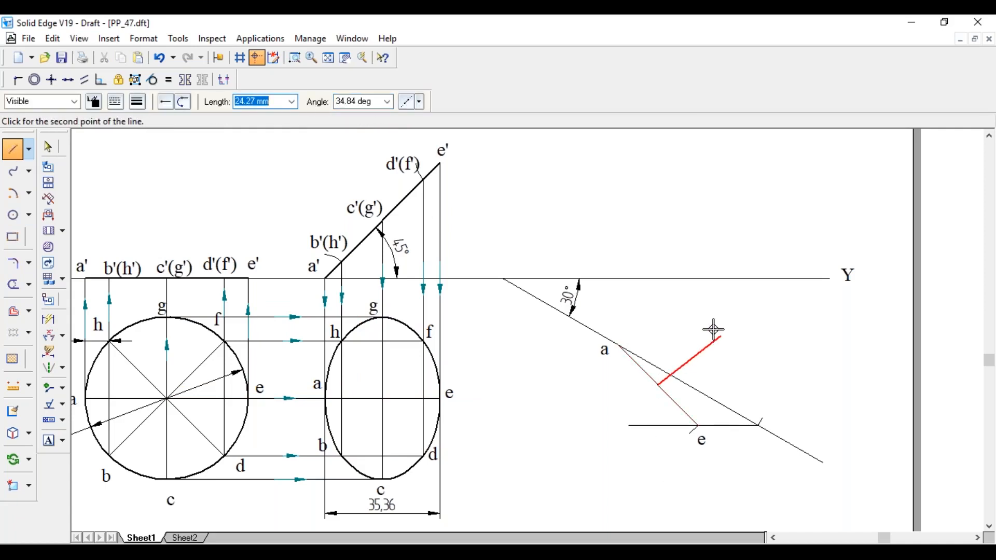
pyautogui.moveTo(730, 341)
pyautogui.write('25')
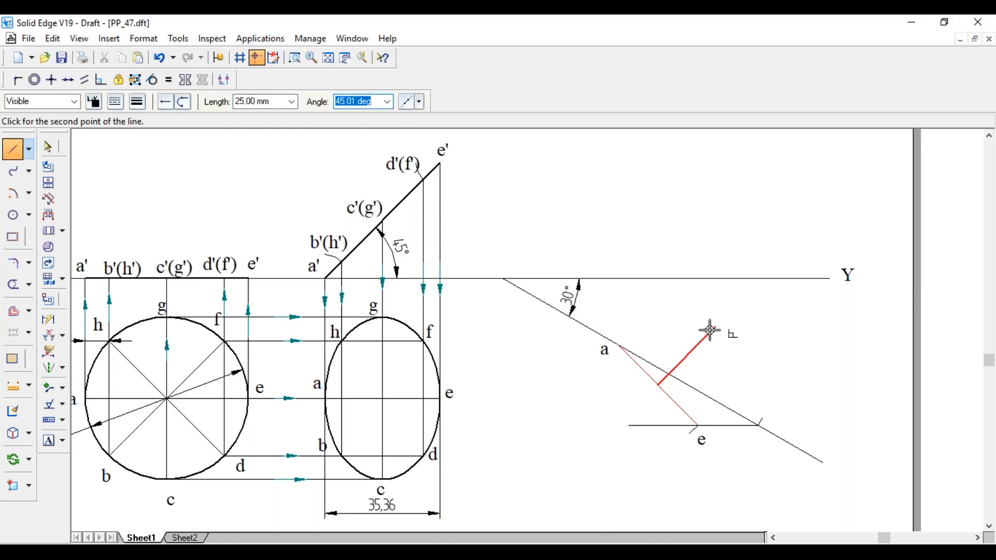
pyautogui.moveTo(713, 343)
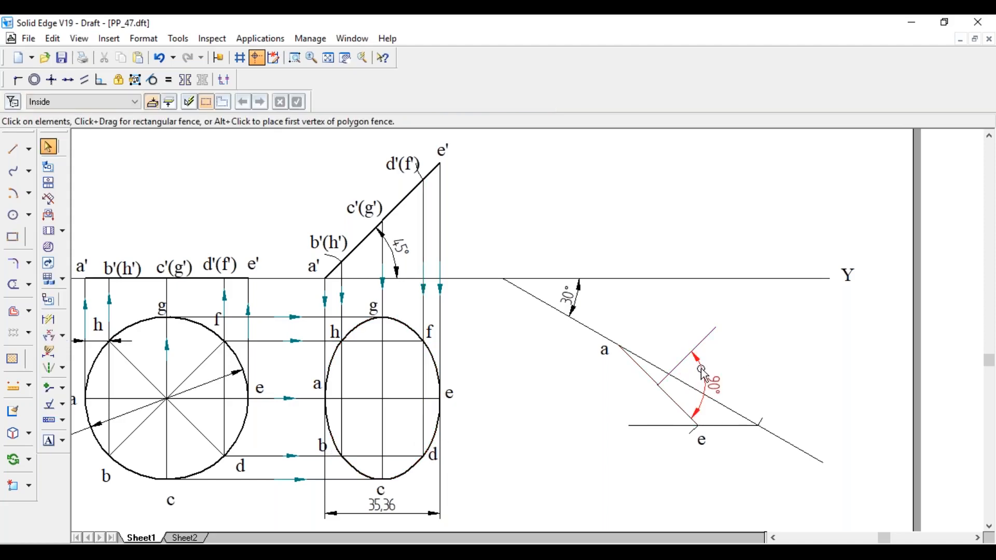
# Step: Delete the 90° mark and redraw the perpendicular longer so it crosses line ae
pyautogui.click(698, 372)
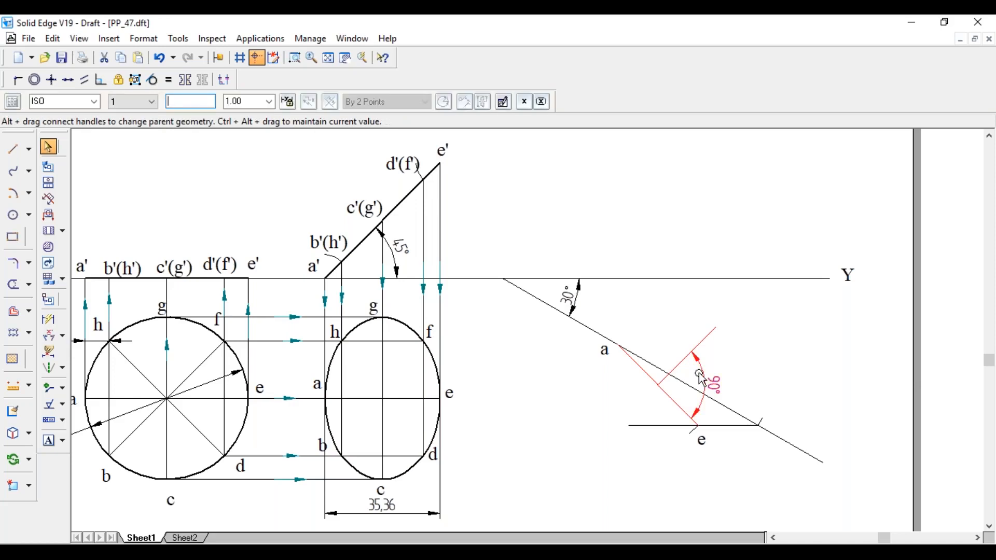
pyautogui.click(13, 149)
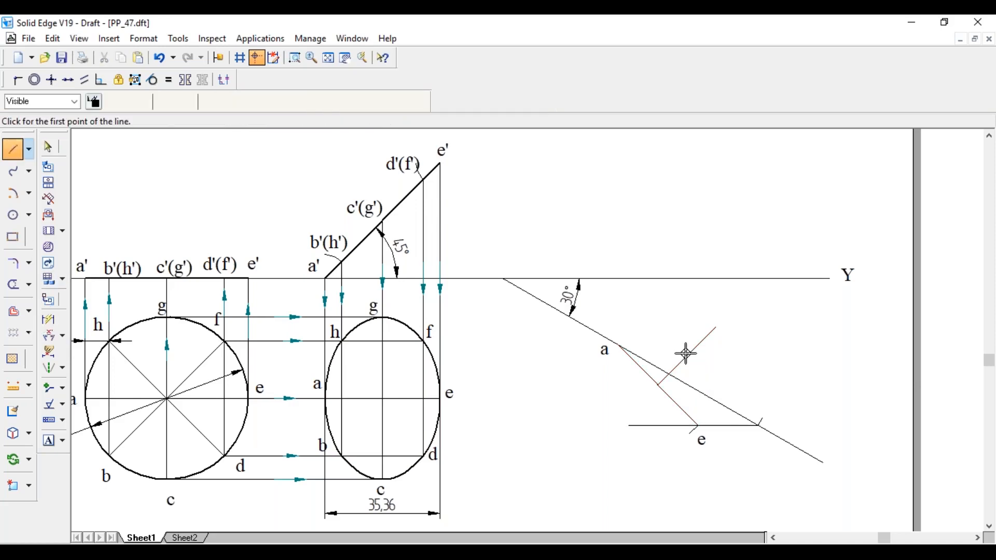
pyautogui.click(685, 357)
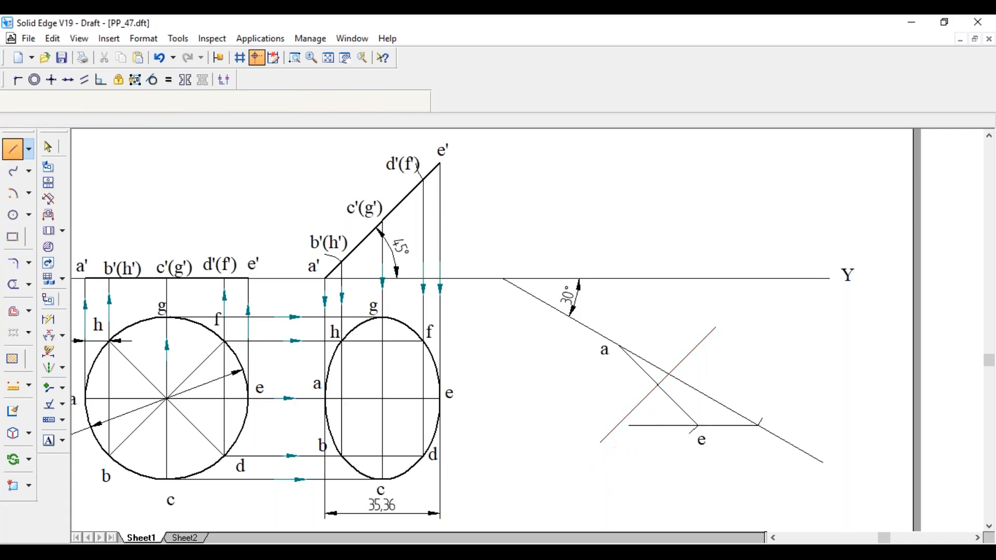
pyautogui.click(50, 147)
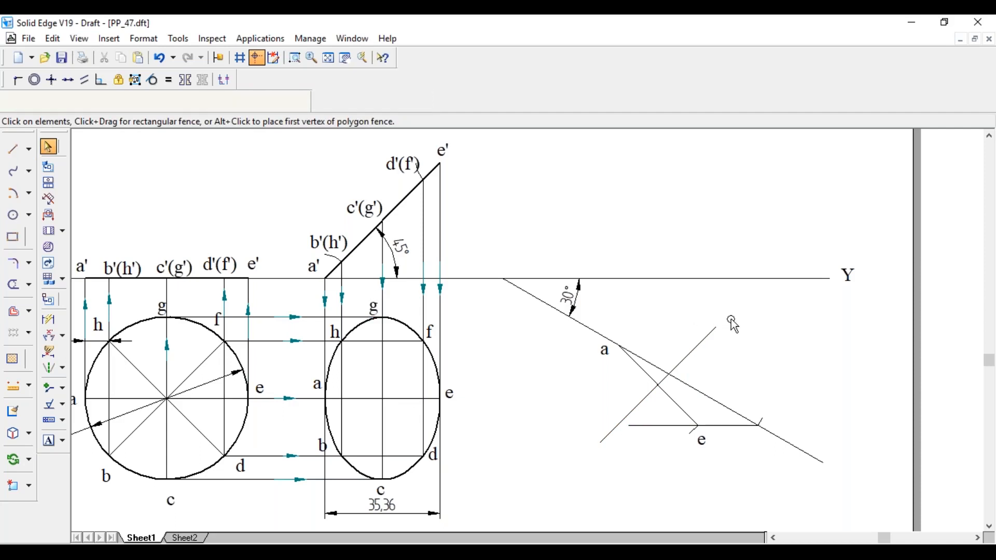
pyautogui.click(382, 492)
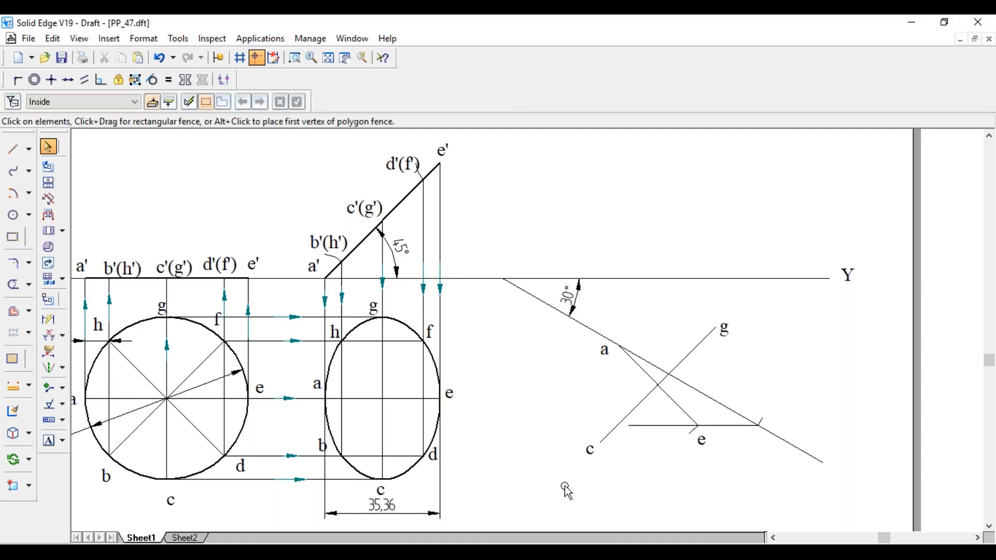
pyautogui.moveTo(452, 528)
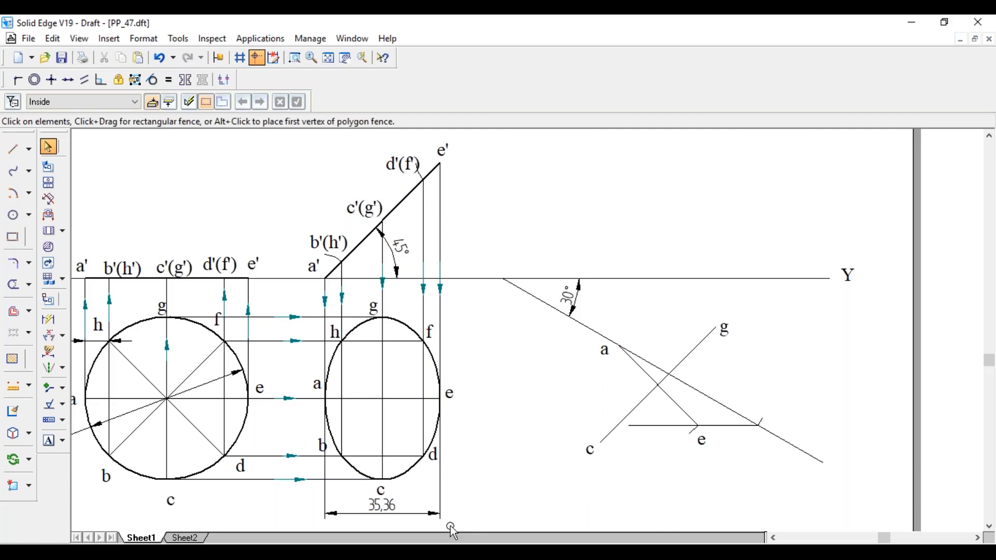
pyautogui.moveTo(346, 417)
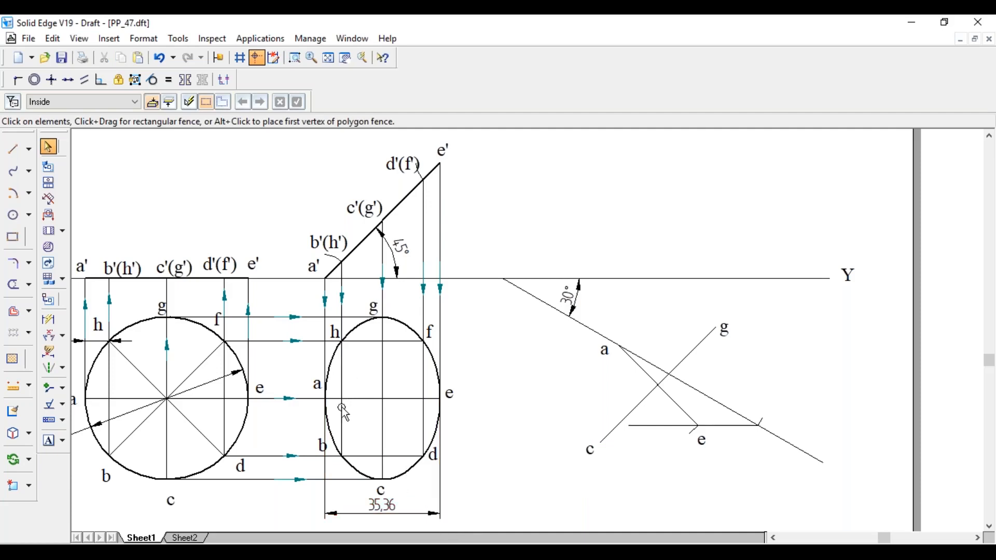
pyautogui.moveTo(554, 438)
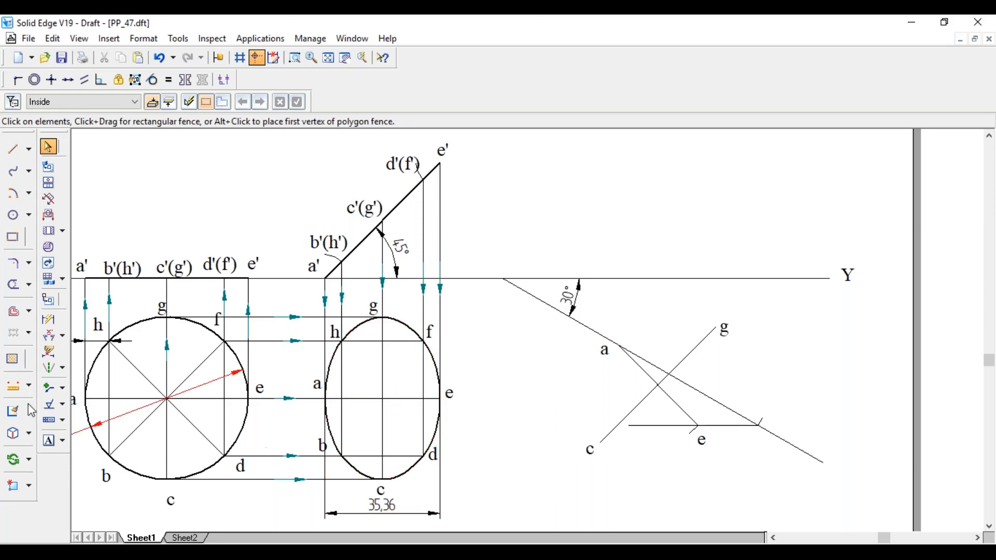
# Step: Dimension the 5.18 offset near e in the front view
pyautogui.click(46, 321)
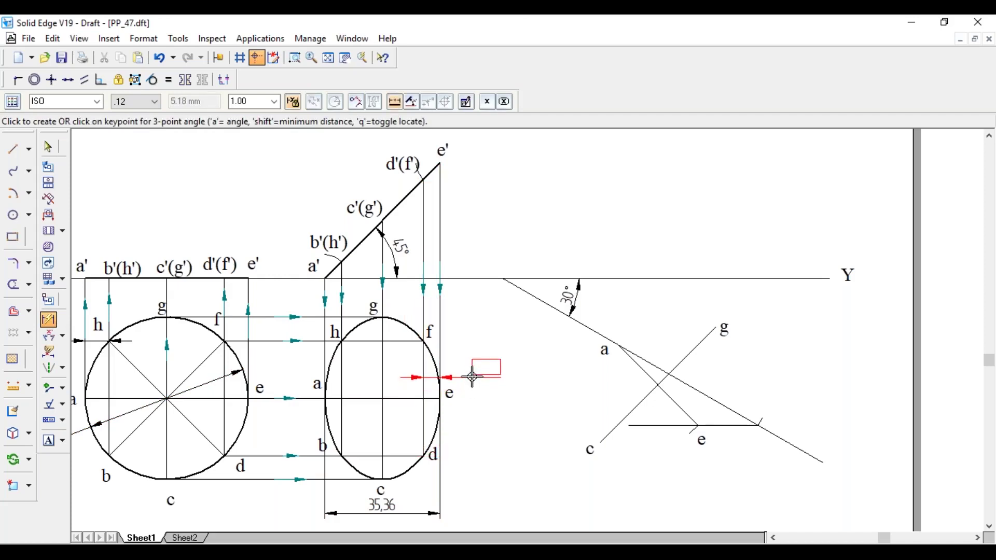
pyautogui.click(485, 374)
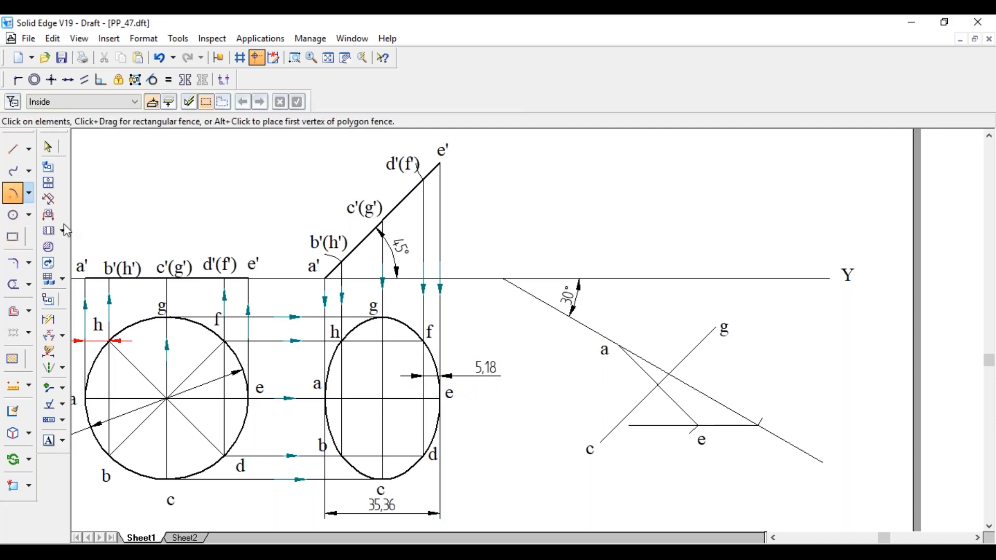
# Step: Draw a small arc of radius 5.18 centred on point a
pyautogui.click(12, 193)
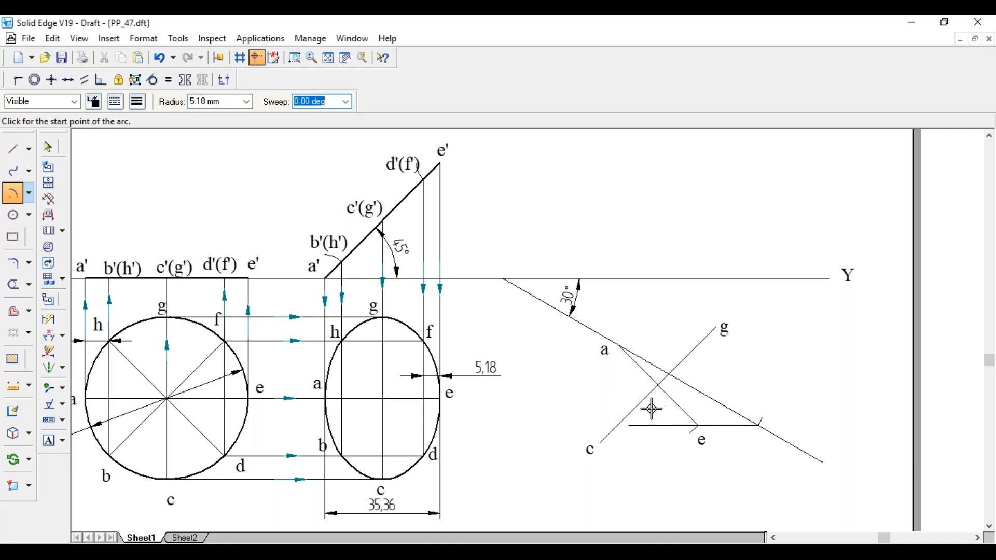
pyautogui.moveTo(660, 411)
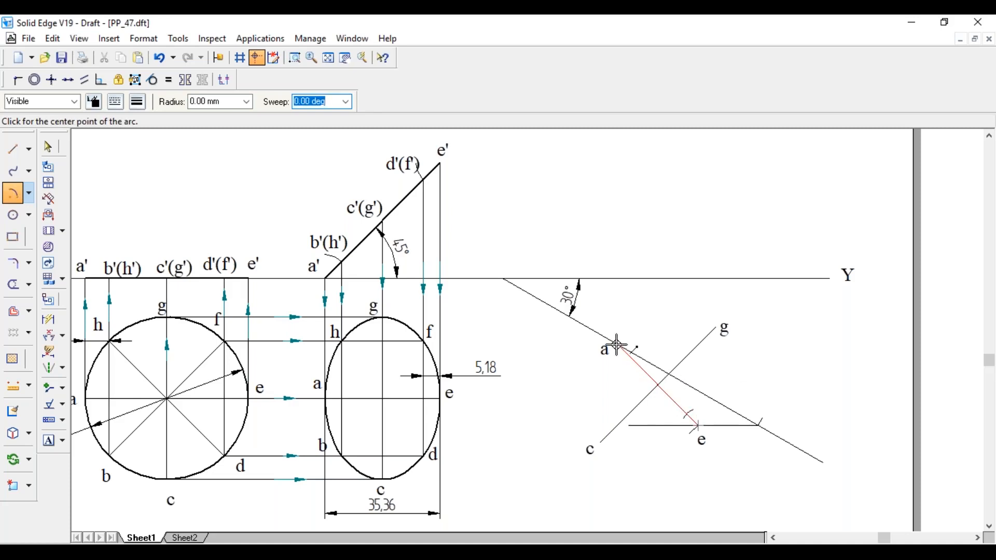
pyautogui.click(617, 350)
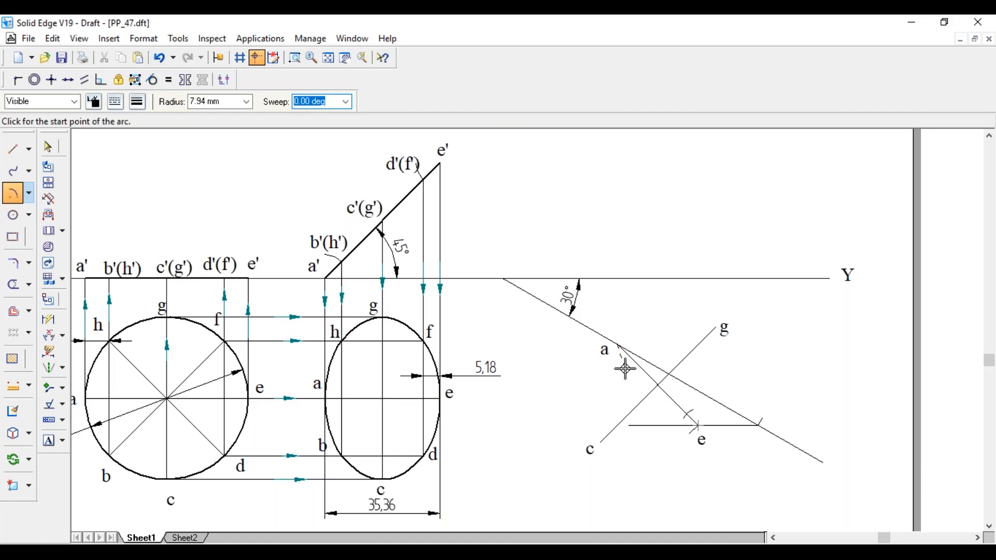
pyautogui.write('5.1')
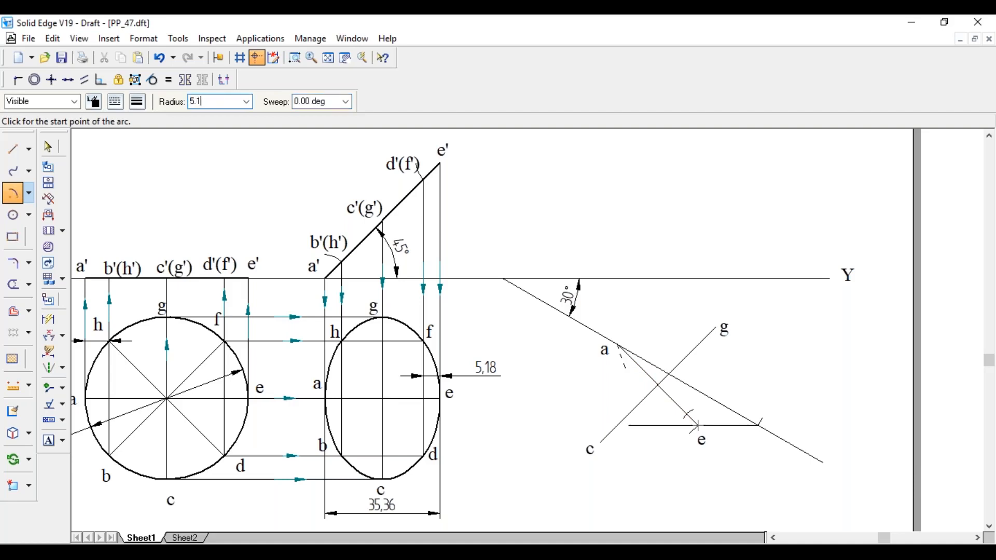
pyautogui.click(634, 383)
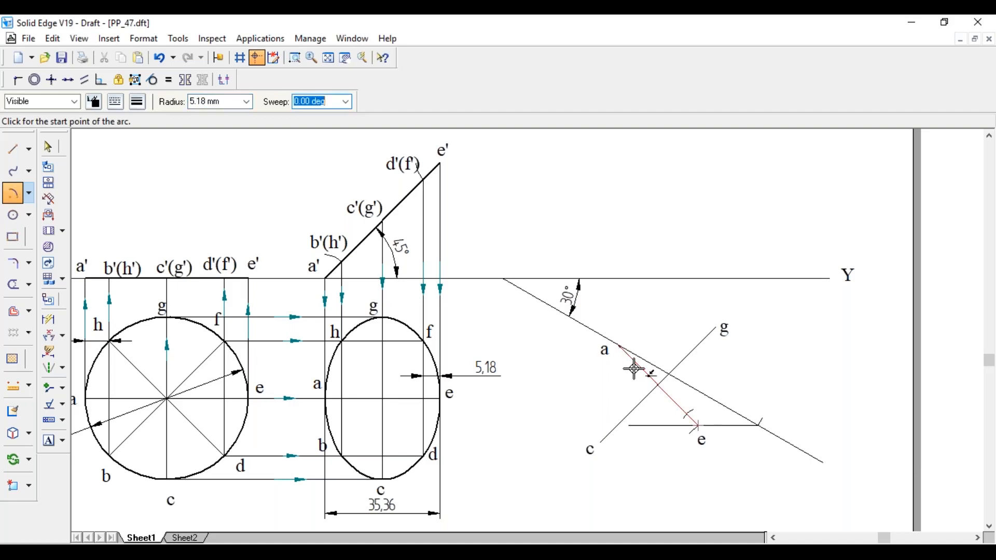
pyautogui.click(633, 370)
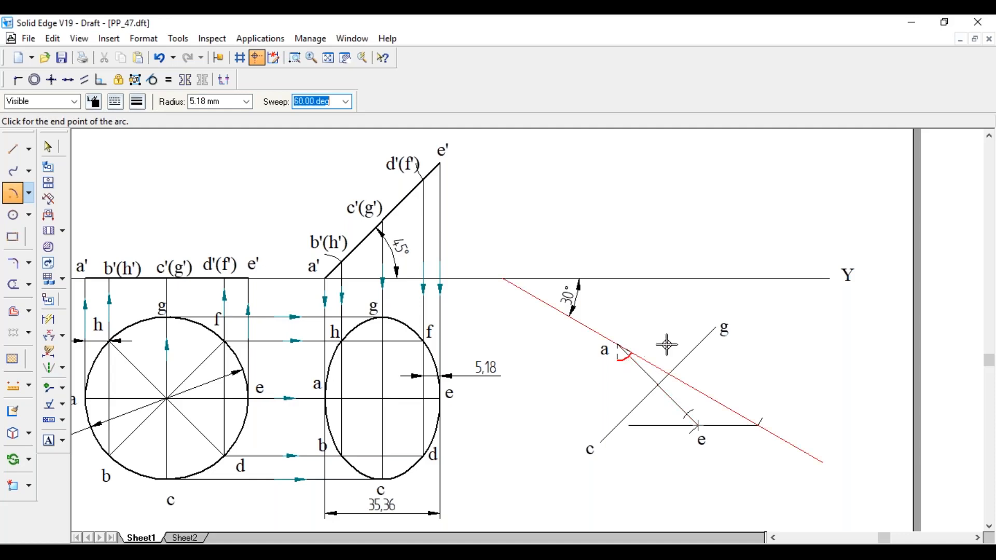
pyautogui.click(13, 284)
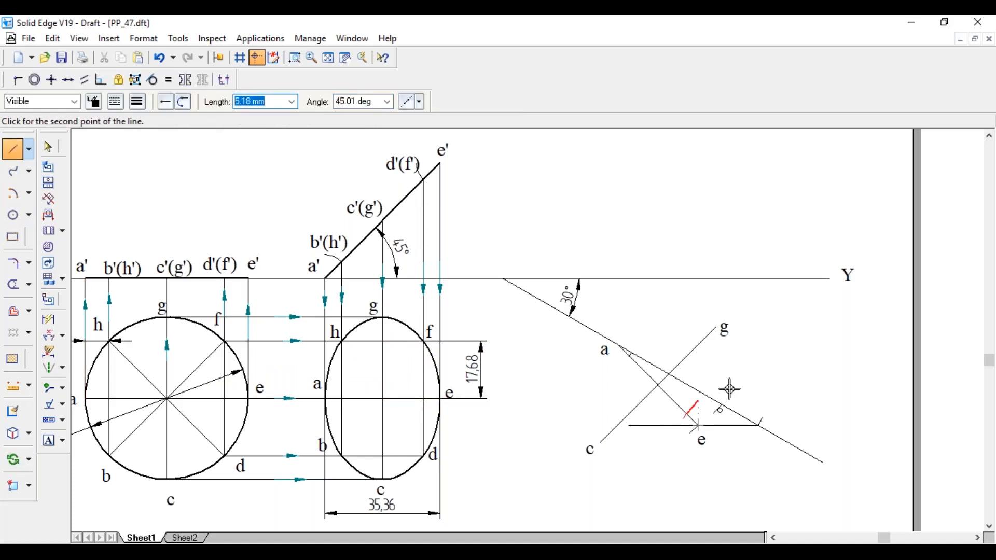
pyautogui.moveTo(742, 355)
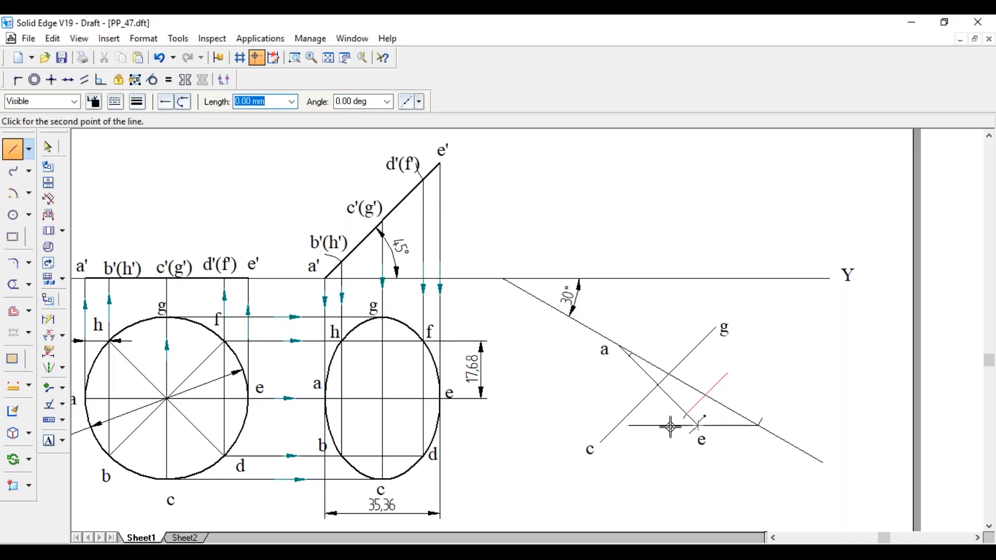
pyautogui.moveTo(645, 473)
pyautogui.write('17.68')
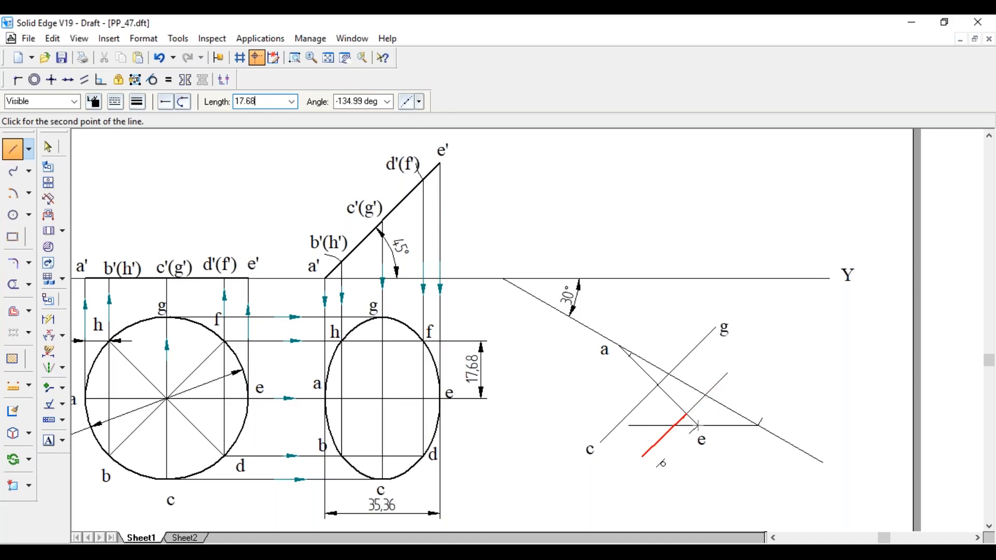
pyautogui.moveTo(797, 353)
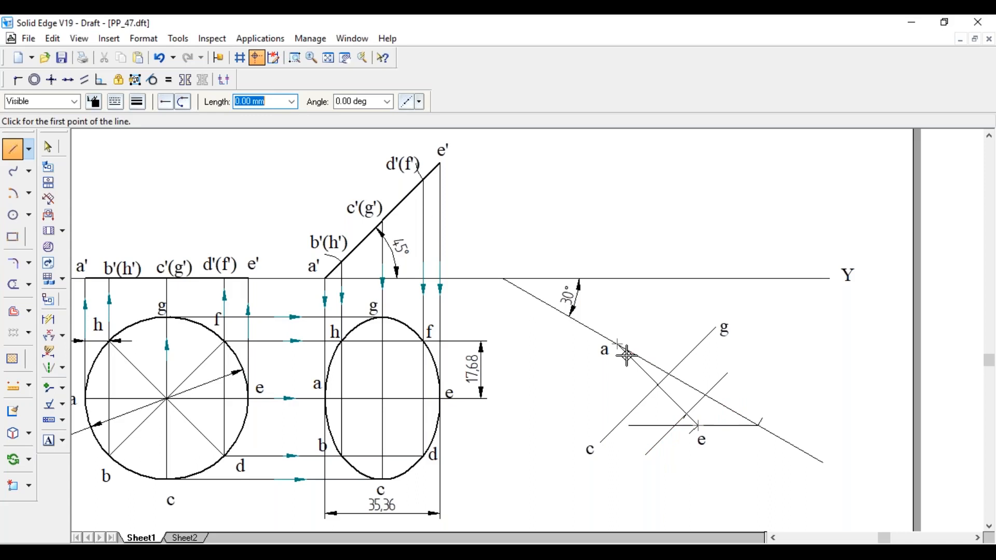
# Step: Draw a line through a parallel to cg and start a projector from b'(h') in the front view
pyautogui.click(629, 356)
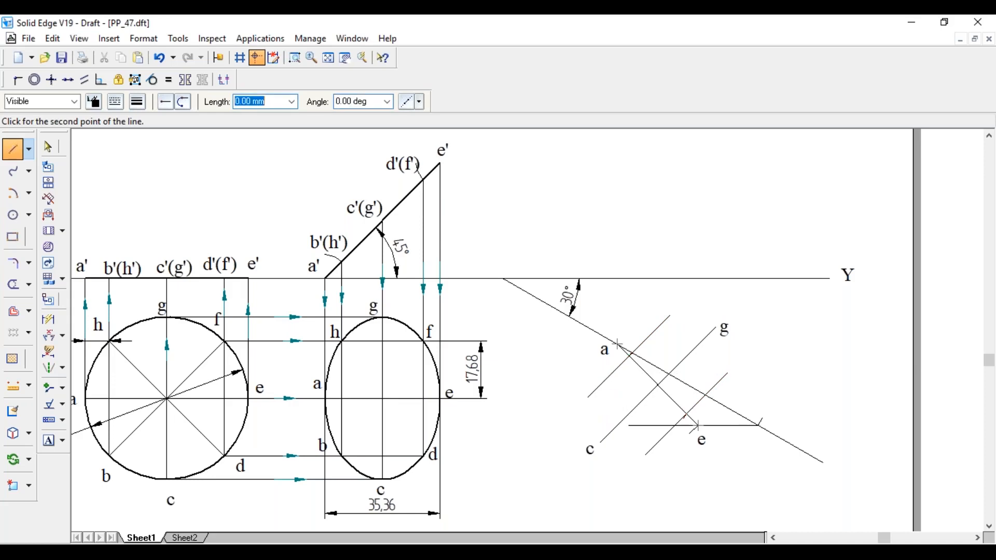
pyautogui.click(47, 148)
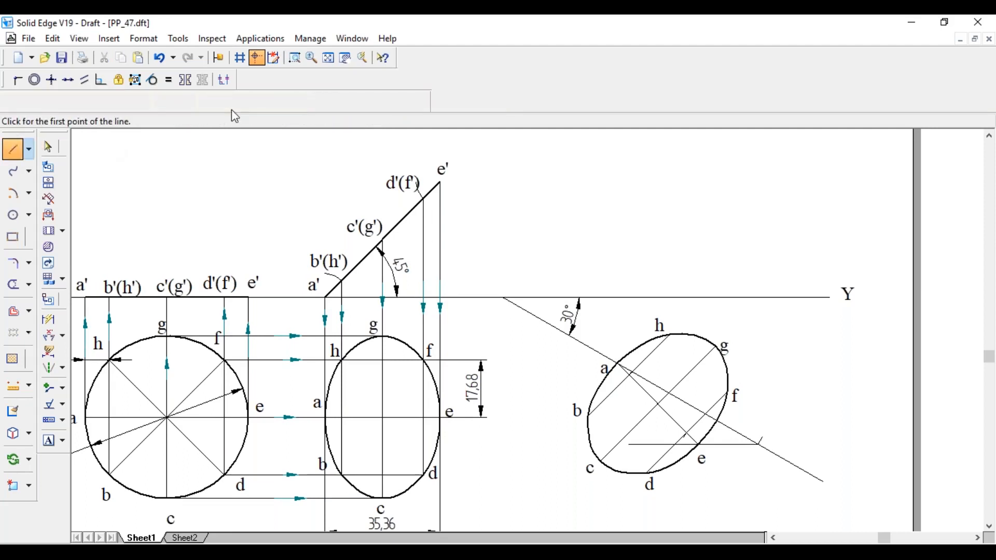
pyautogui.click(336, 282)
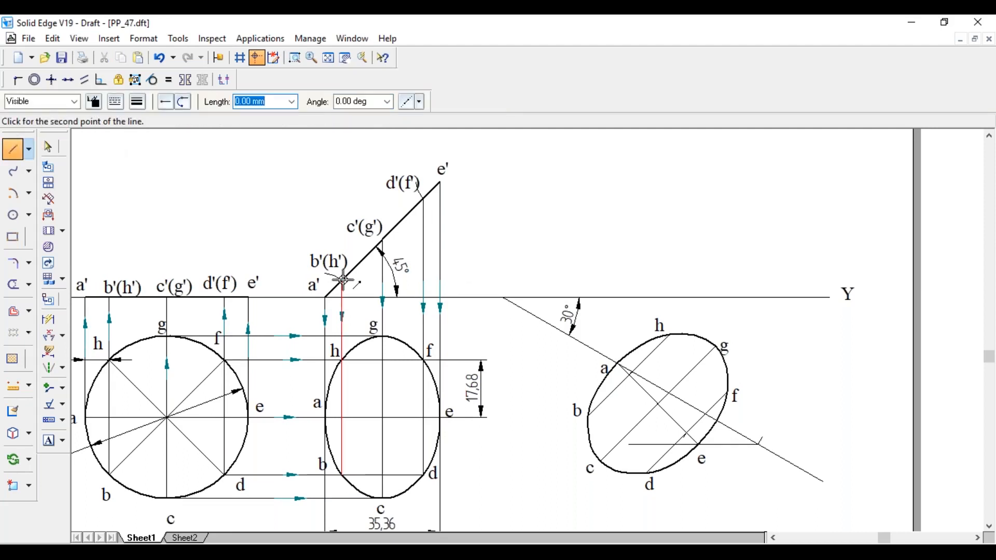
pyautogui.moveTo(698, 282)
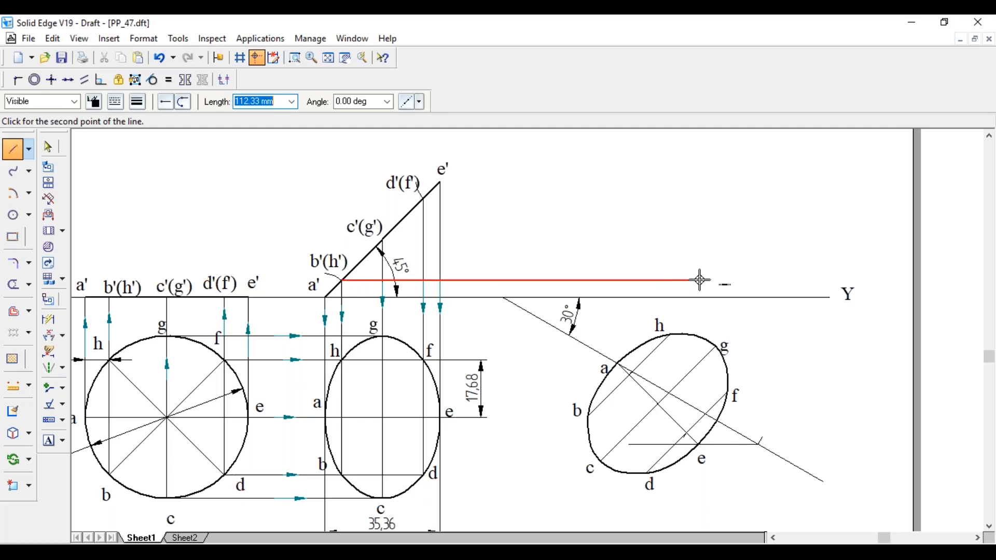
# Step: Draw horizontal projectors from b'(h') and c'(g') and begin a line from ellipse point a
pyautogui.click(698, 282)
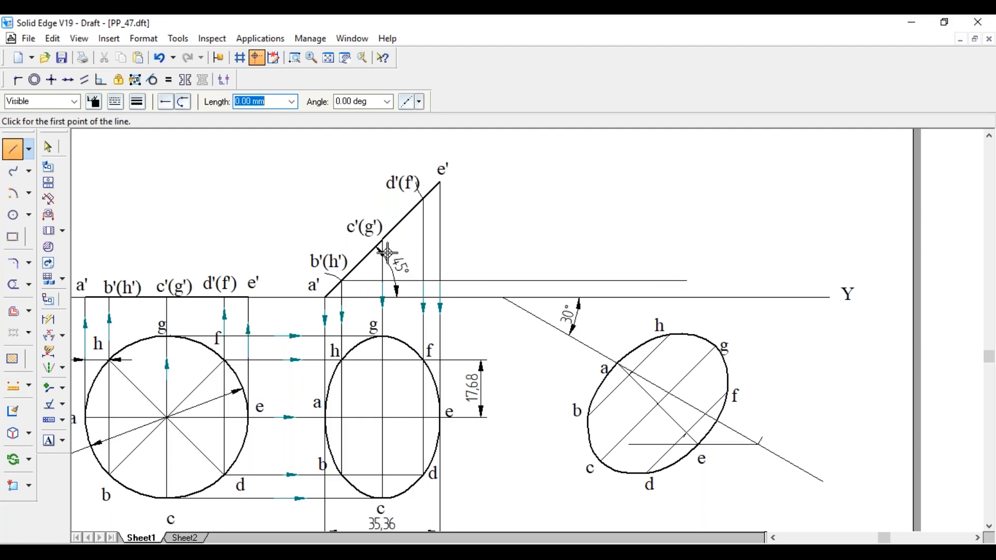
pyautogui.click(398, 247)
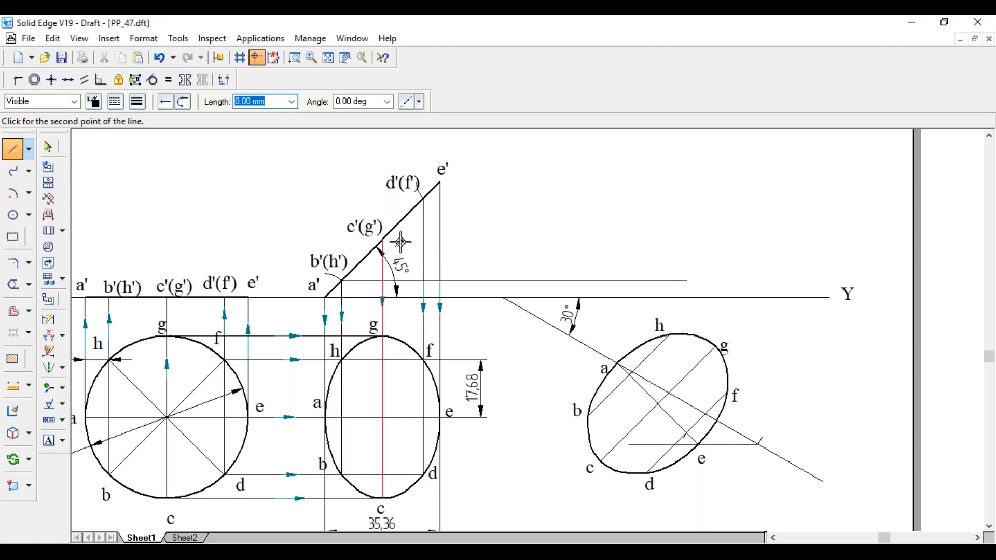
pyautogui.moveTo(750, 245)
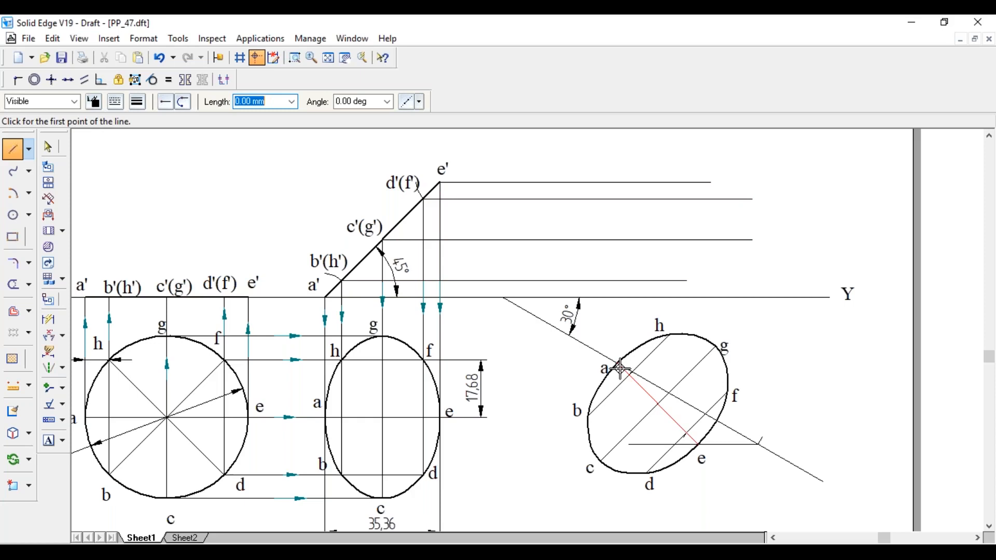
pyautogui.click(620, 369)
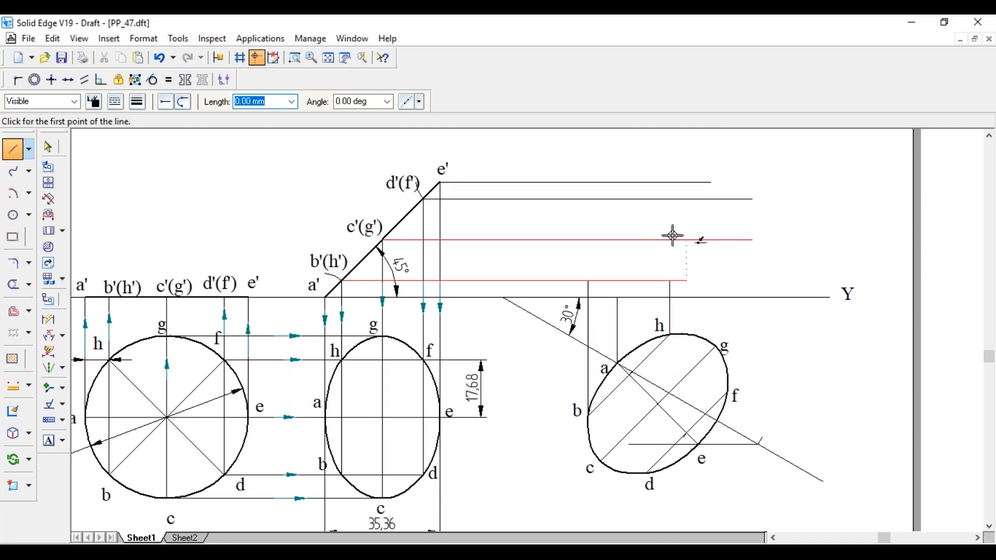
pyautogui.click(671, 239)
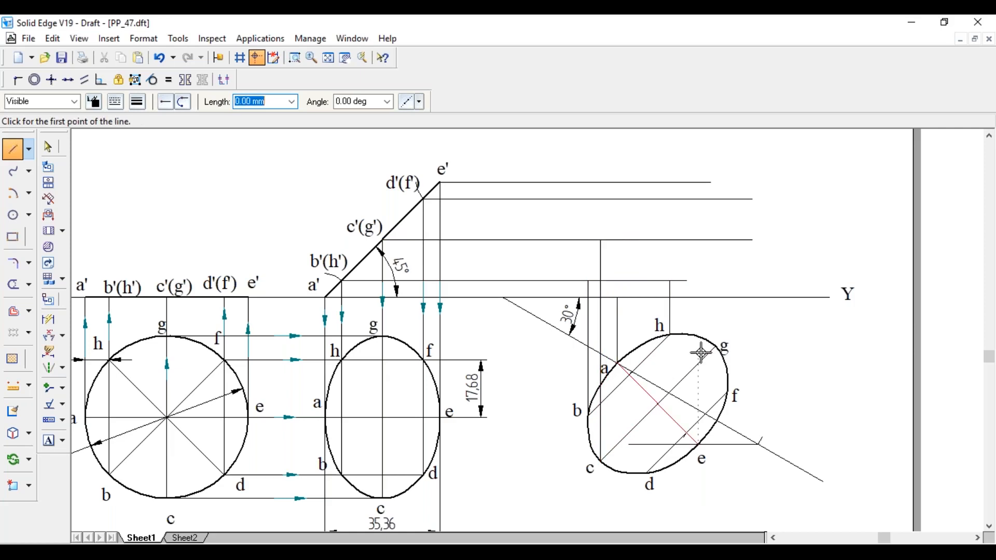
# Step: Raise vertical projectors from points g, d and e to meet the d'(f') and top level lines
pyautogui.click(701, 355)
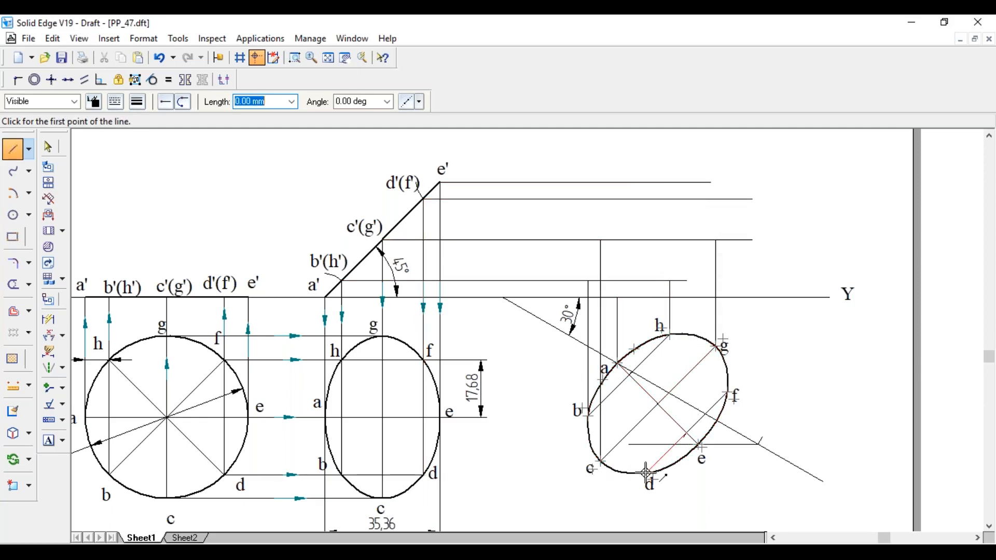
pyautogui.click(646, 473)
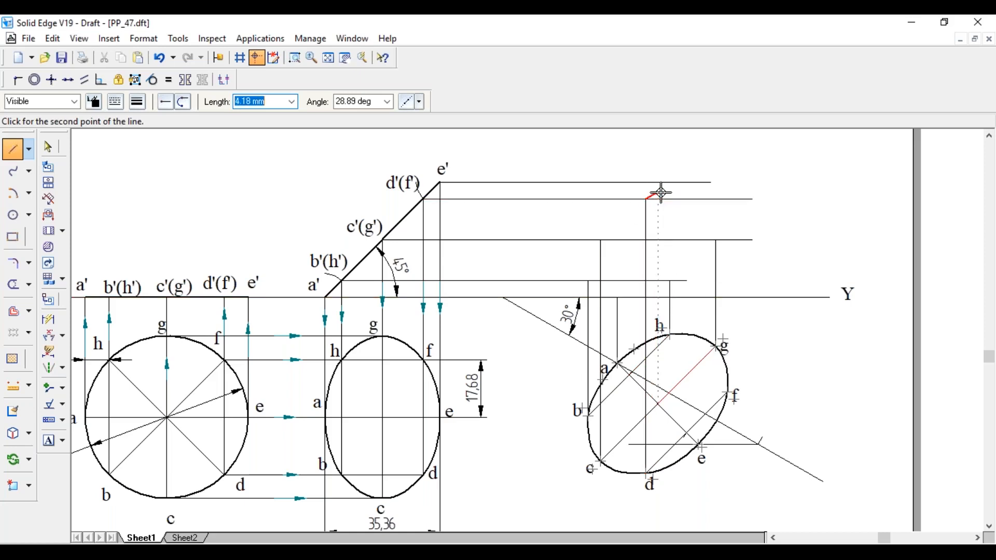
pyautogui.click(730, 450)
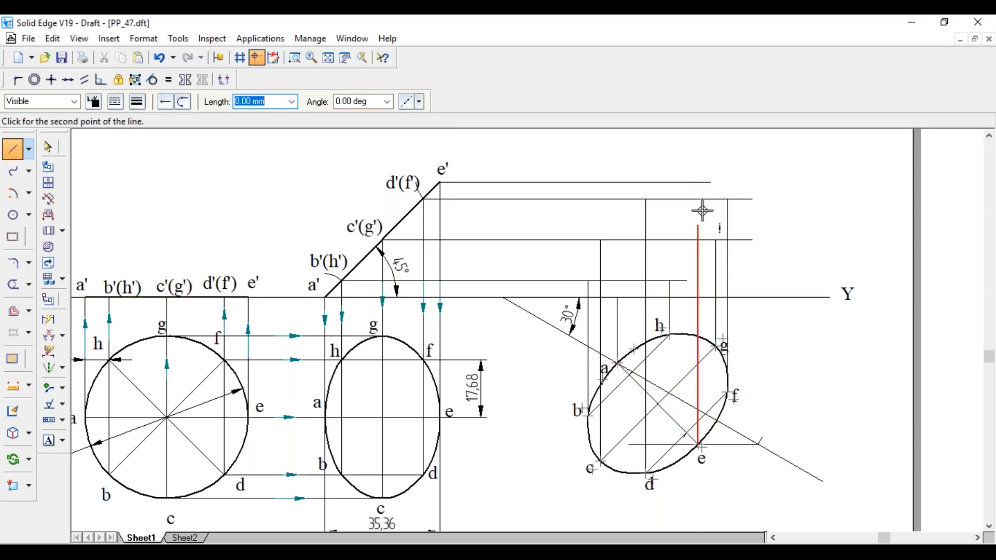
pyautogui.click(440, 182)
pyautogui.write('b')
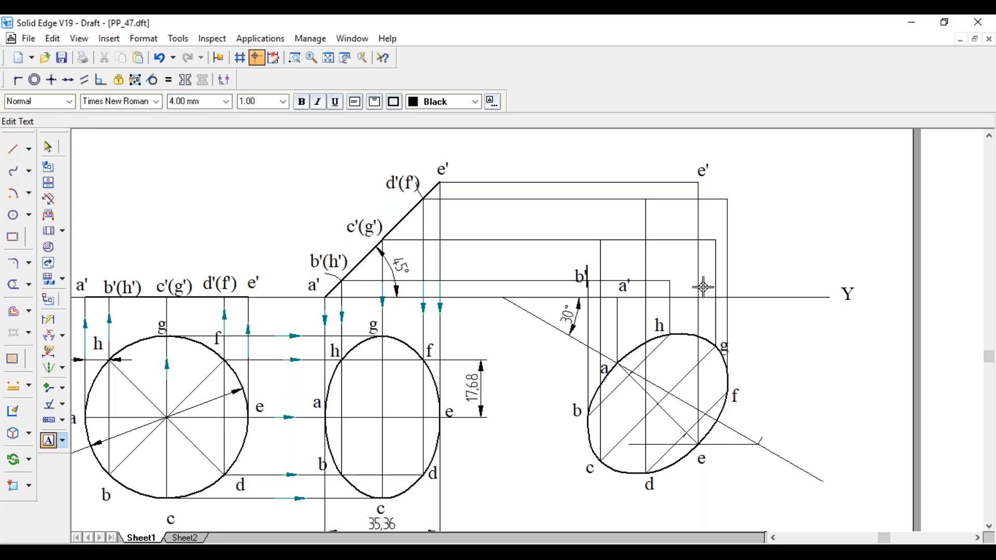
pyautogui.moveTo(597, 220)
pyautogui.write("'")
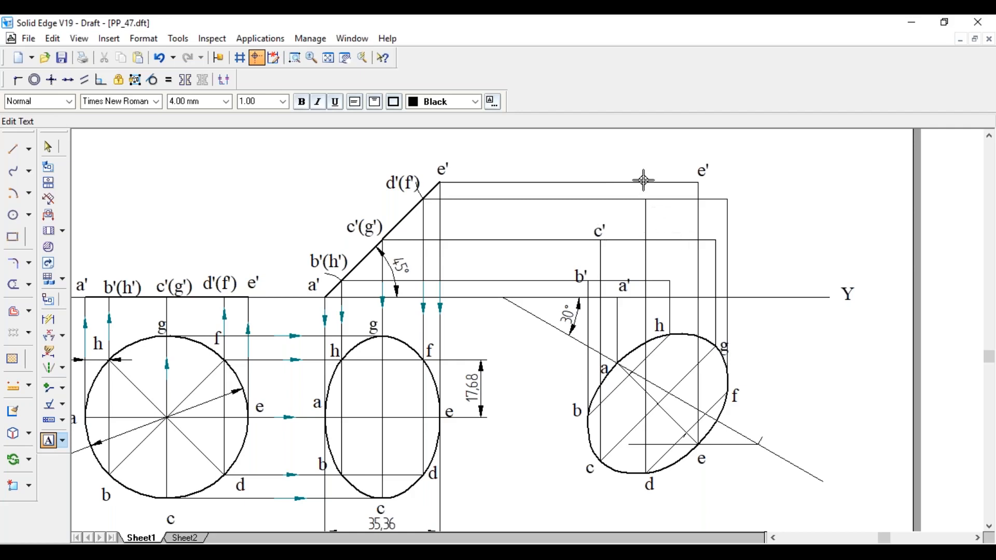
pyautogui.moveTo(637, 180)
pyautogui.write("d'")
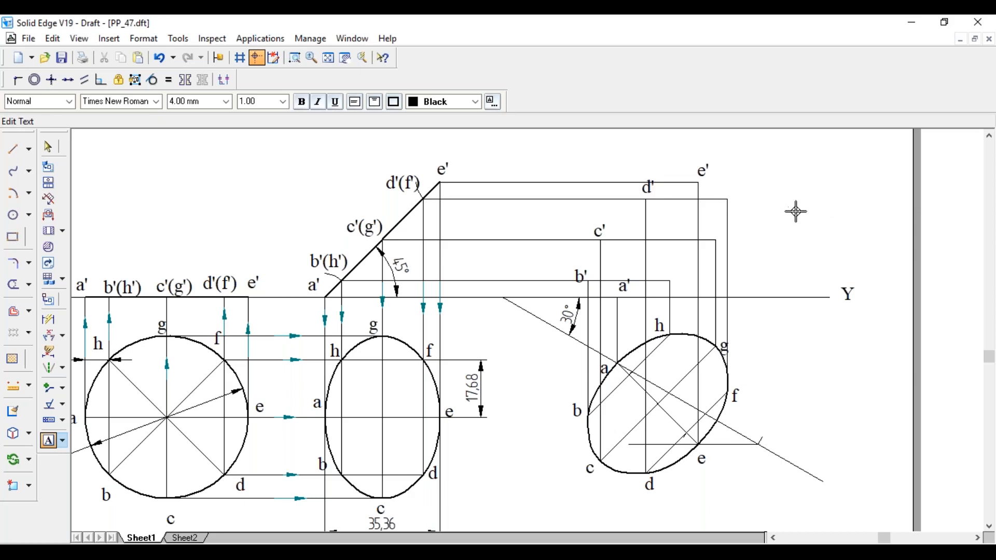
pyautogui.moveTo(737, 189)
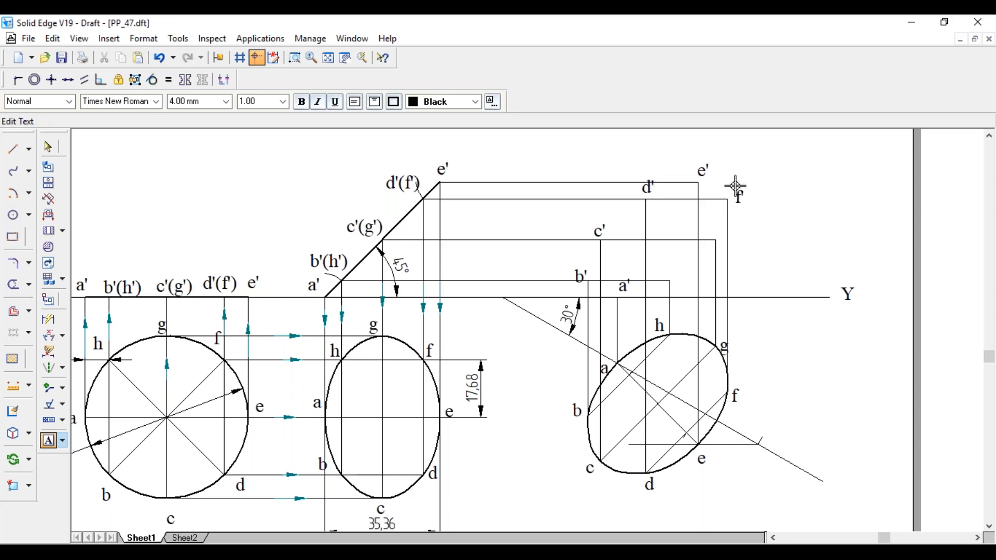
pyautogui.moveTo(724, 229)
pyautogui.write("g'")
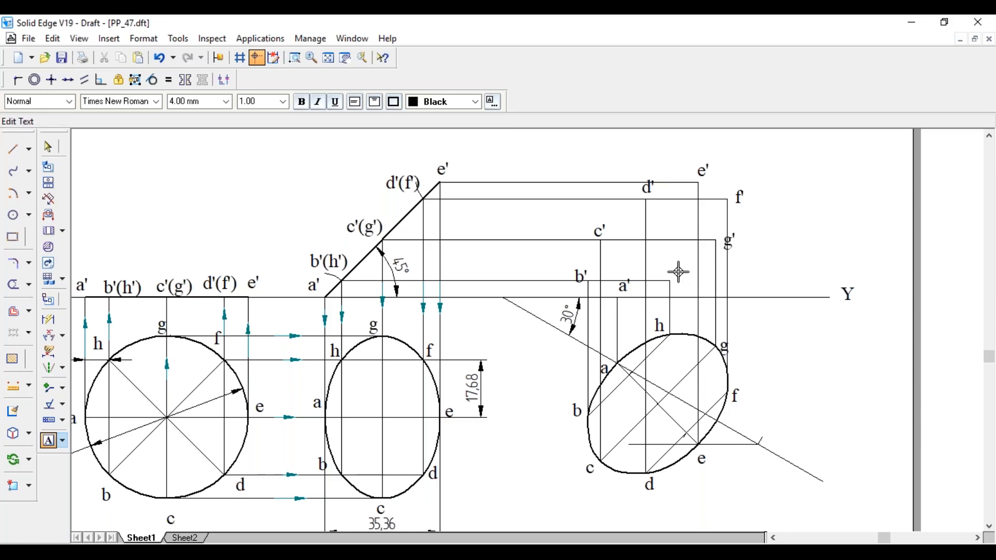
pyautogui.moveTo(769, 294)
pyautogui.write("h'")
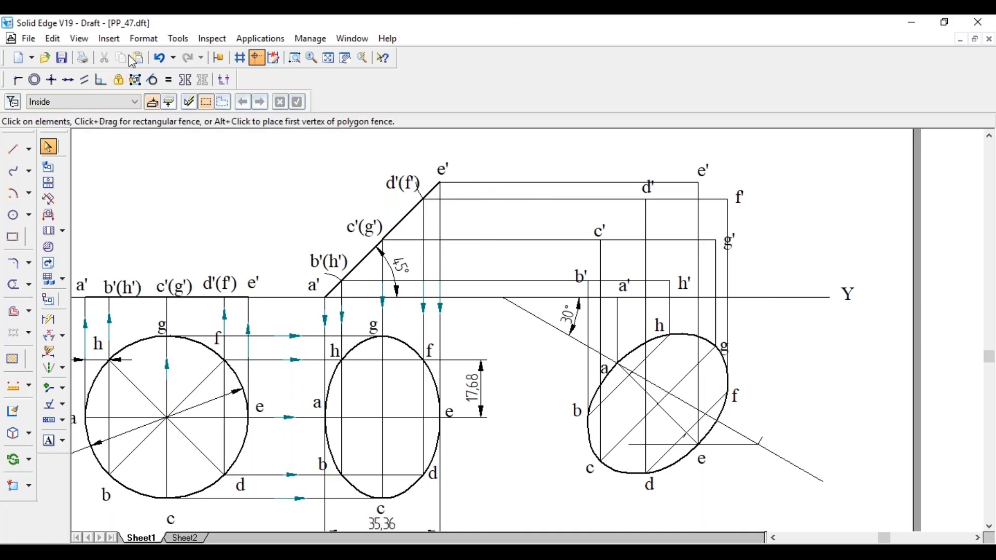
# Step: Draw a closed smooth Curve through the front-view points c', d' and the rest to form the ellipse
pyautogui.click(179, 38)
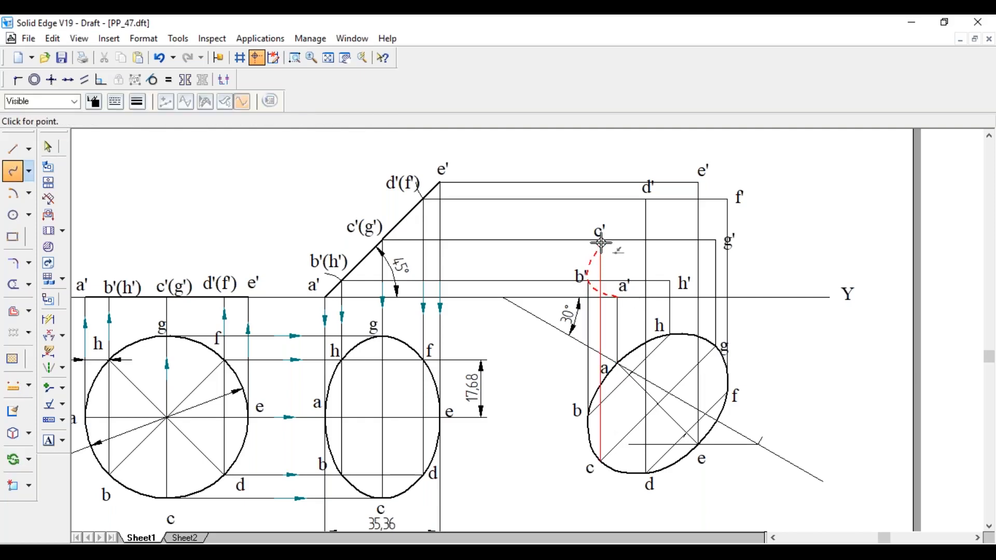
pyautogui.click(644, 202)
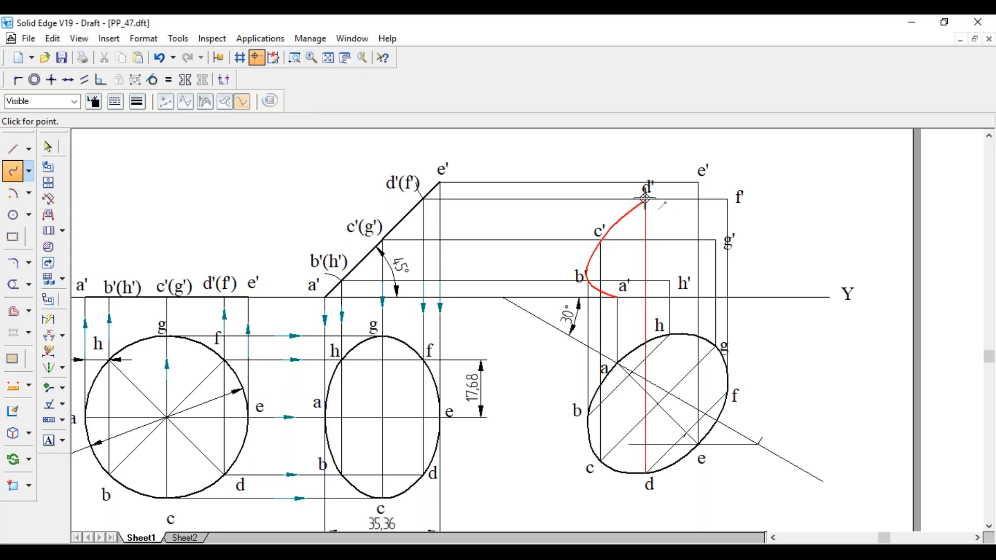
pyautogui.click(695, 181)
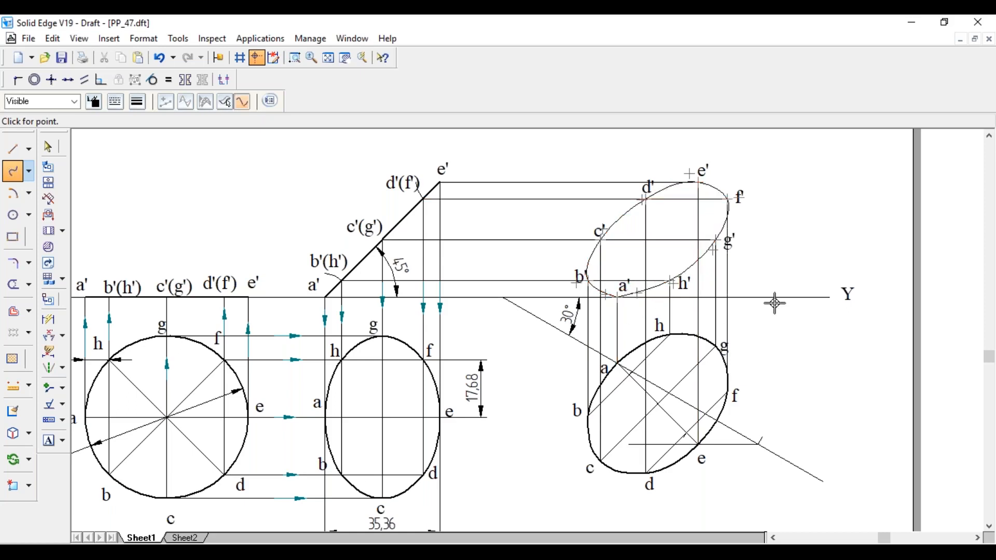
pyautogui.click(720, 239)
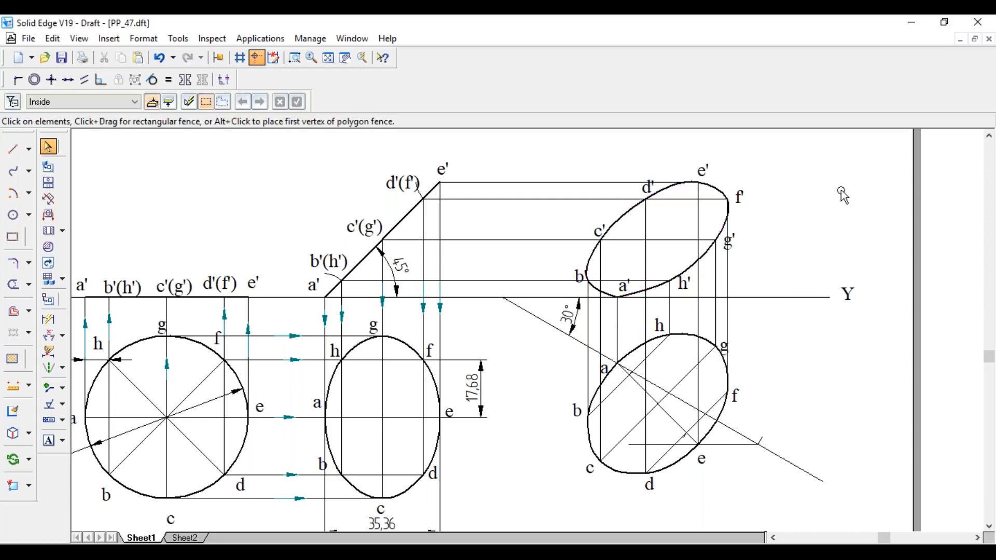
pyautogui.moveTo(103, 276)
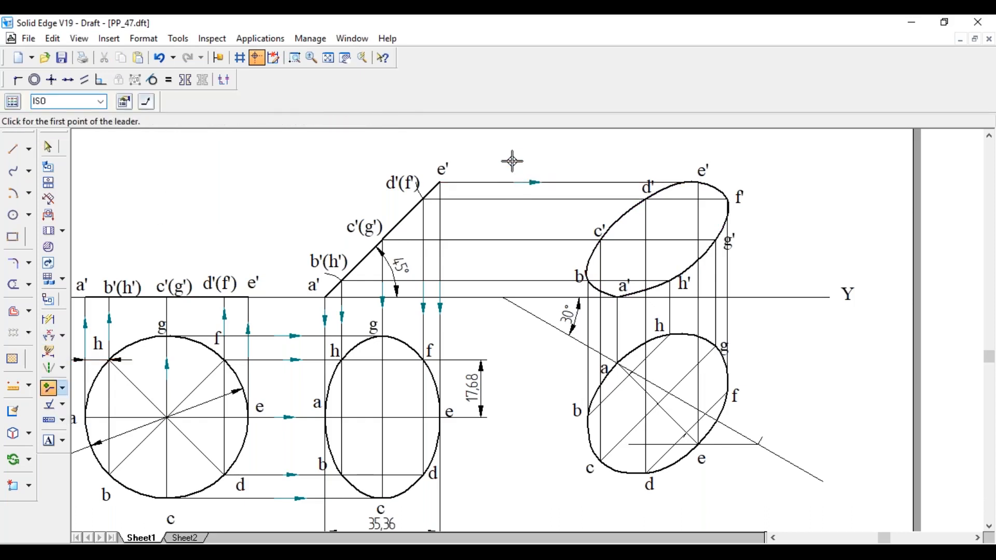
# Step: Place direction arrows on the top horizontal projector and the projectors from h and e
pyautogui.click(529, 201)
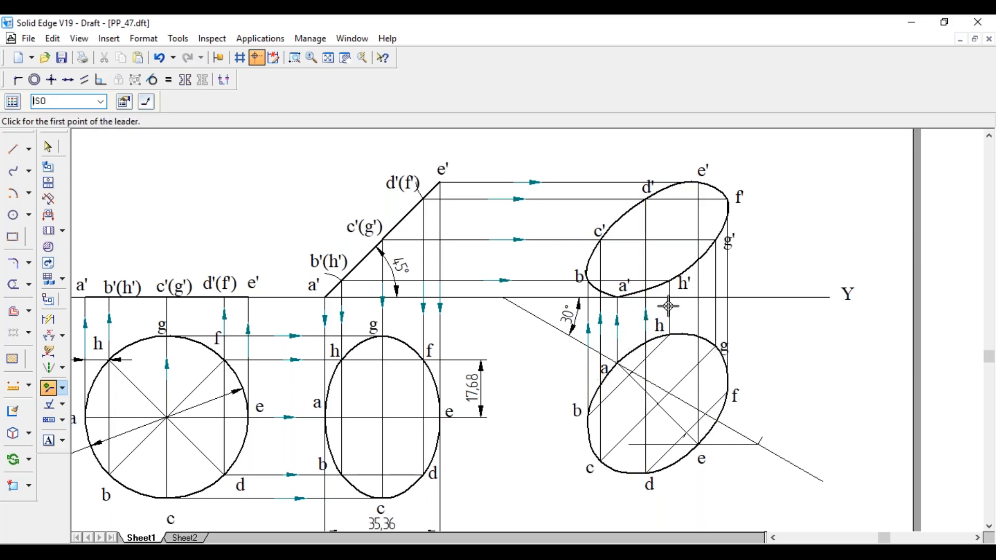
pyautogui.click(667, 306)
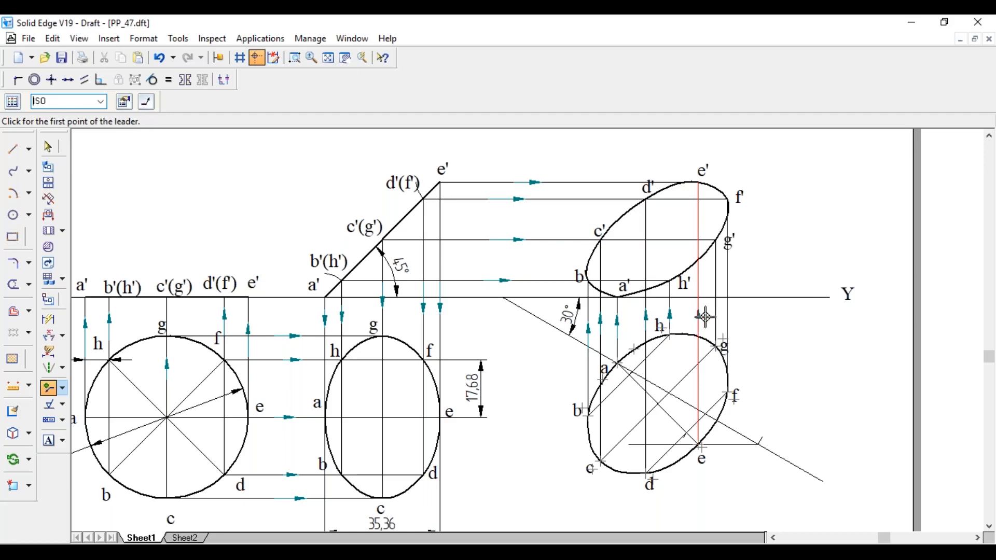
pyautogui.click(706, 318)
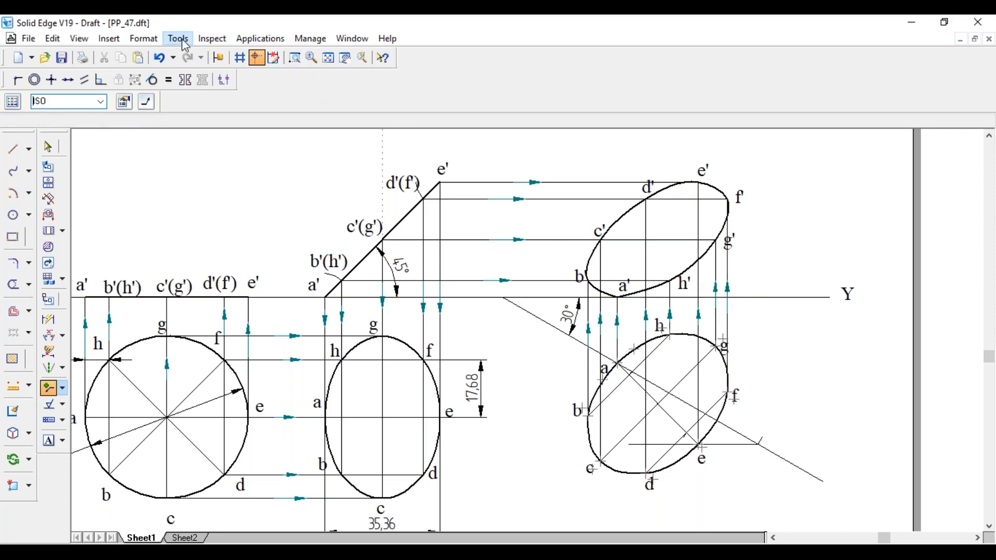
# Step: Turn off Maintain Relationships in the Tools options
pyautogui.click(177, 37)
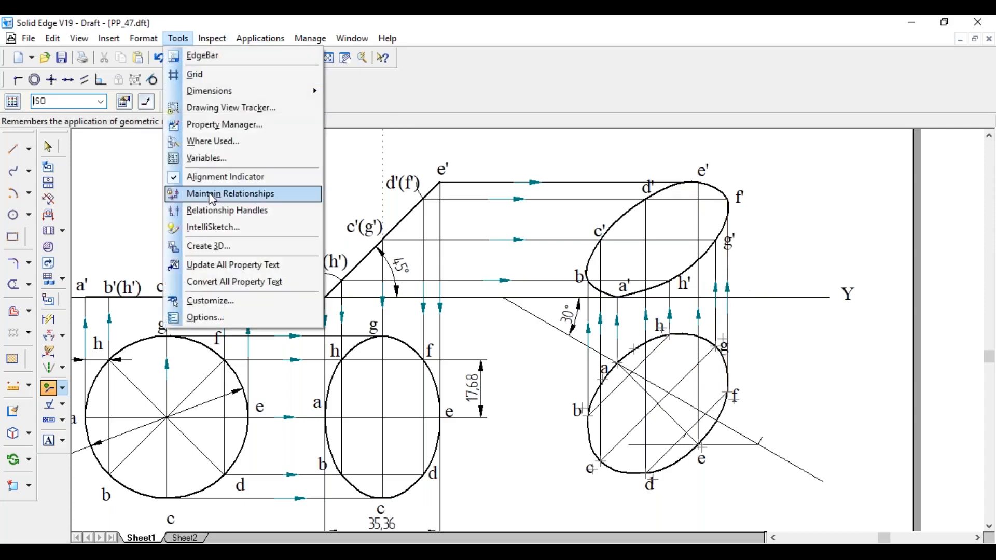
pyautogui.click(229, 193)
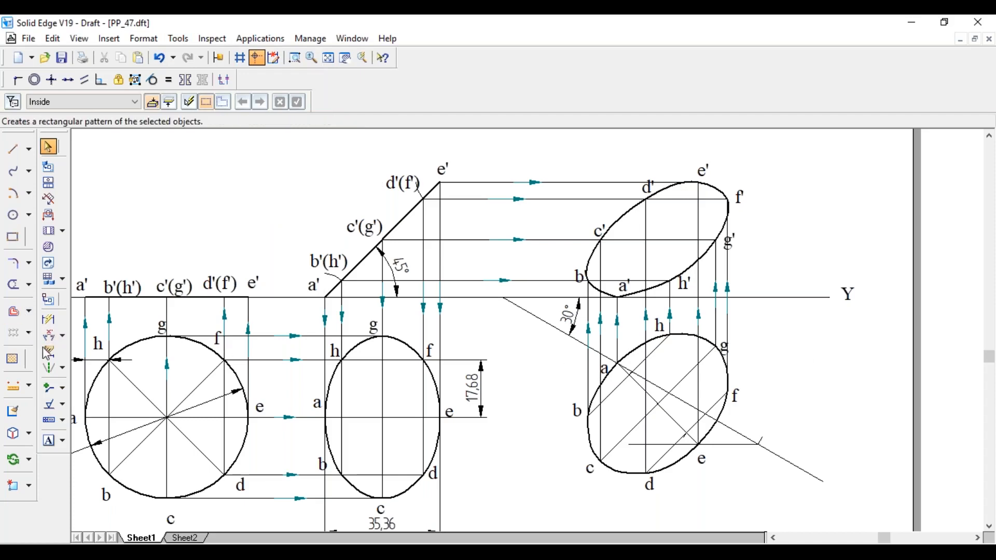
# Step: Place a 45° angular dimension on the diagonal beside the 30° angle near point a
pyautogui.click(12, 284)
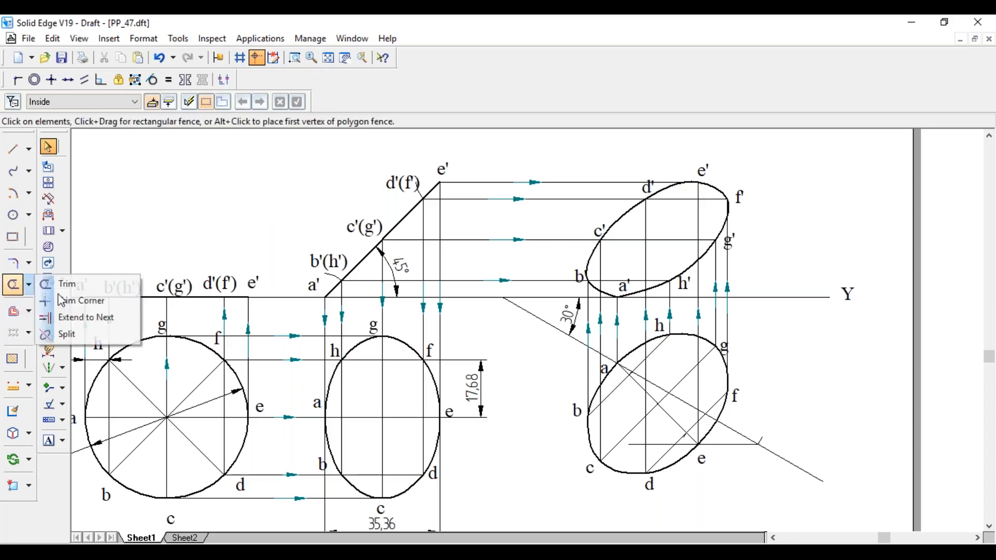
pyautogui.click(87, 318)
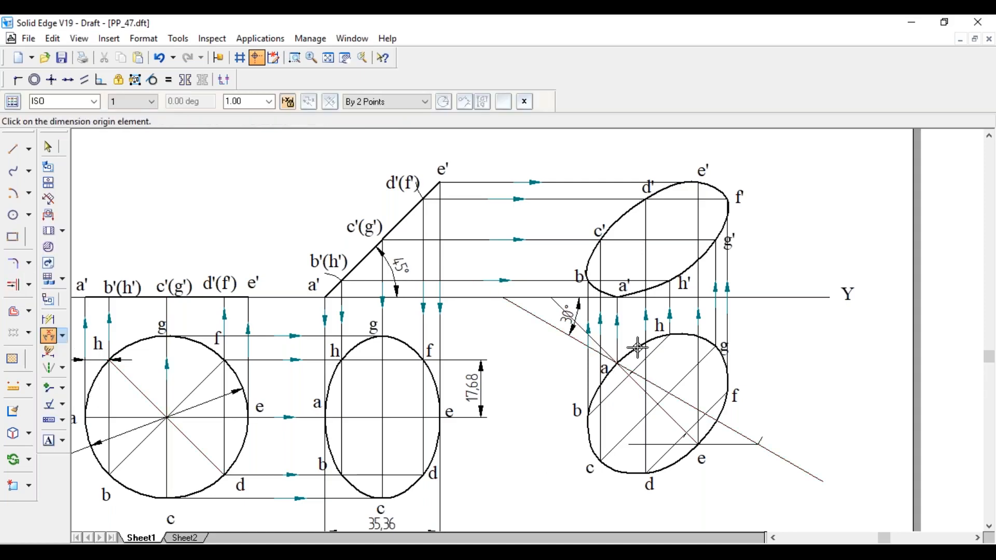
pyautogui.click(569, 310)
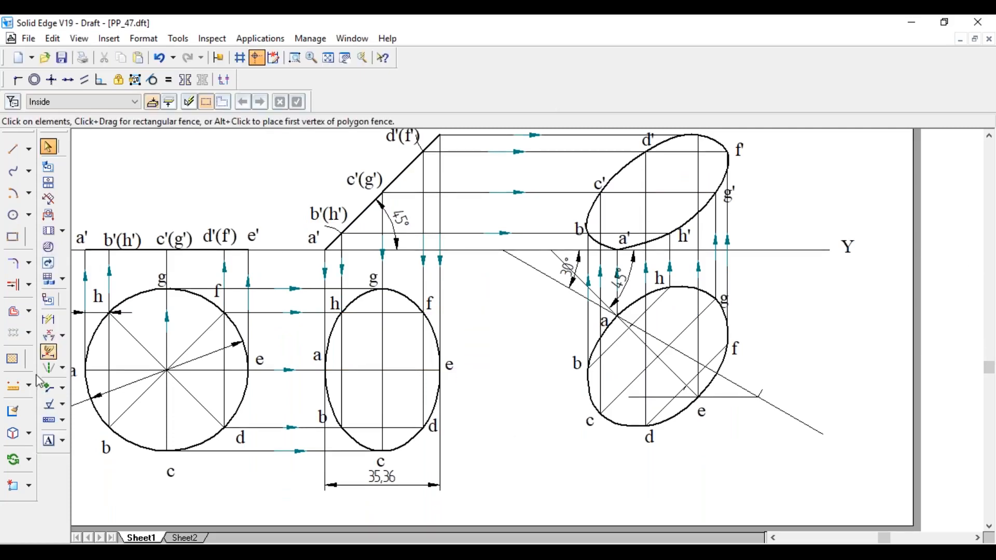
pyautogui.click(47, 440)
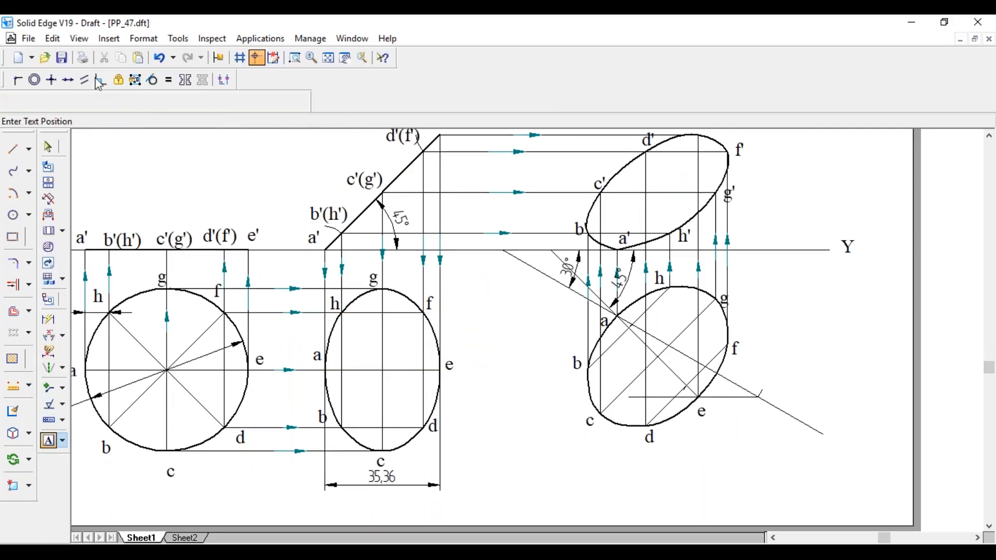
# Step: Add the note β = 45 below the rotated top view and fit the whole sheet in the window
pyautogui.click(155, 102)
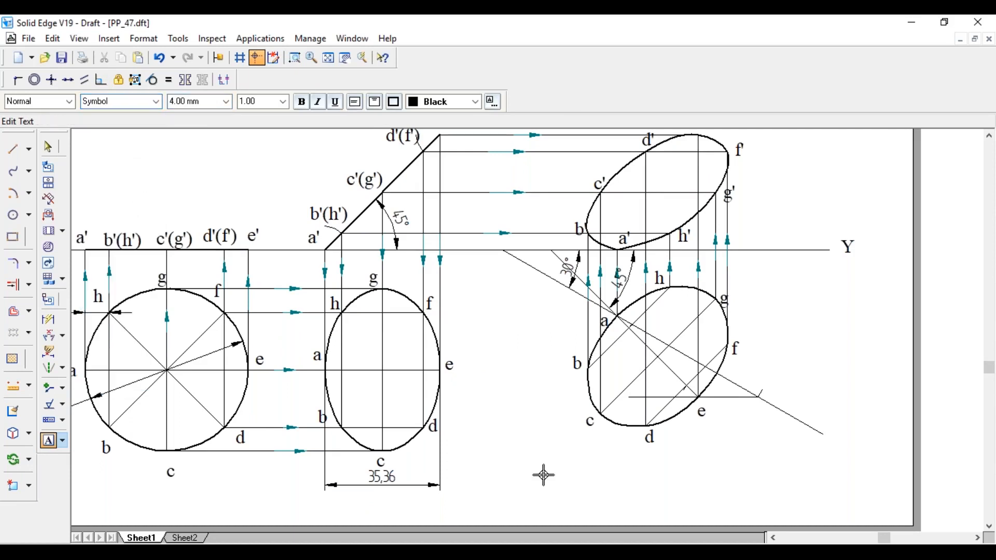
pyautogui.write('β =')
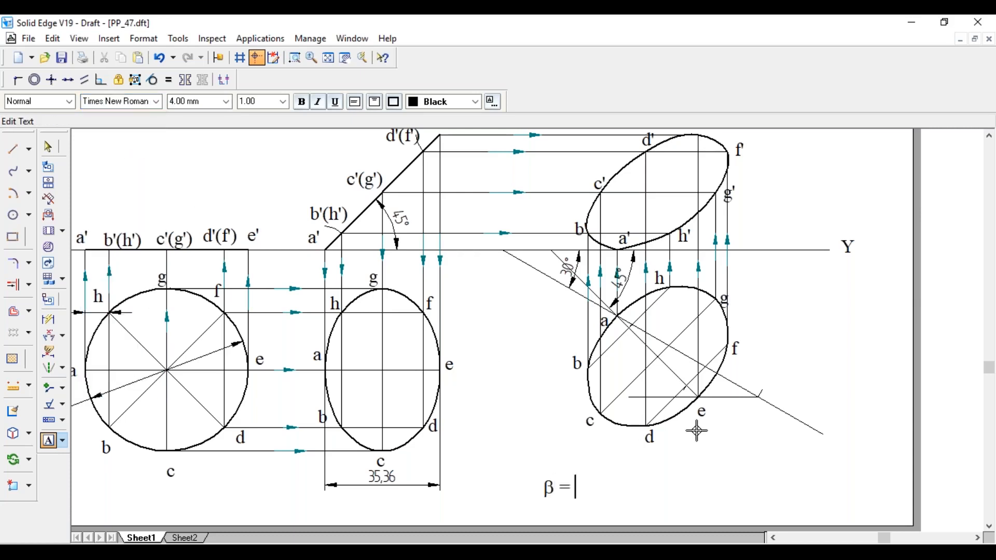
pyautogui.write('45')
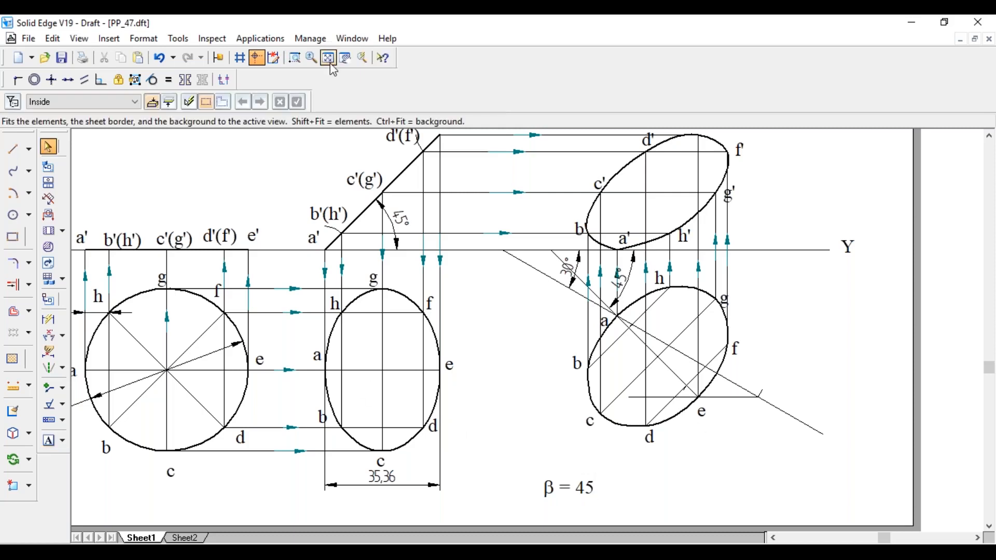
pyautogui.click(326, 58)
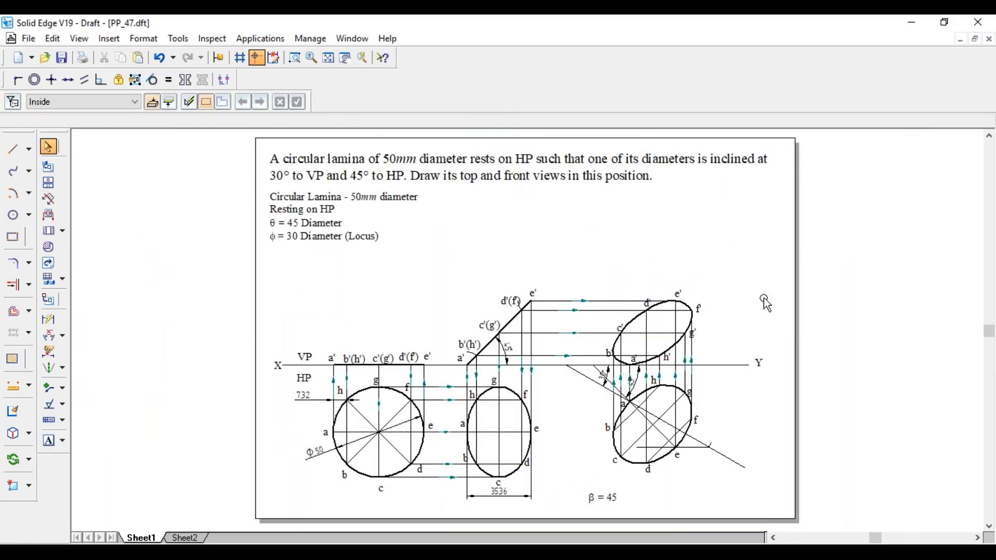
pyautogui.moveTo(866, 144)
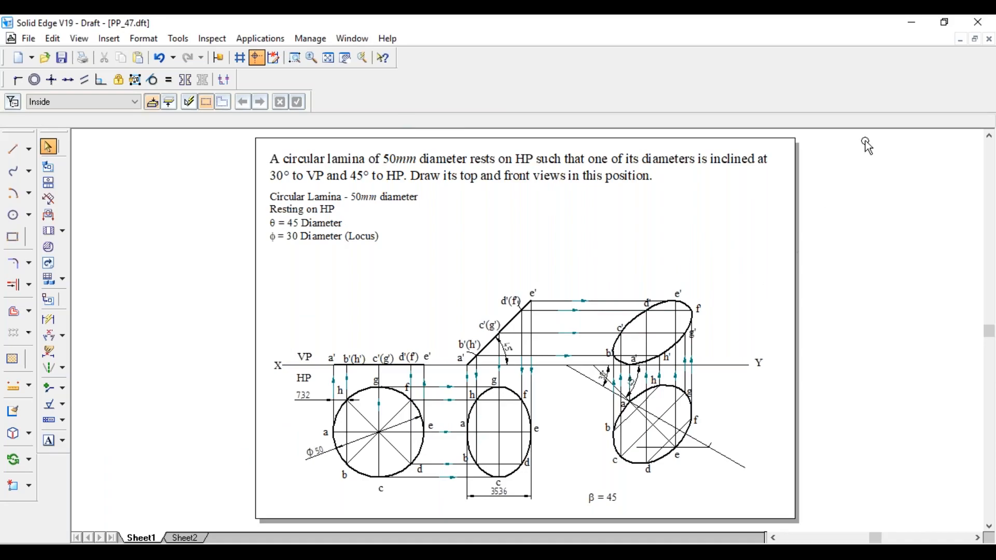